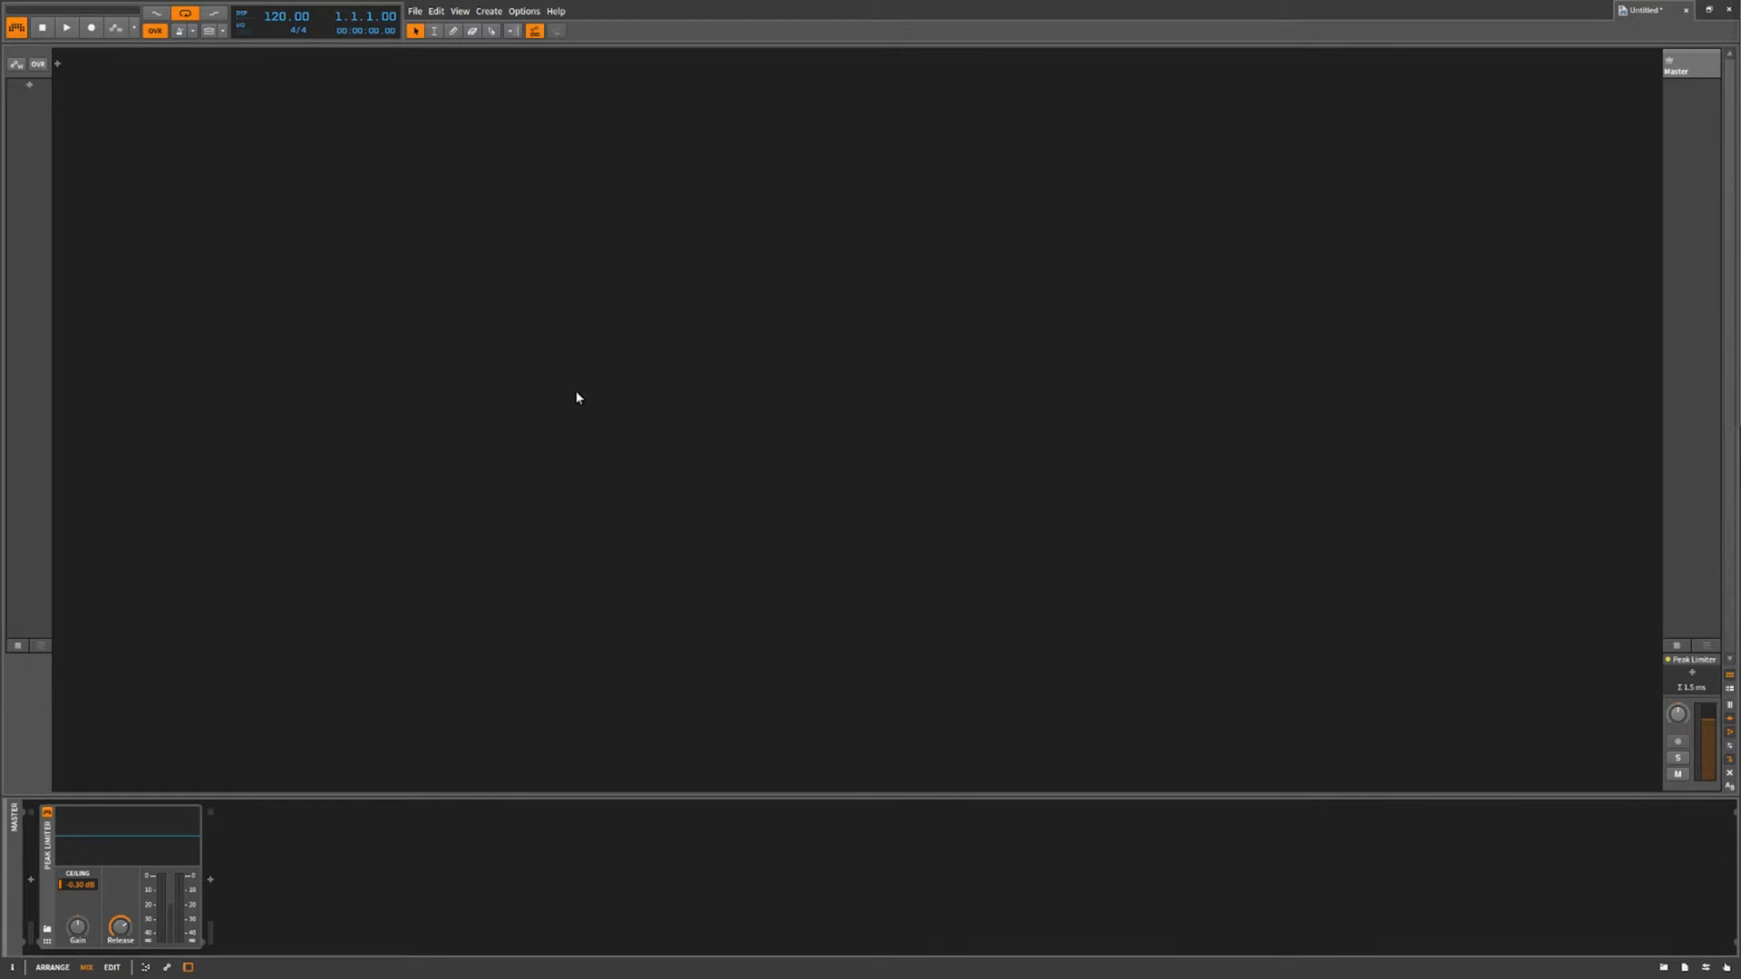
mouse_move(184, 107)
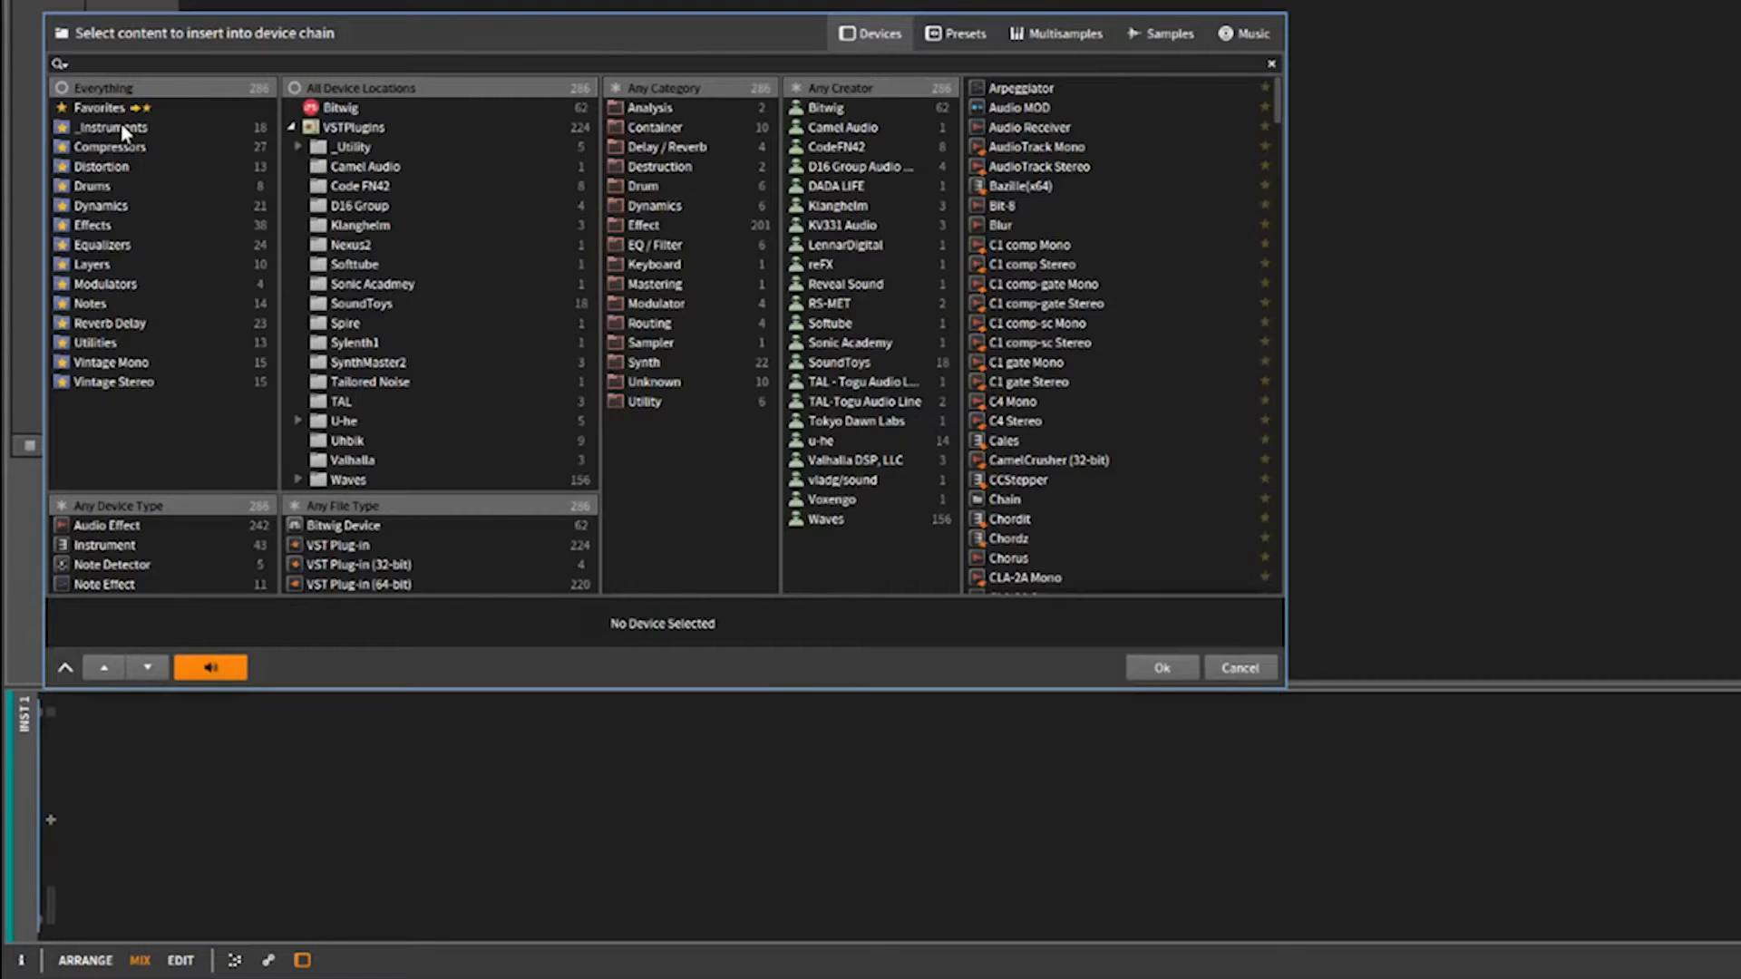
Filter the device browser to Instruments and load Bitwig's Sampler onto the track.
click(111, 127)
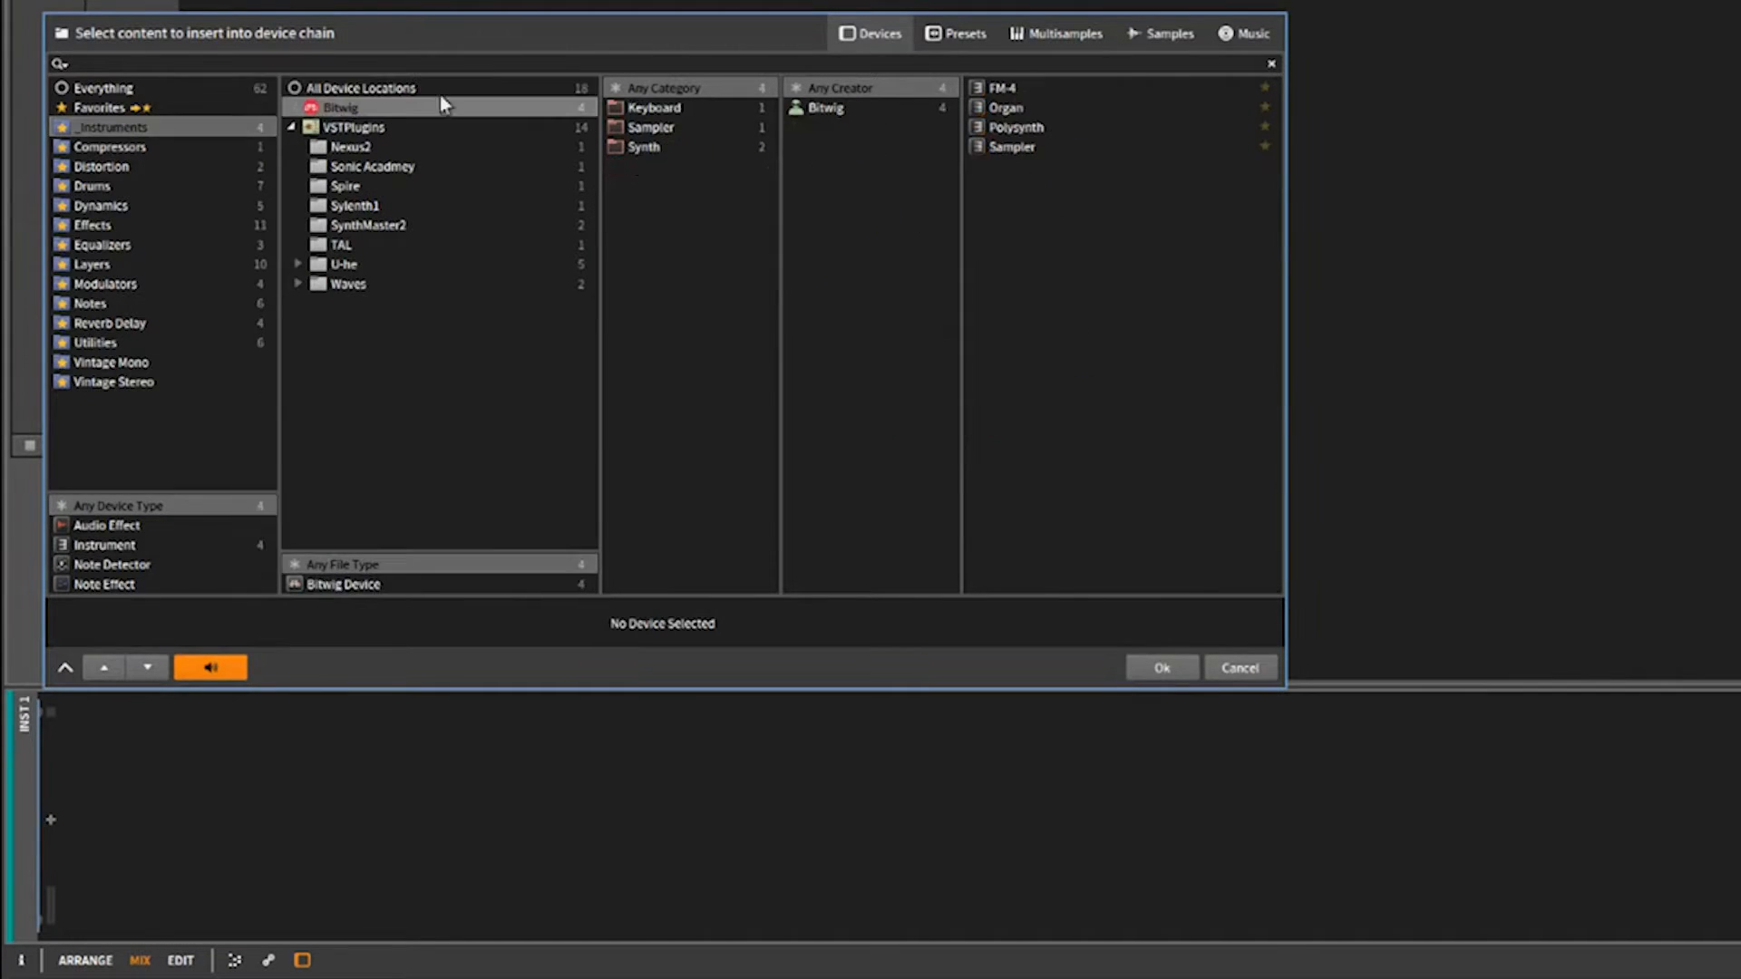
click(1035, 145)
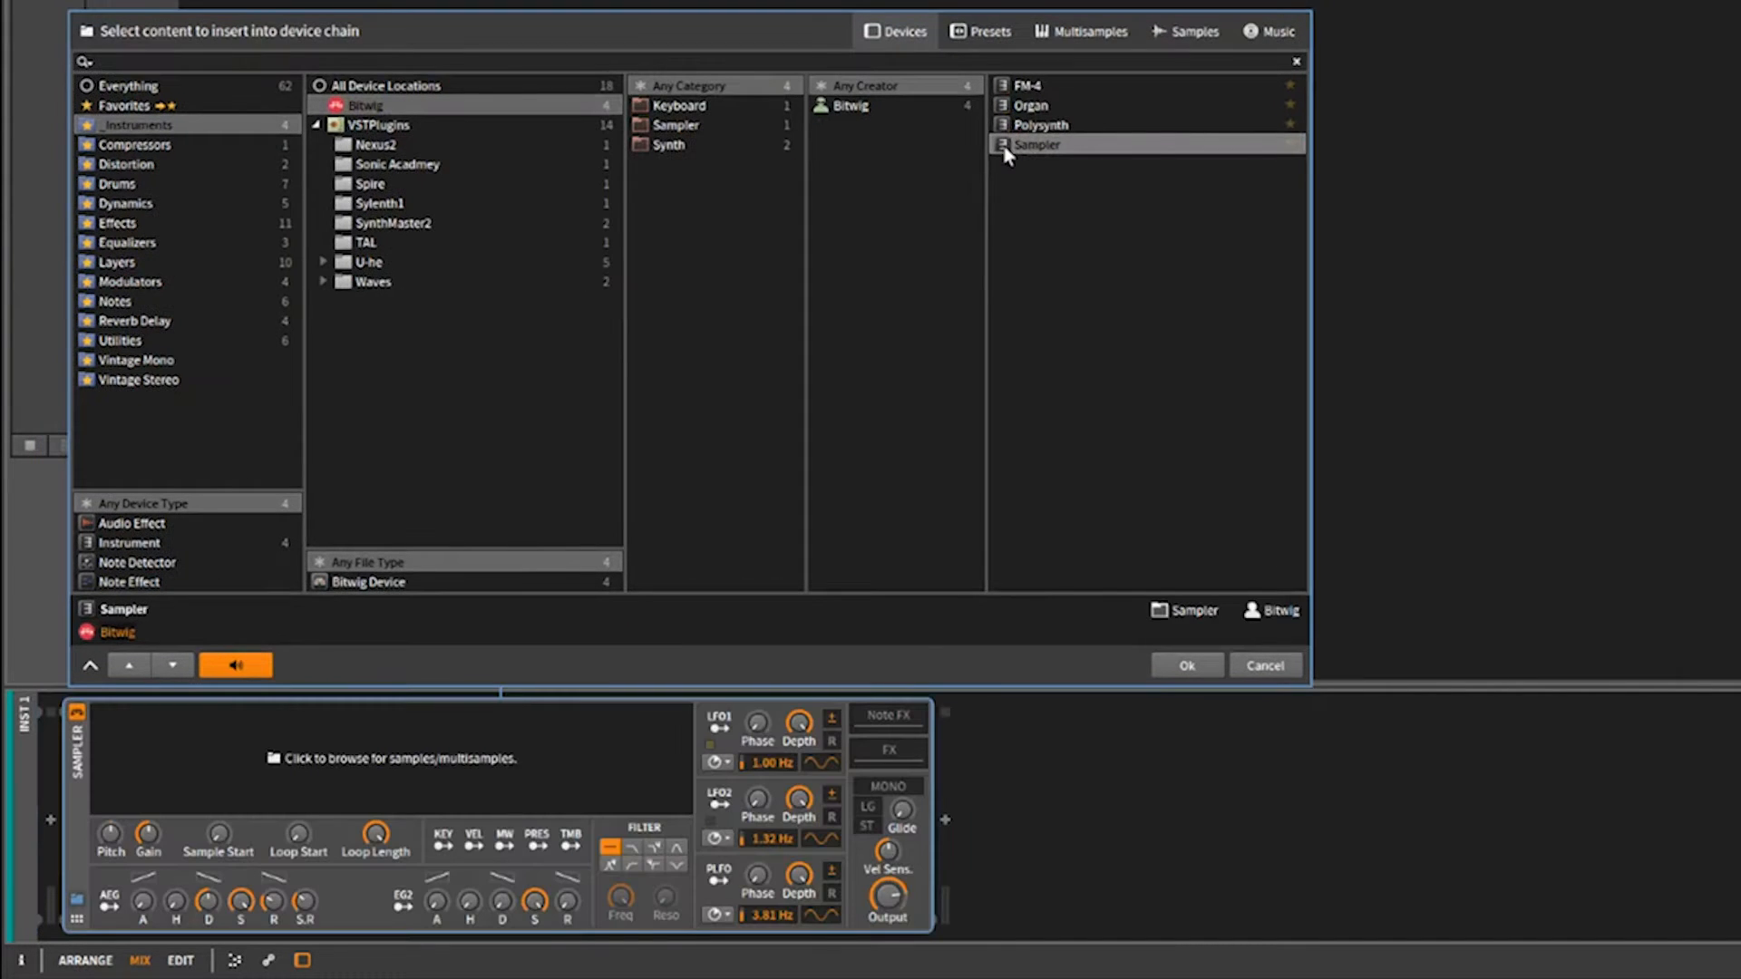
click(1186, 665)
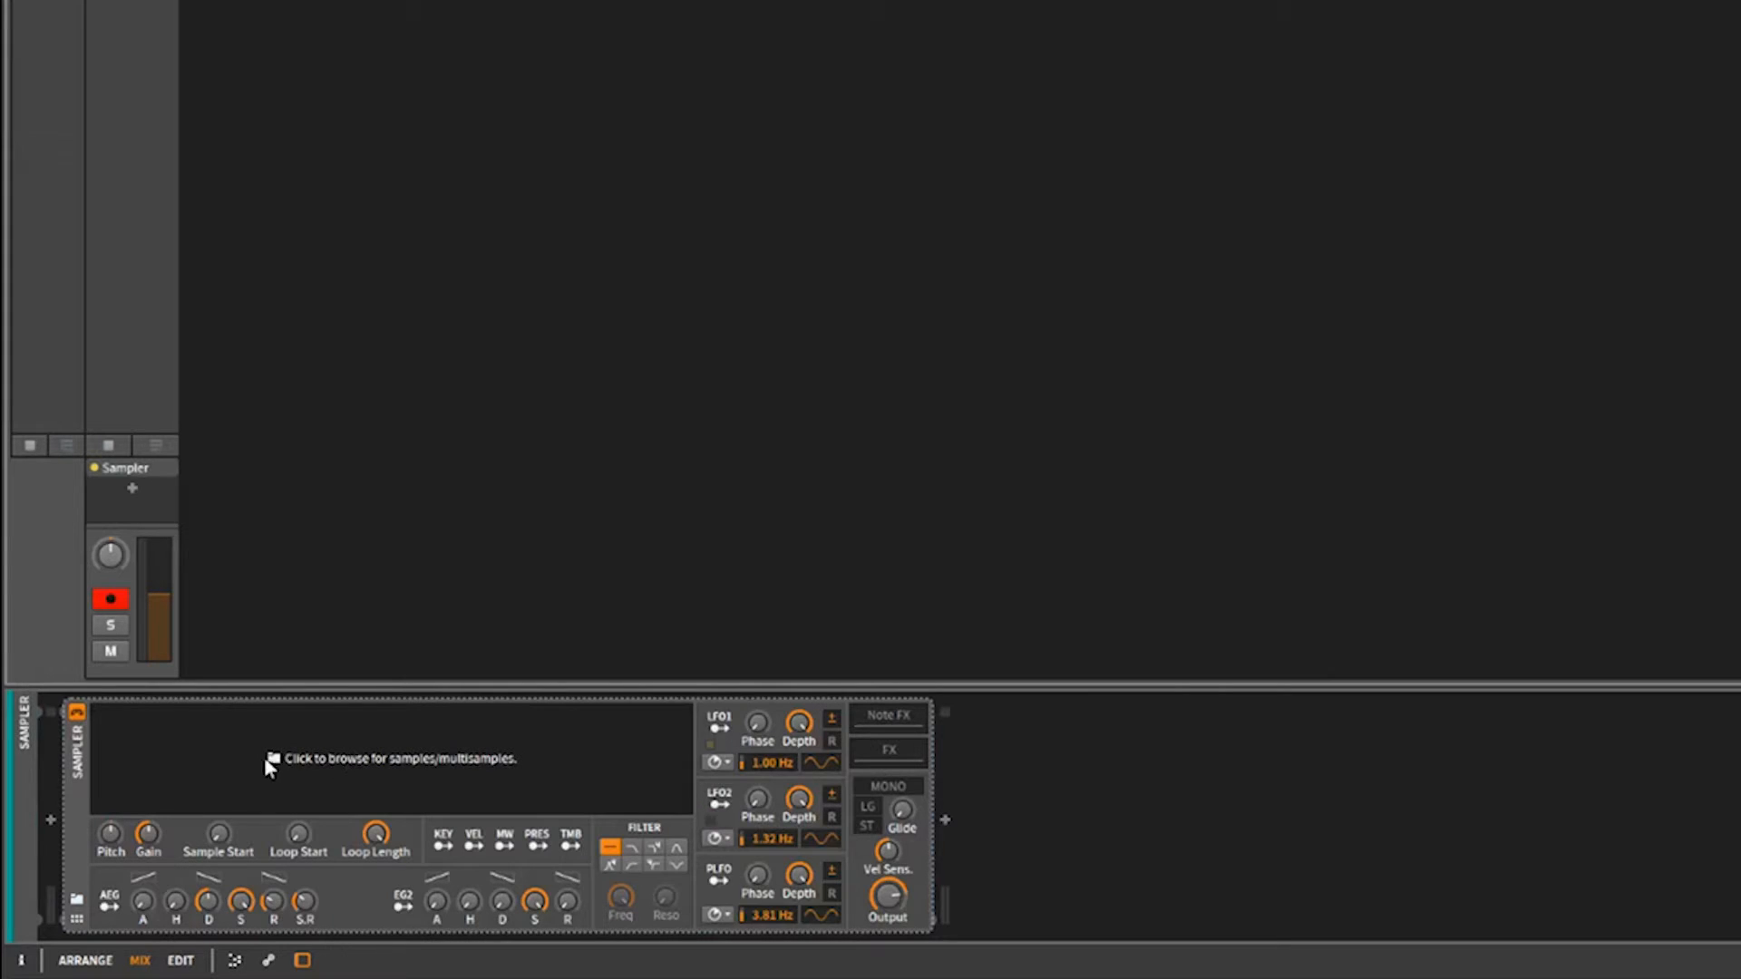
mouse_move(461, 771)
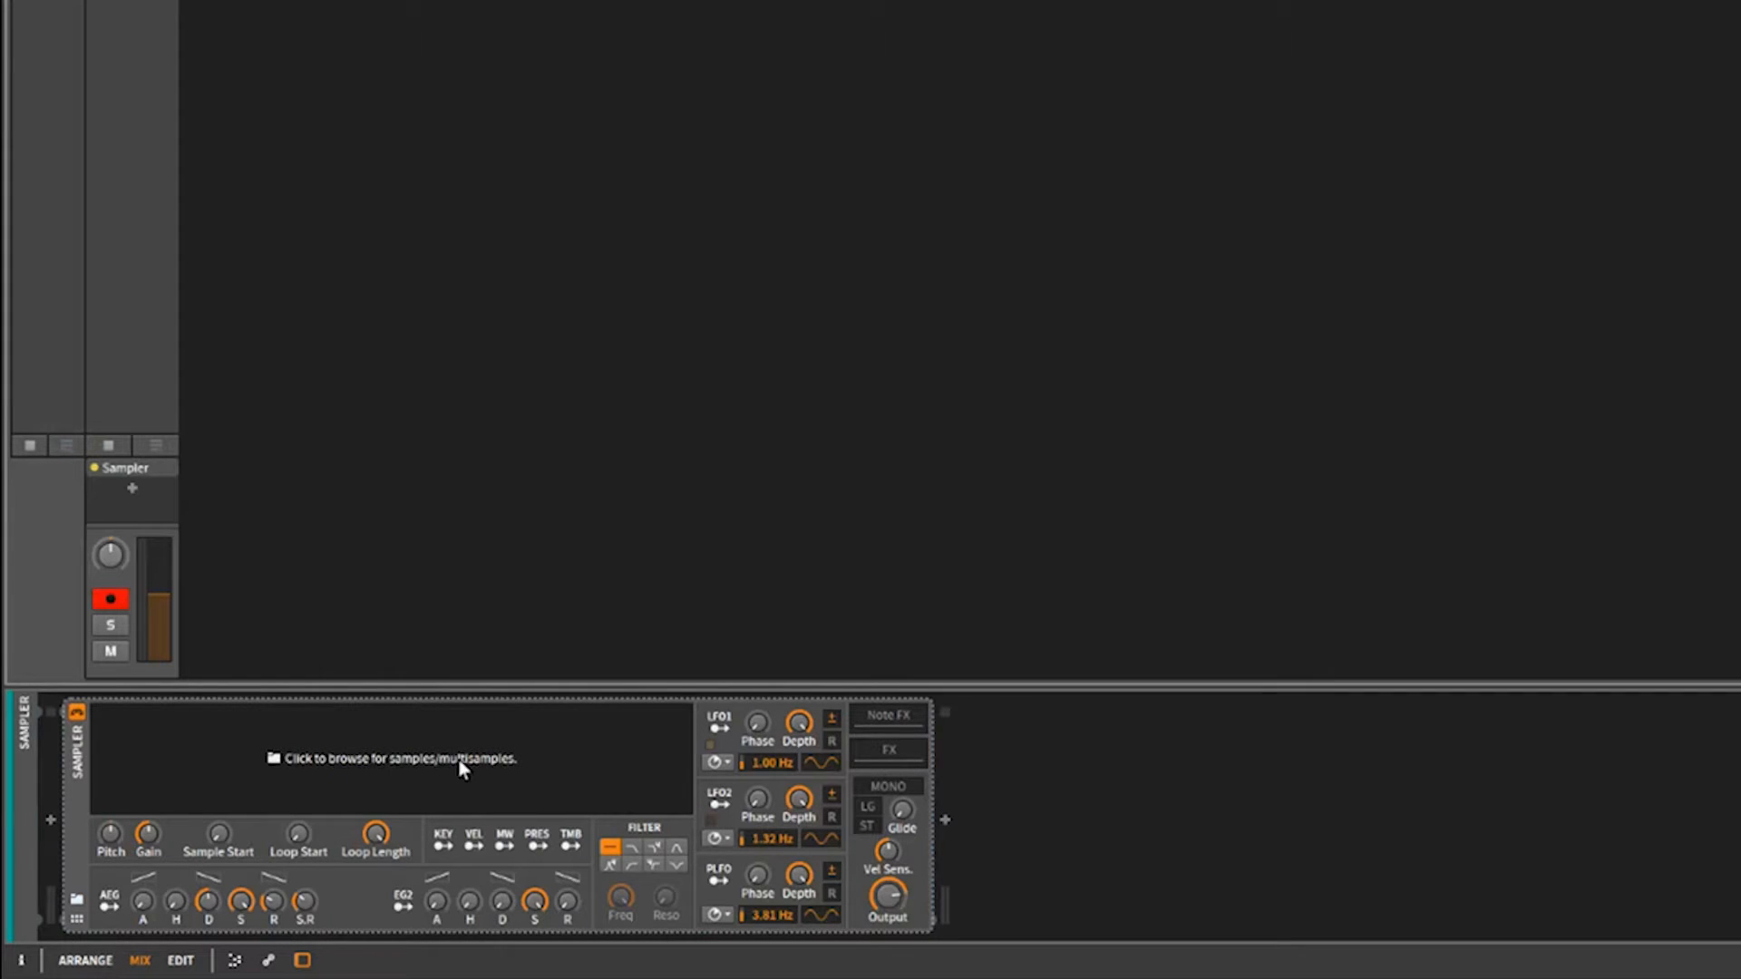
click(389, 758)
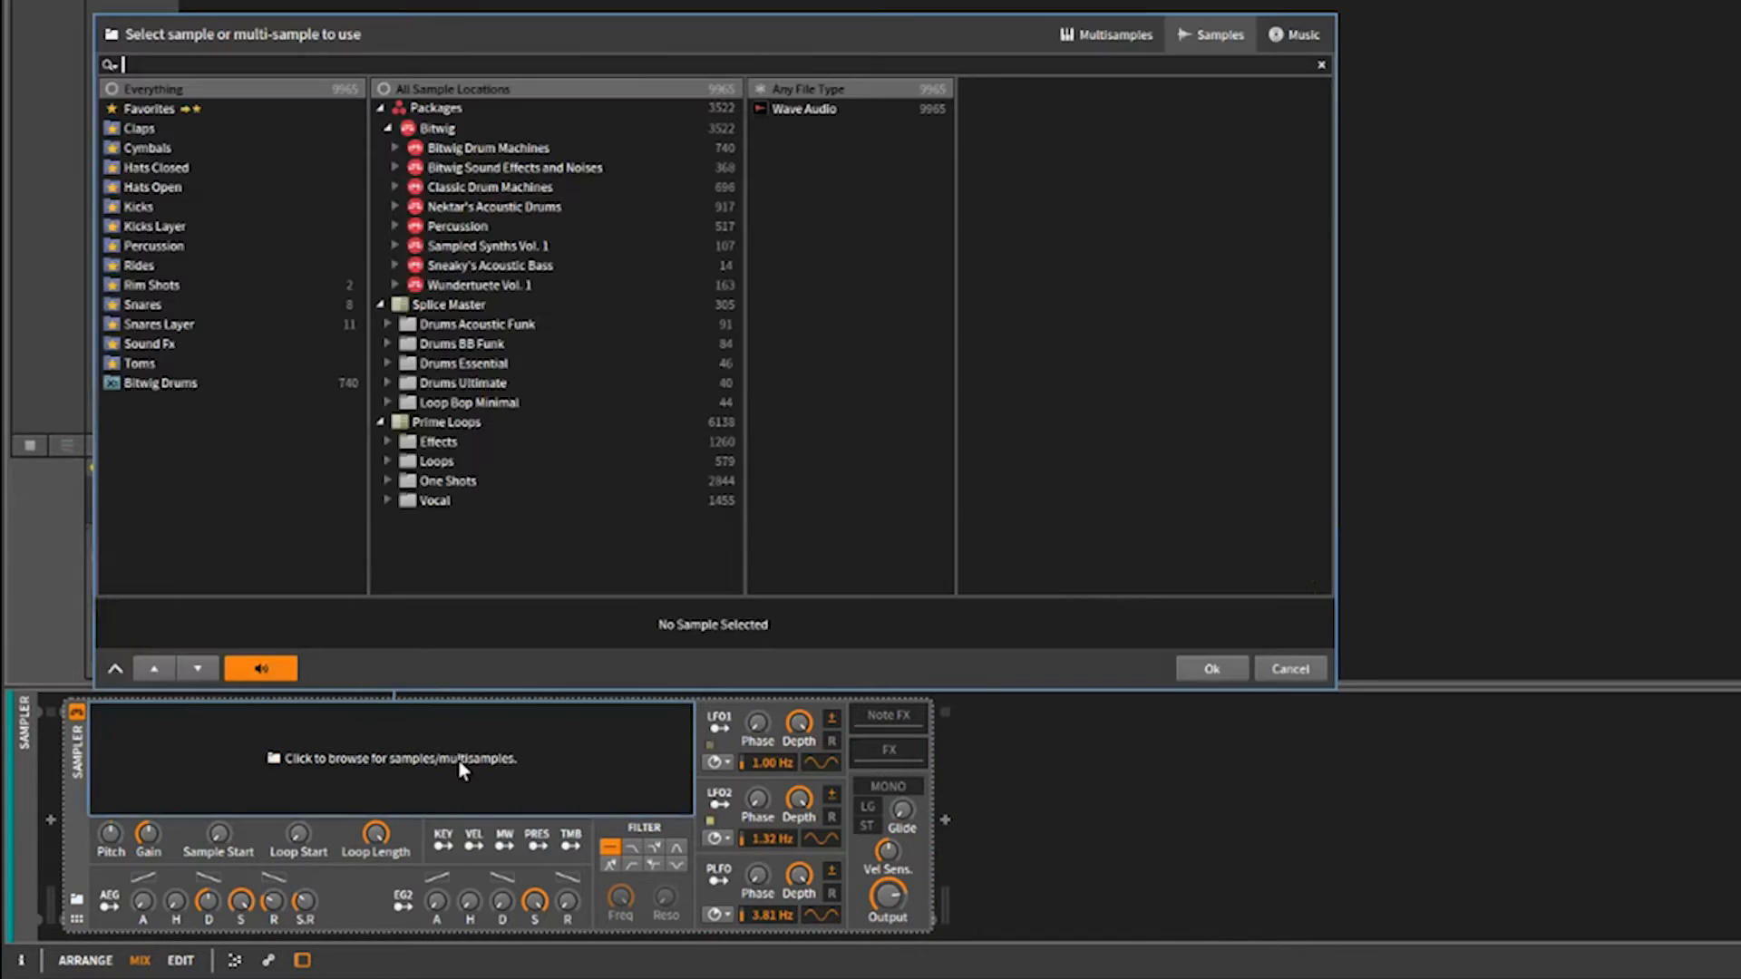
click(804, 108)
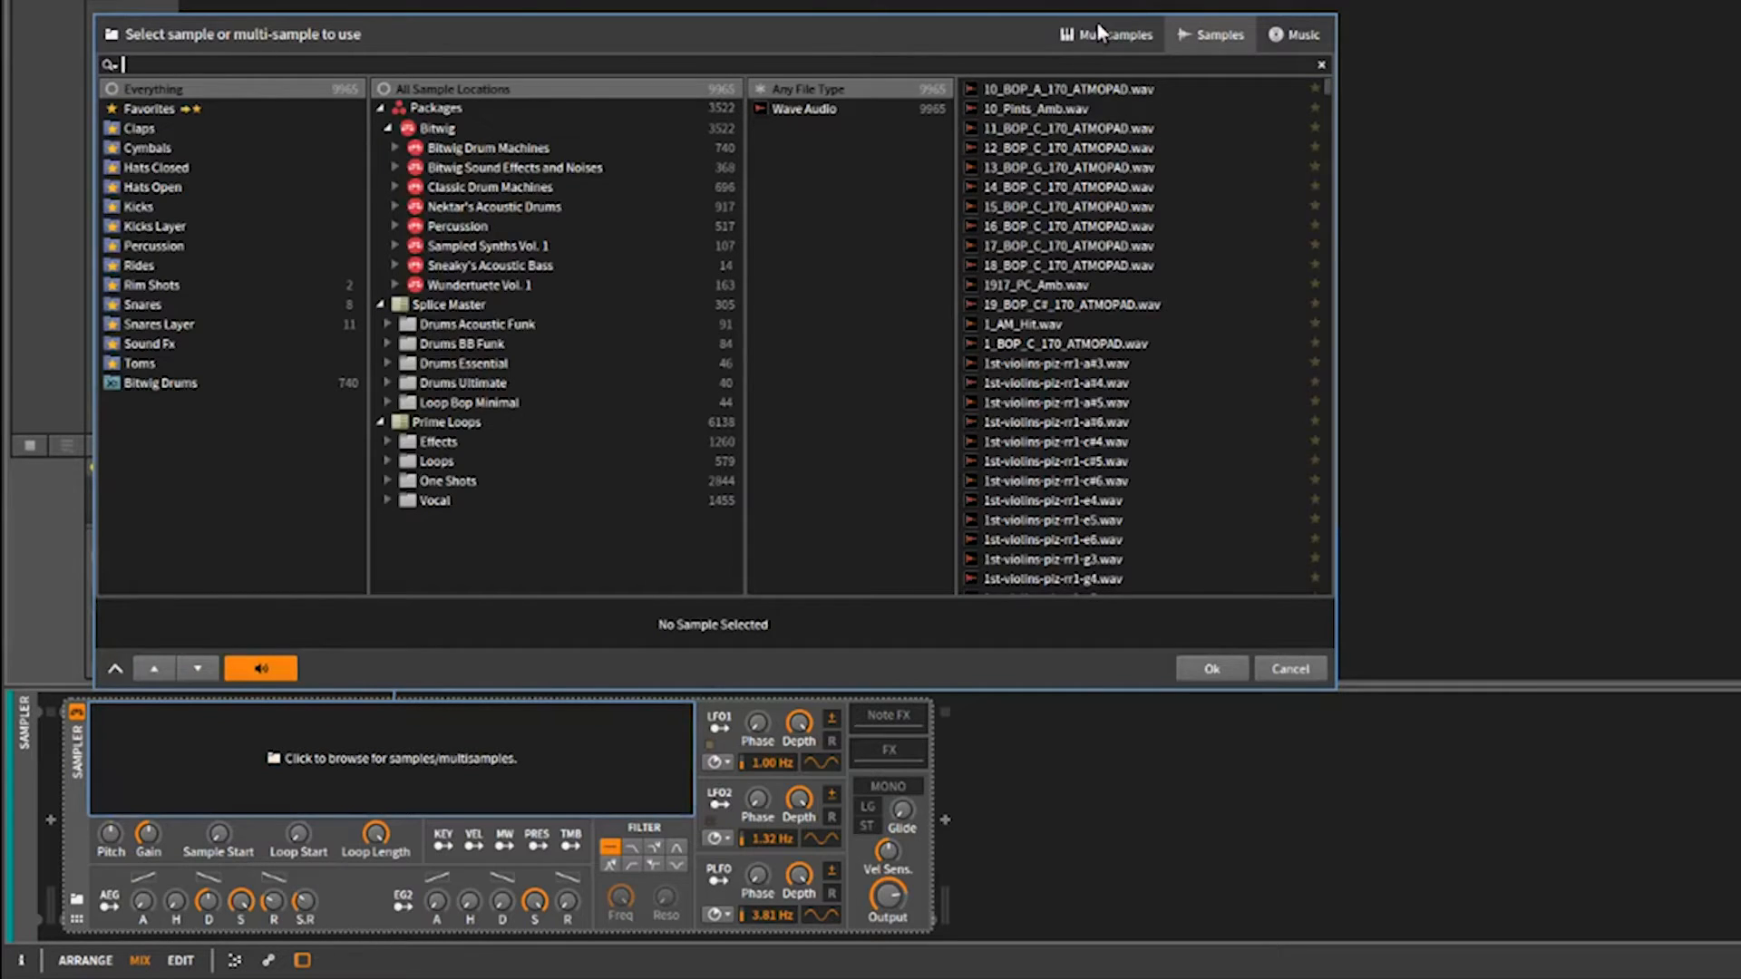
click(1104, 34)
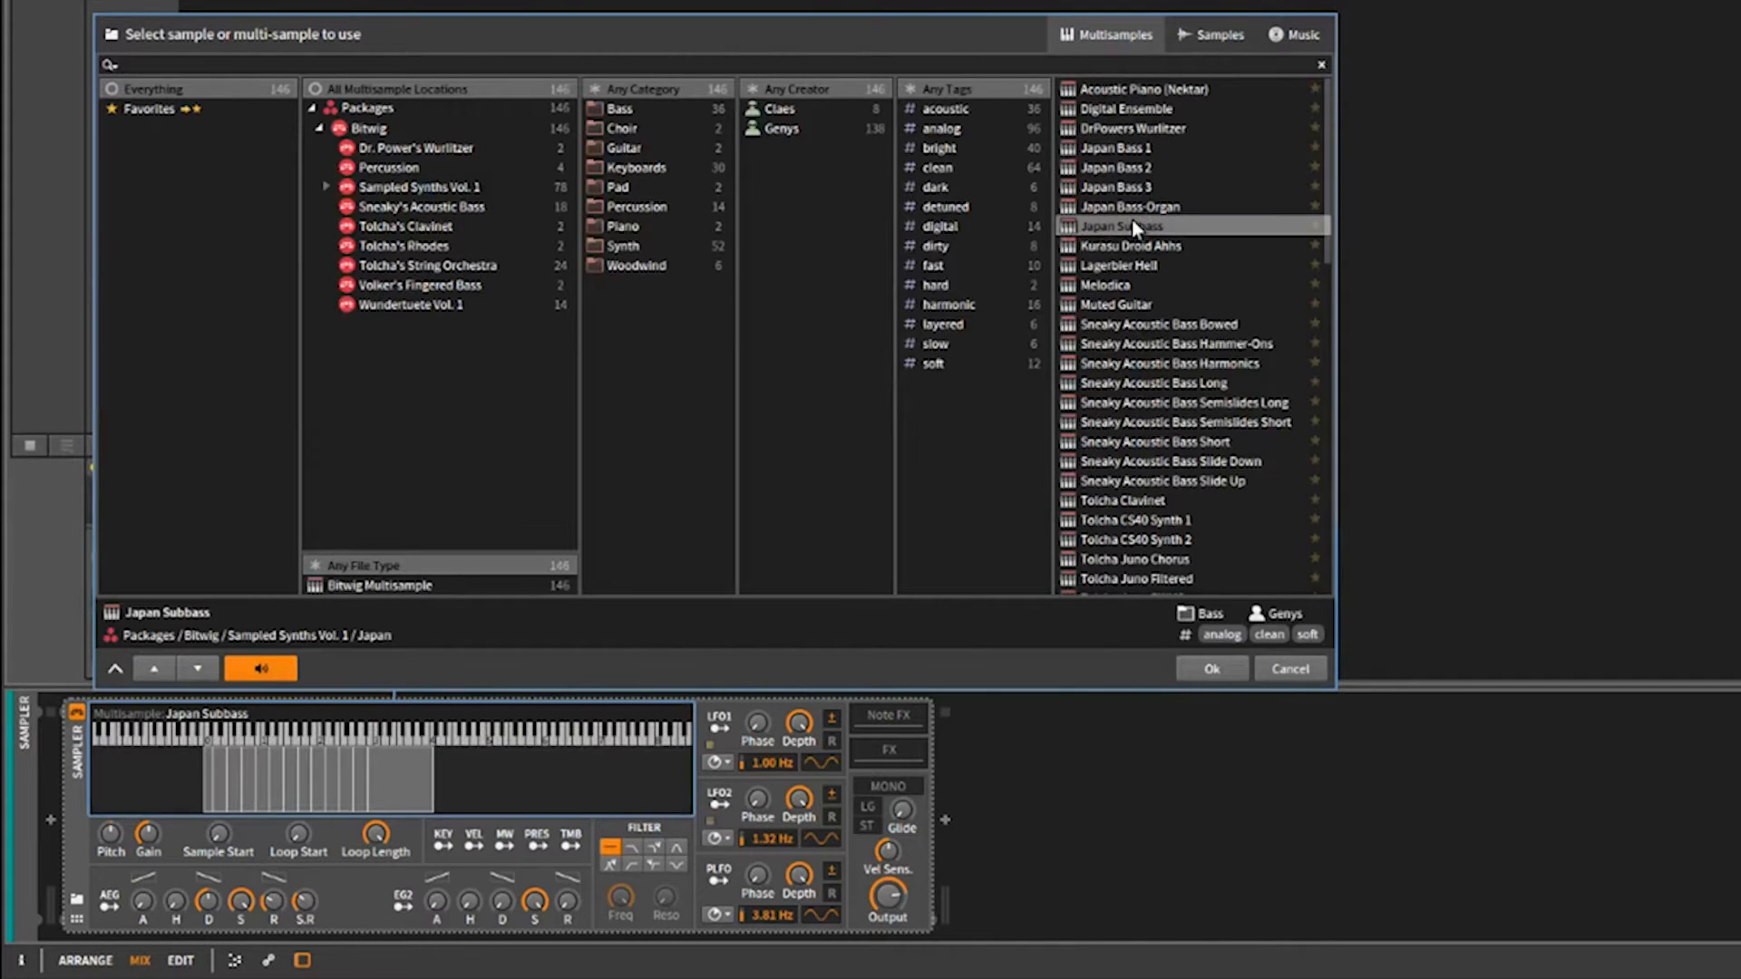
click(1134, 519)
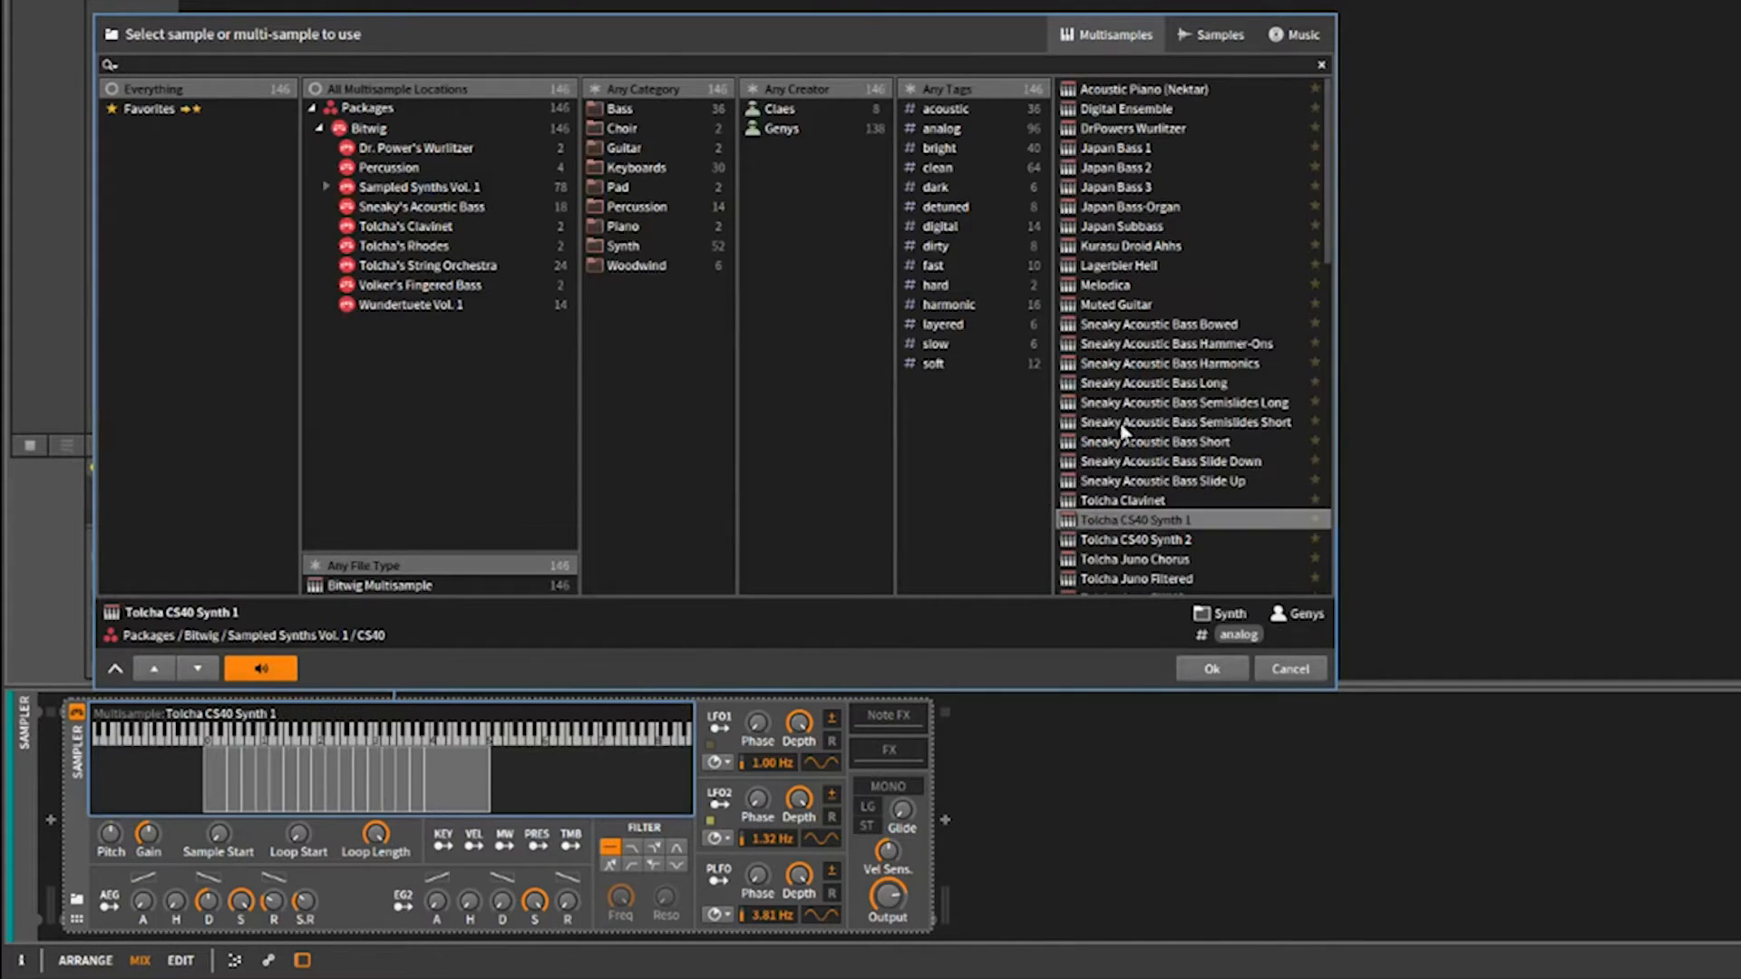
click(1166, 343)
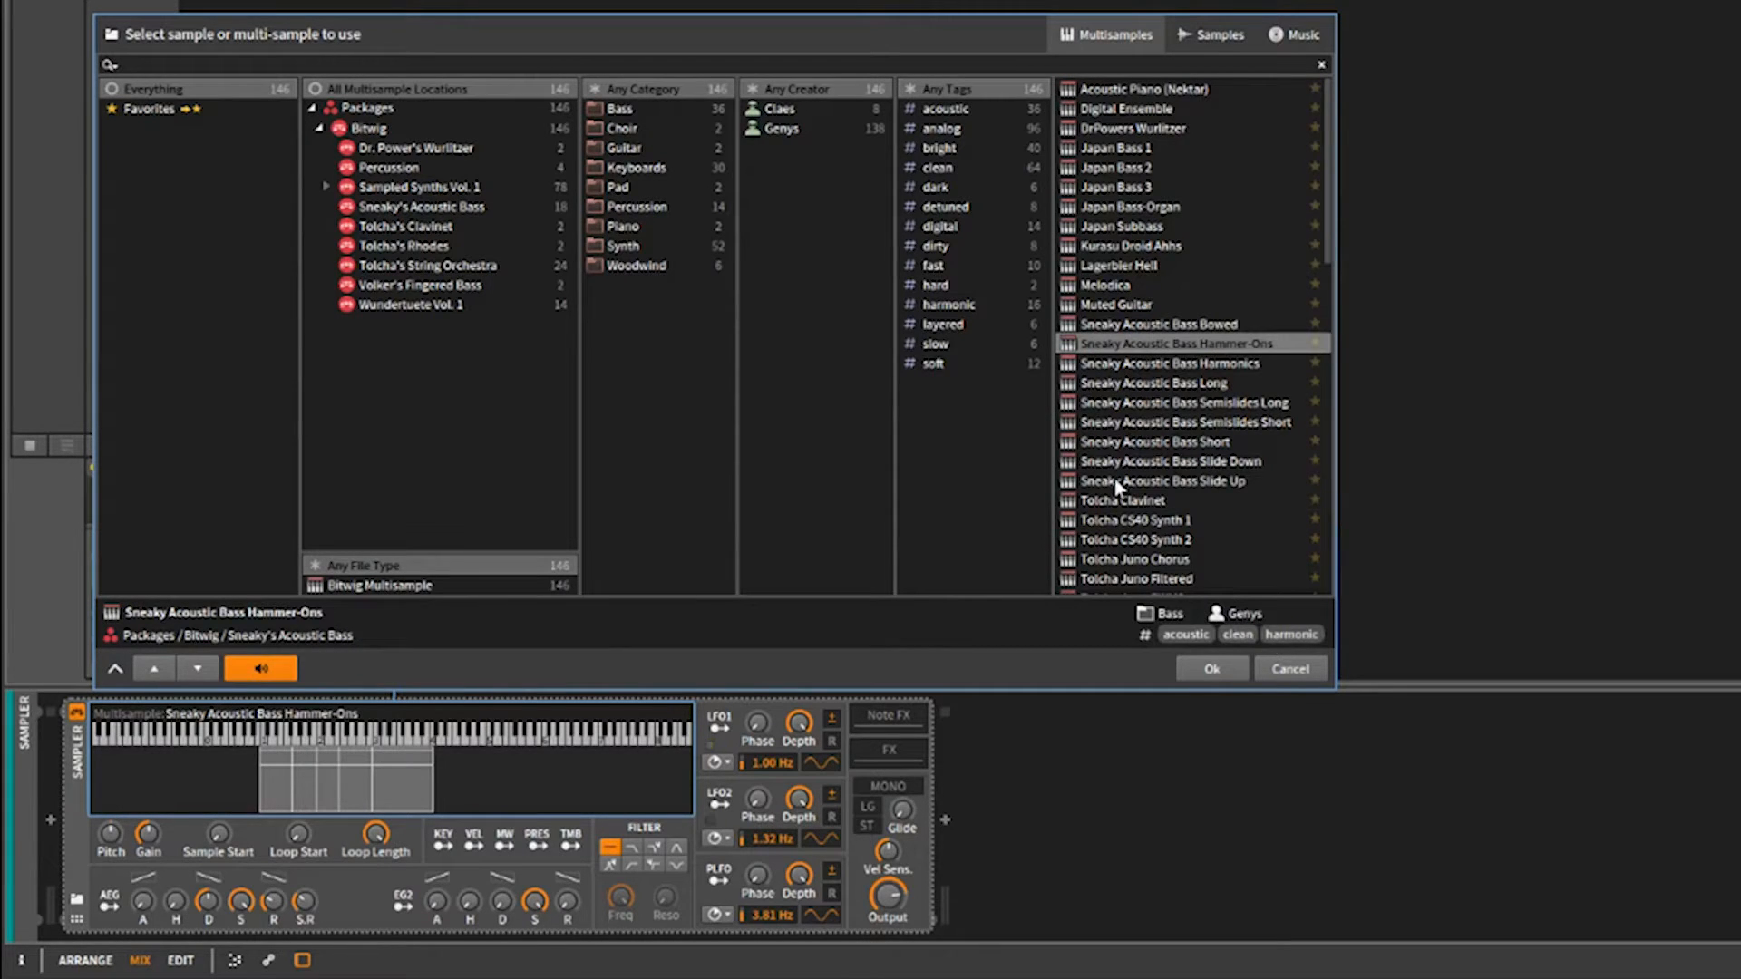
click(1161, 481)
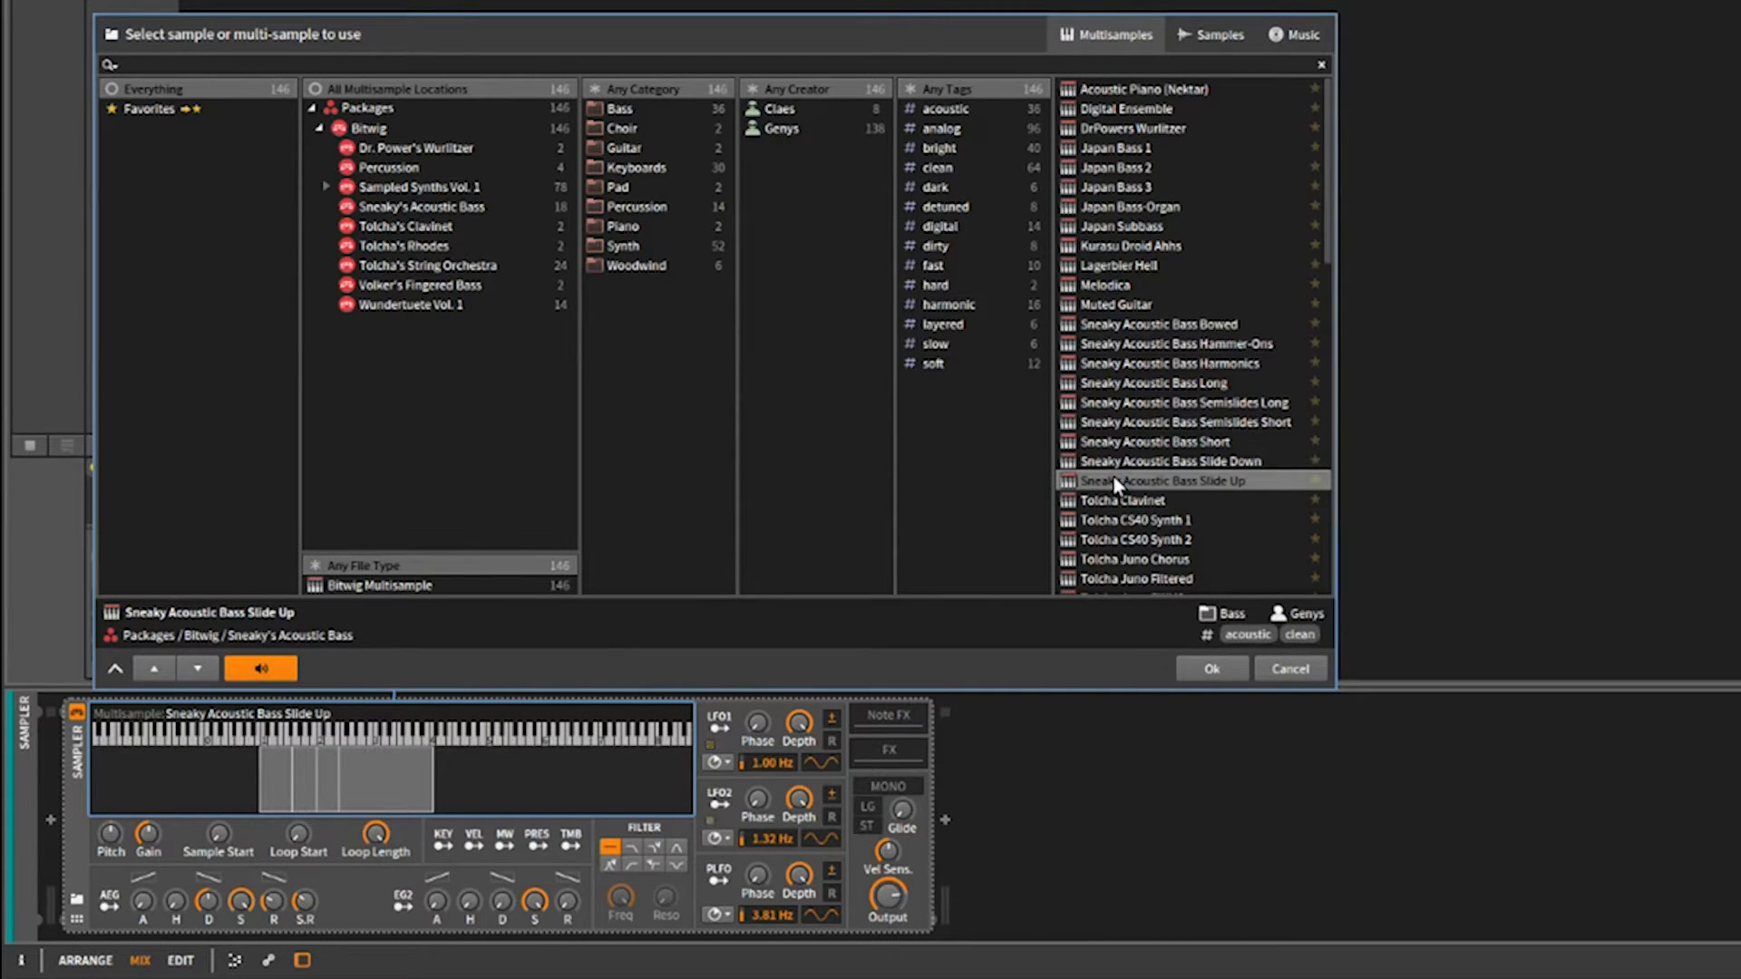
mouse_move(1131, 401)
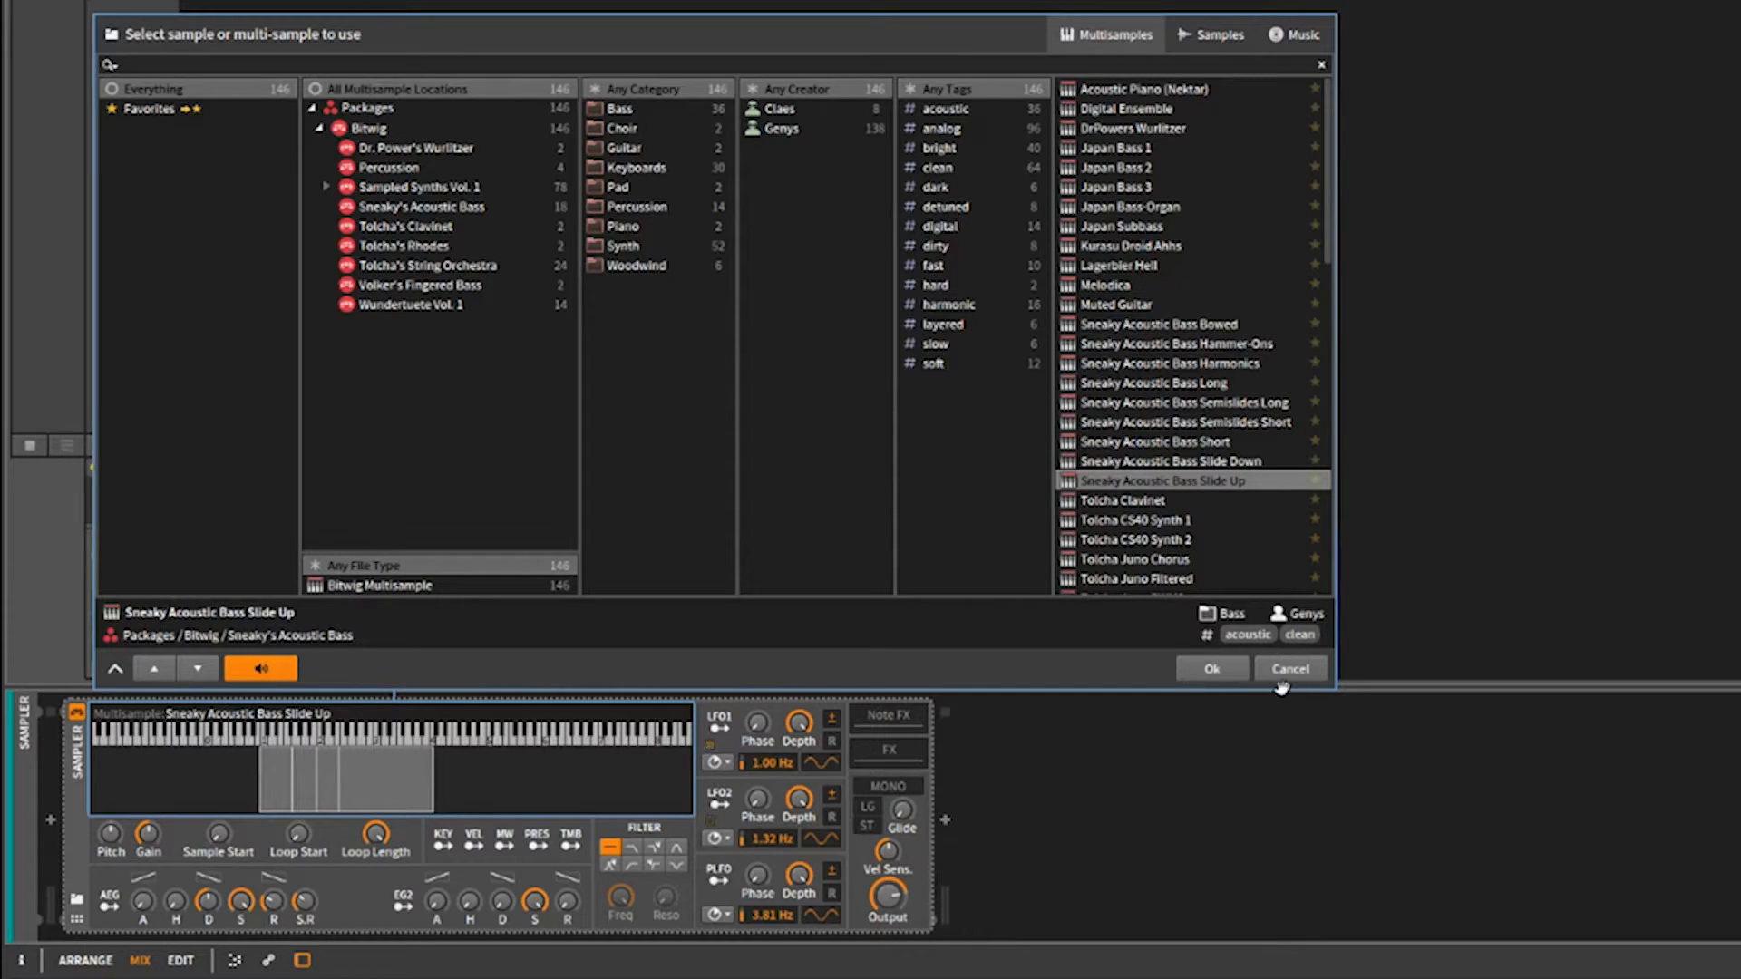
click(1289, 667)
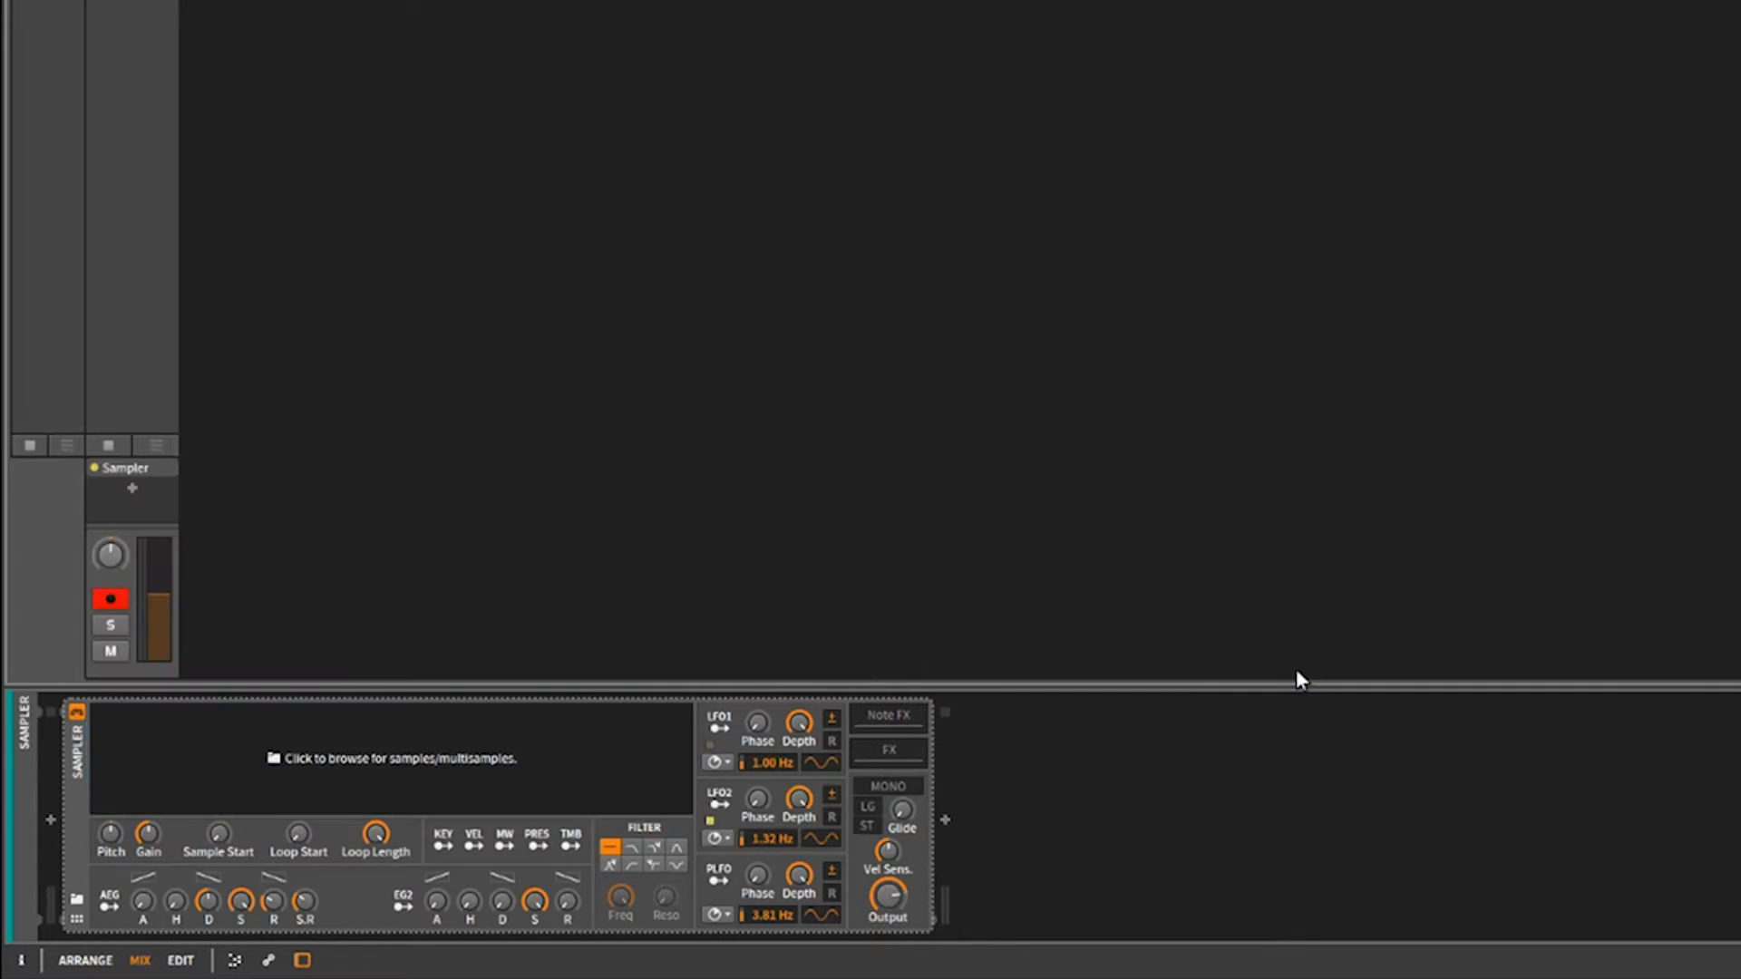
mouse_move(308, 775)
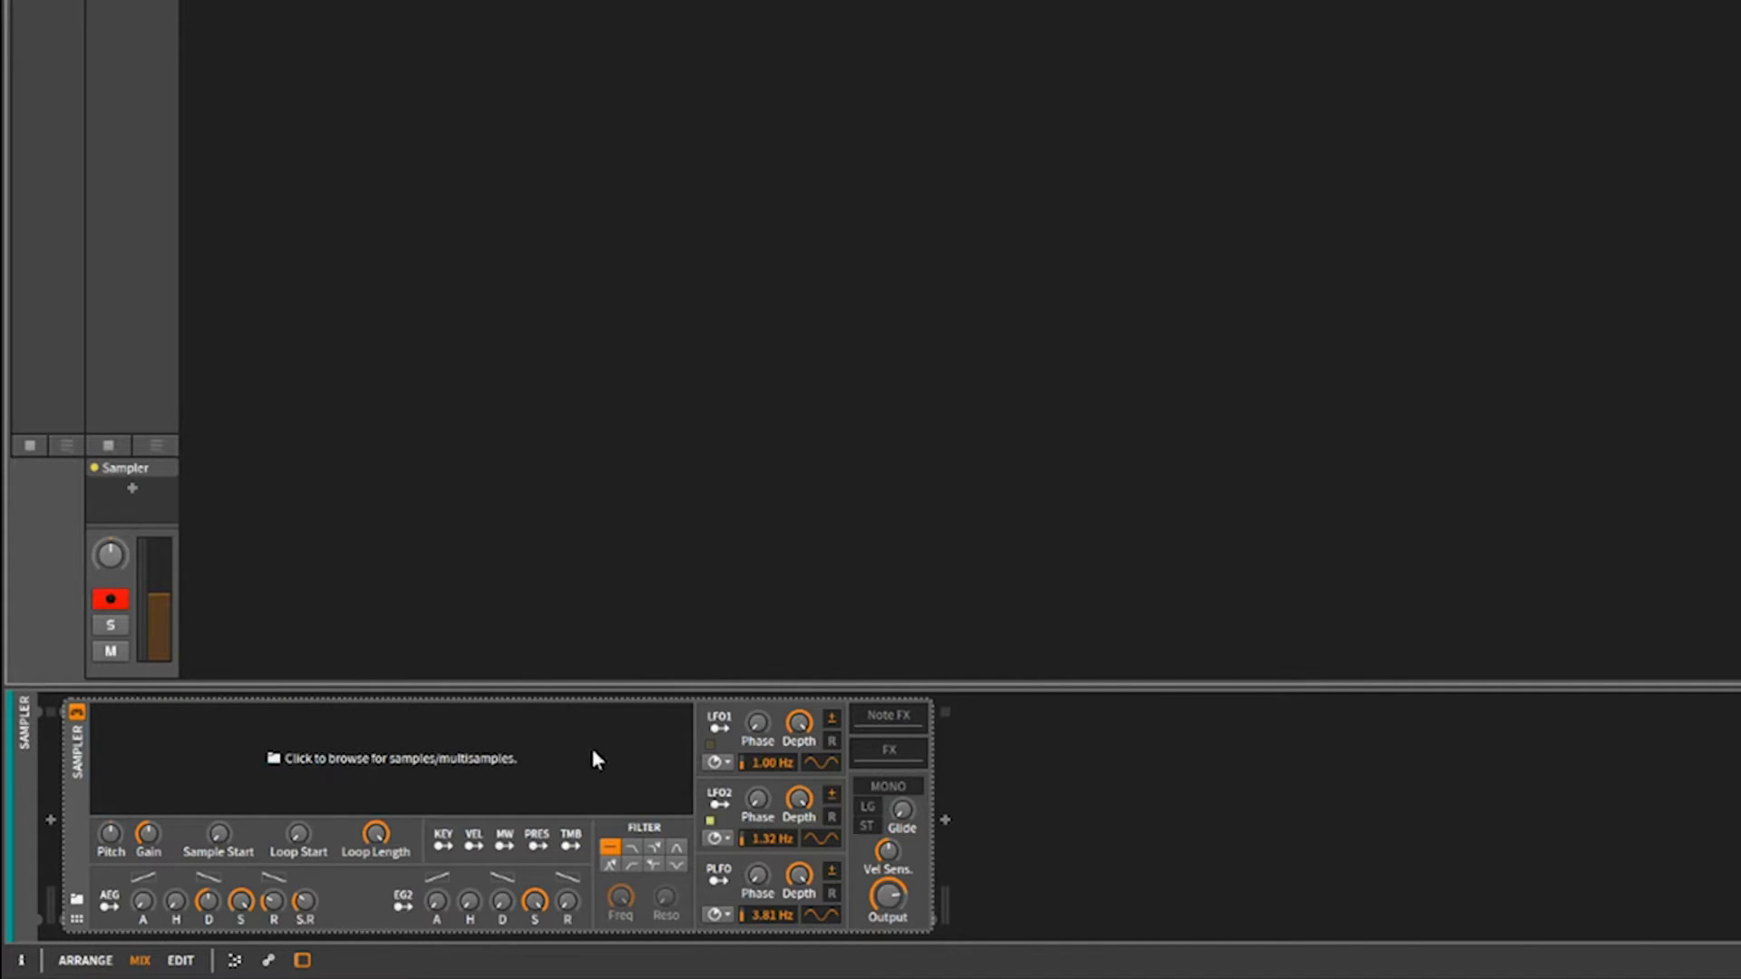
Create a new empty 'Init' multisample from the Sampler device's context menu.
right_click(595, 758)
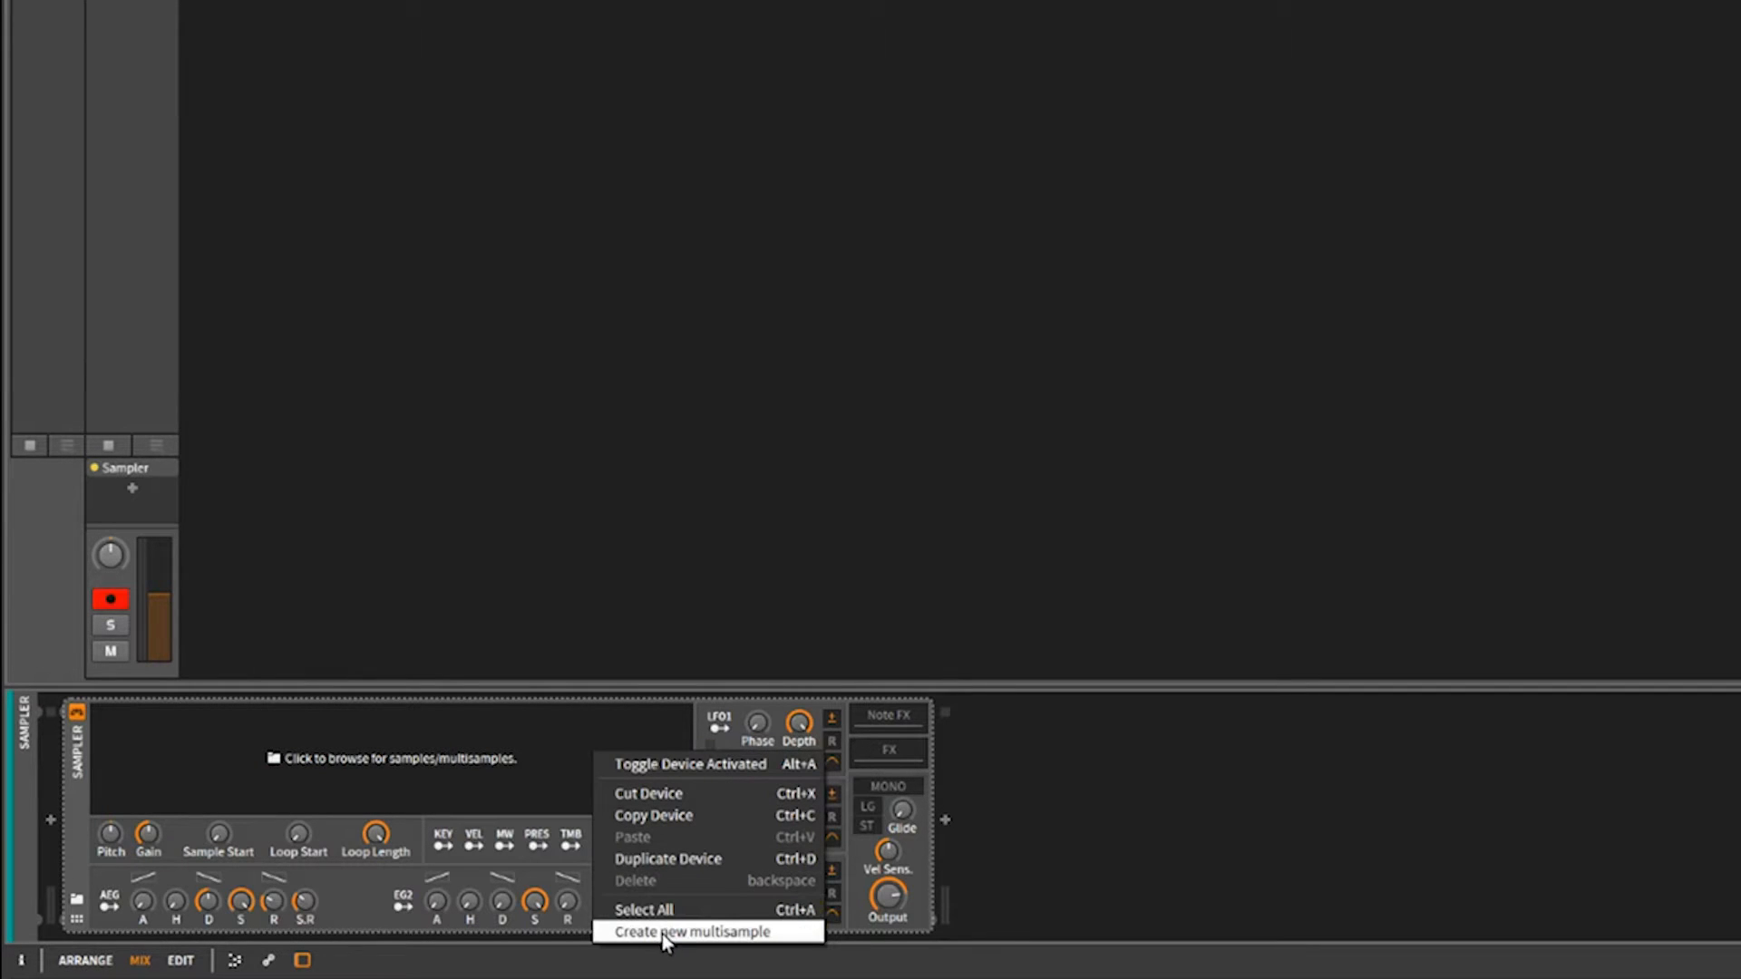
click(662, 931)
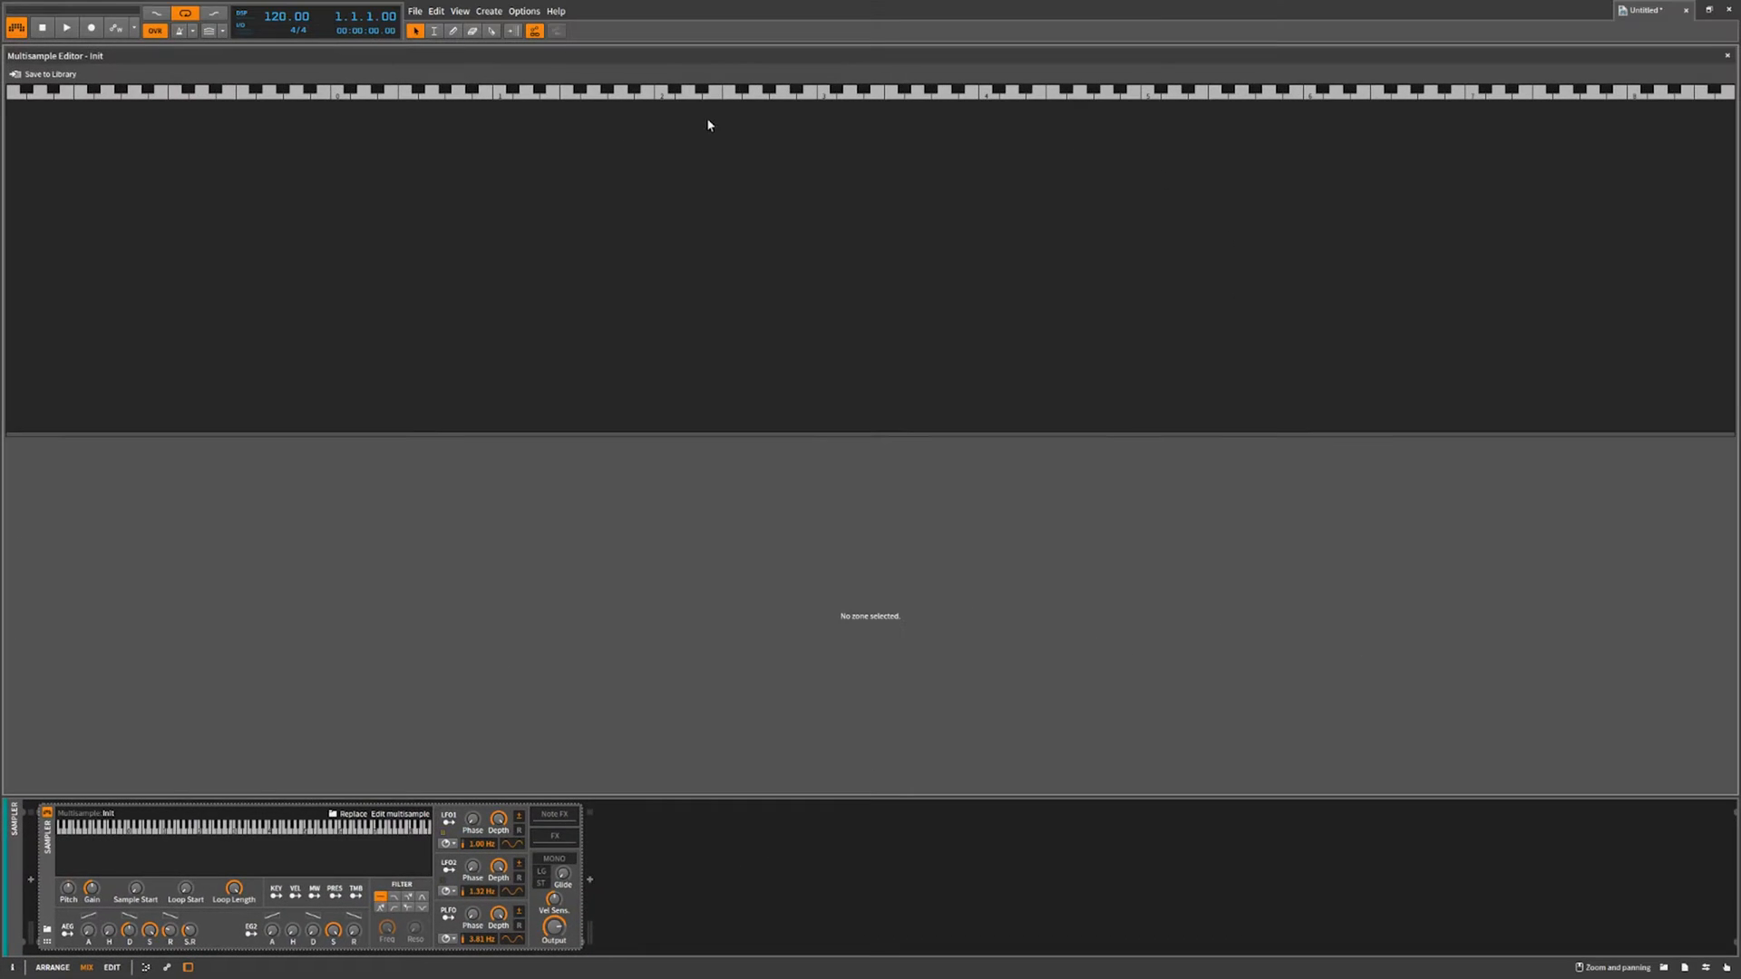
mouse_move(746, 530)
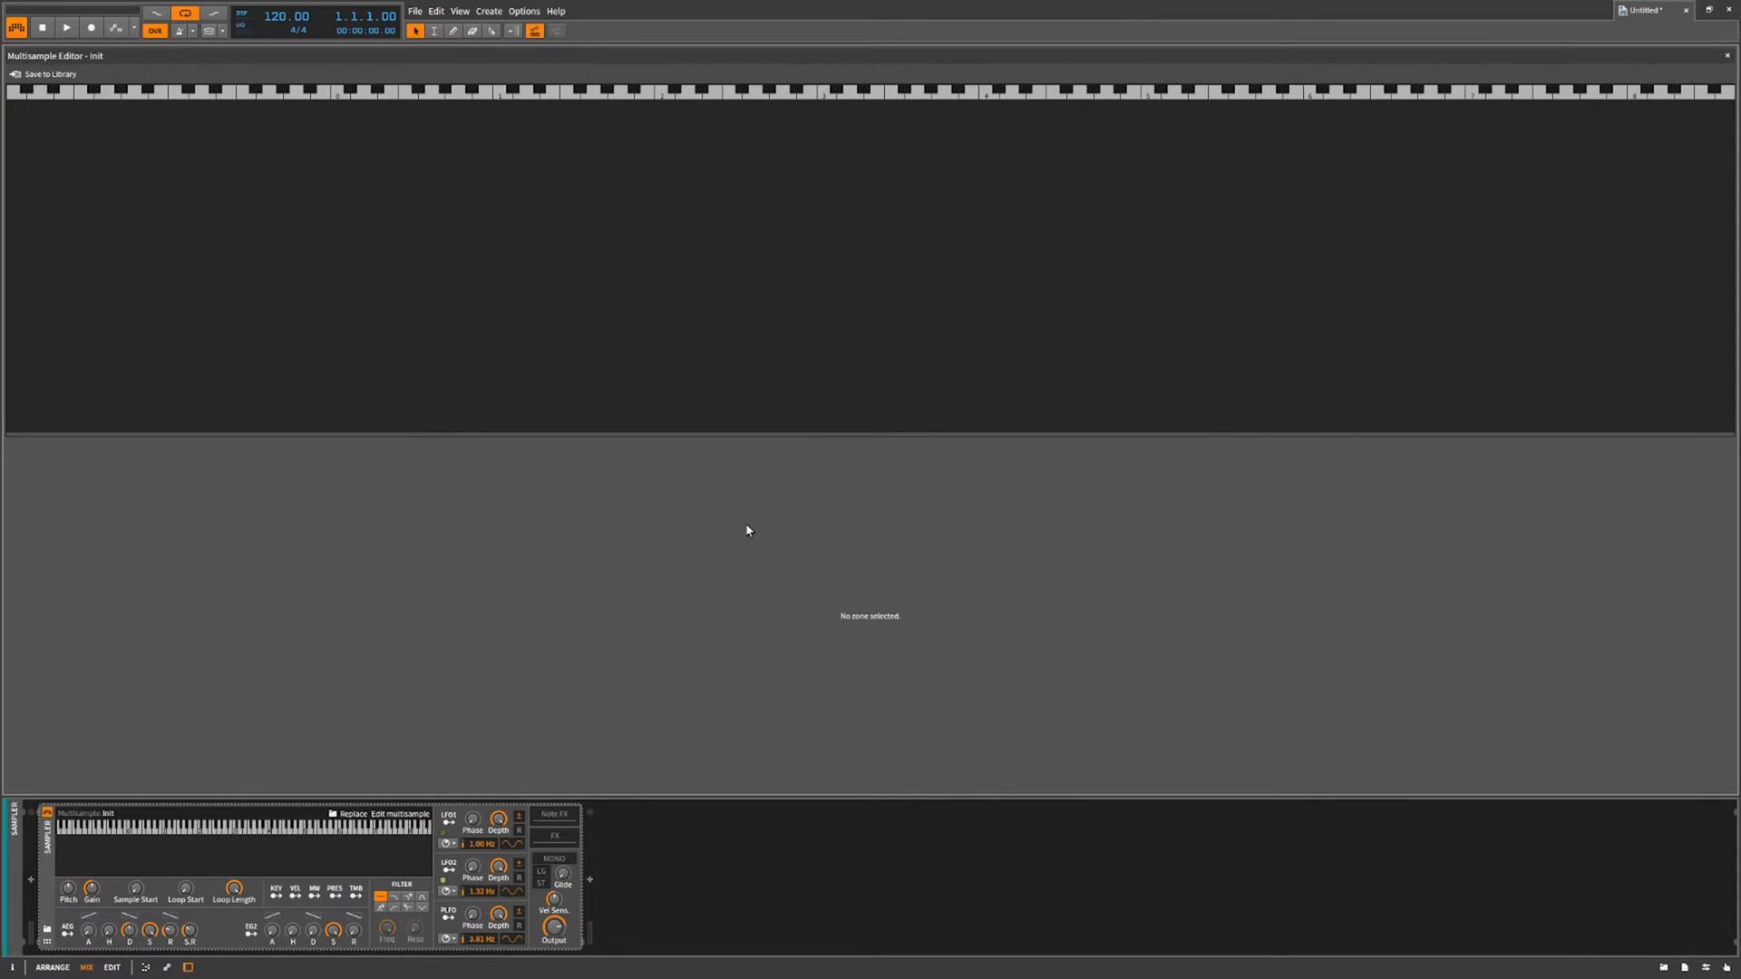
mouse_move(691, 552)
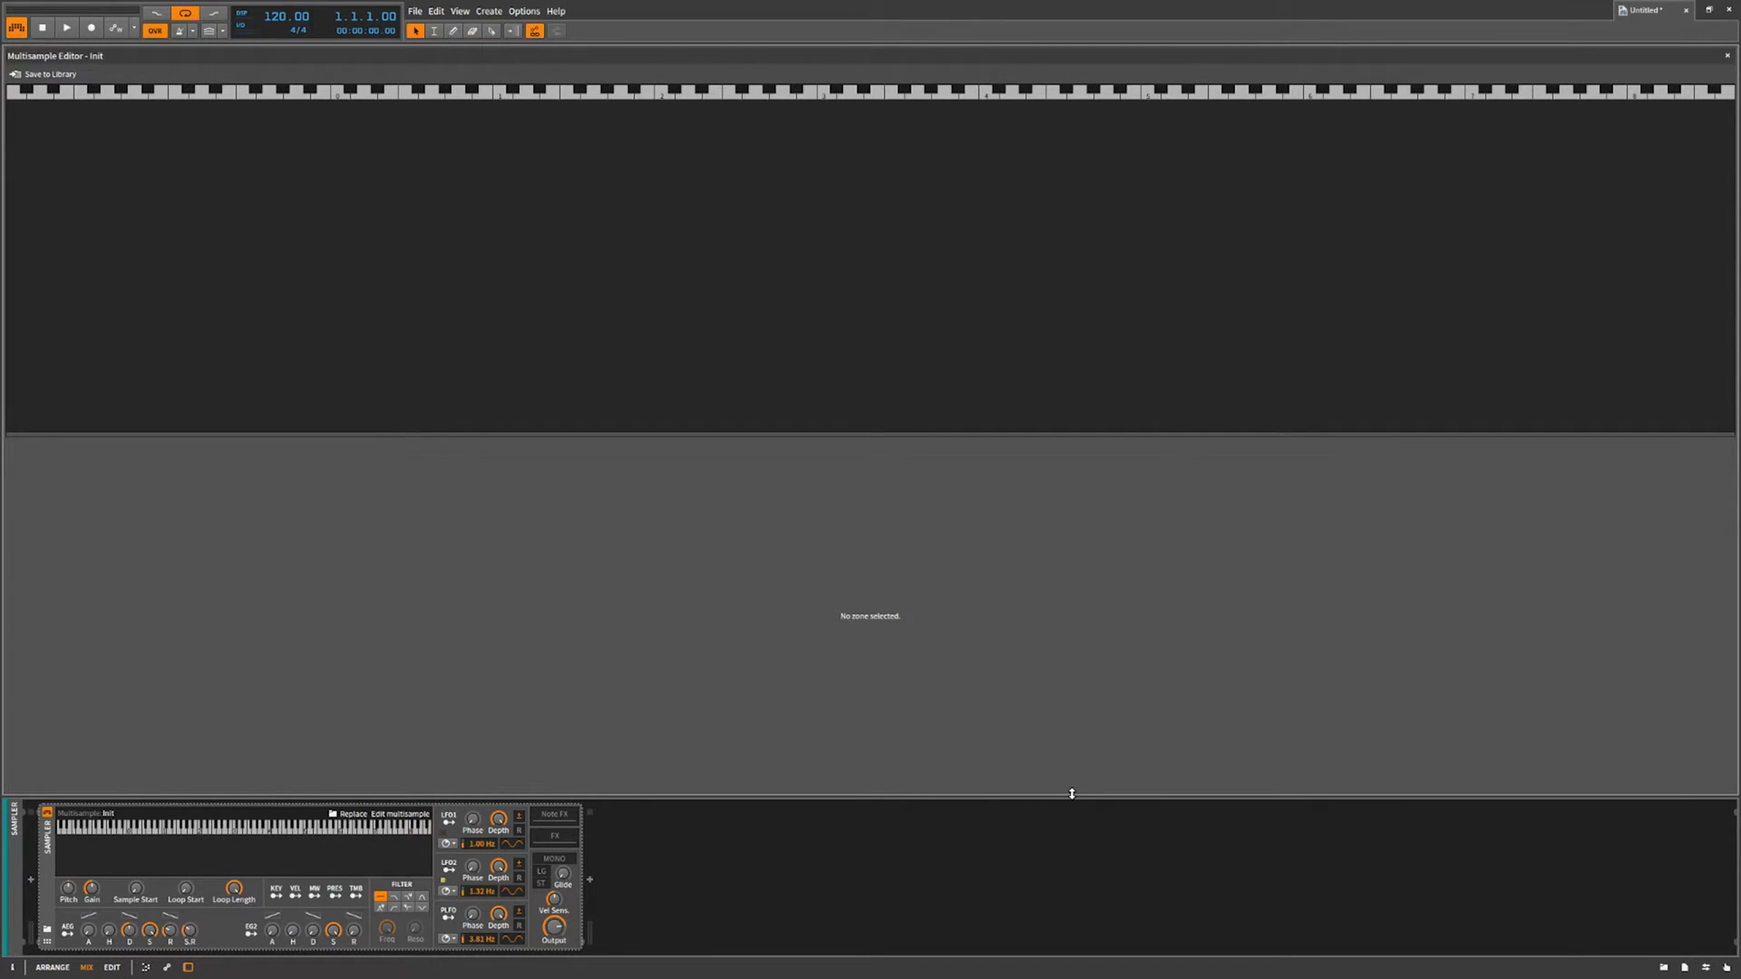
mouse_move(871, 656)
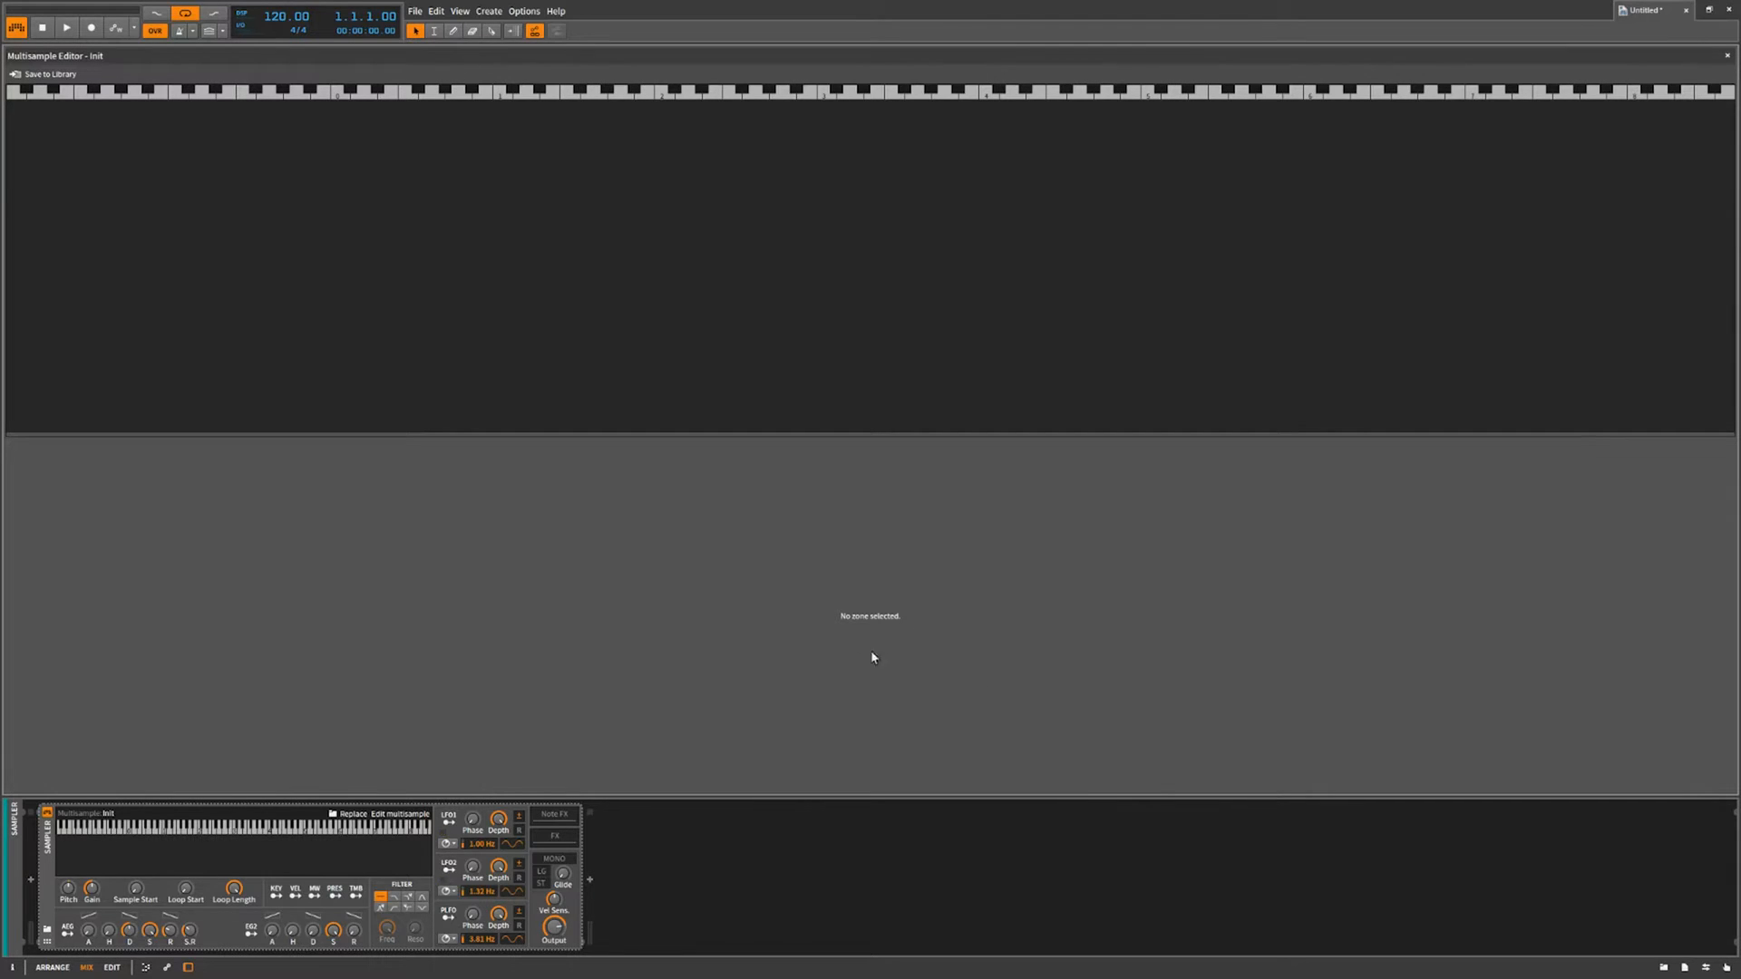
mouse_move(1296, 922)
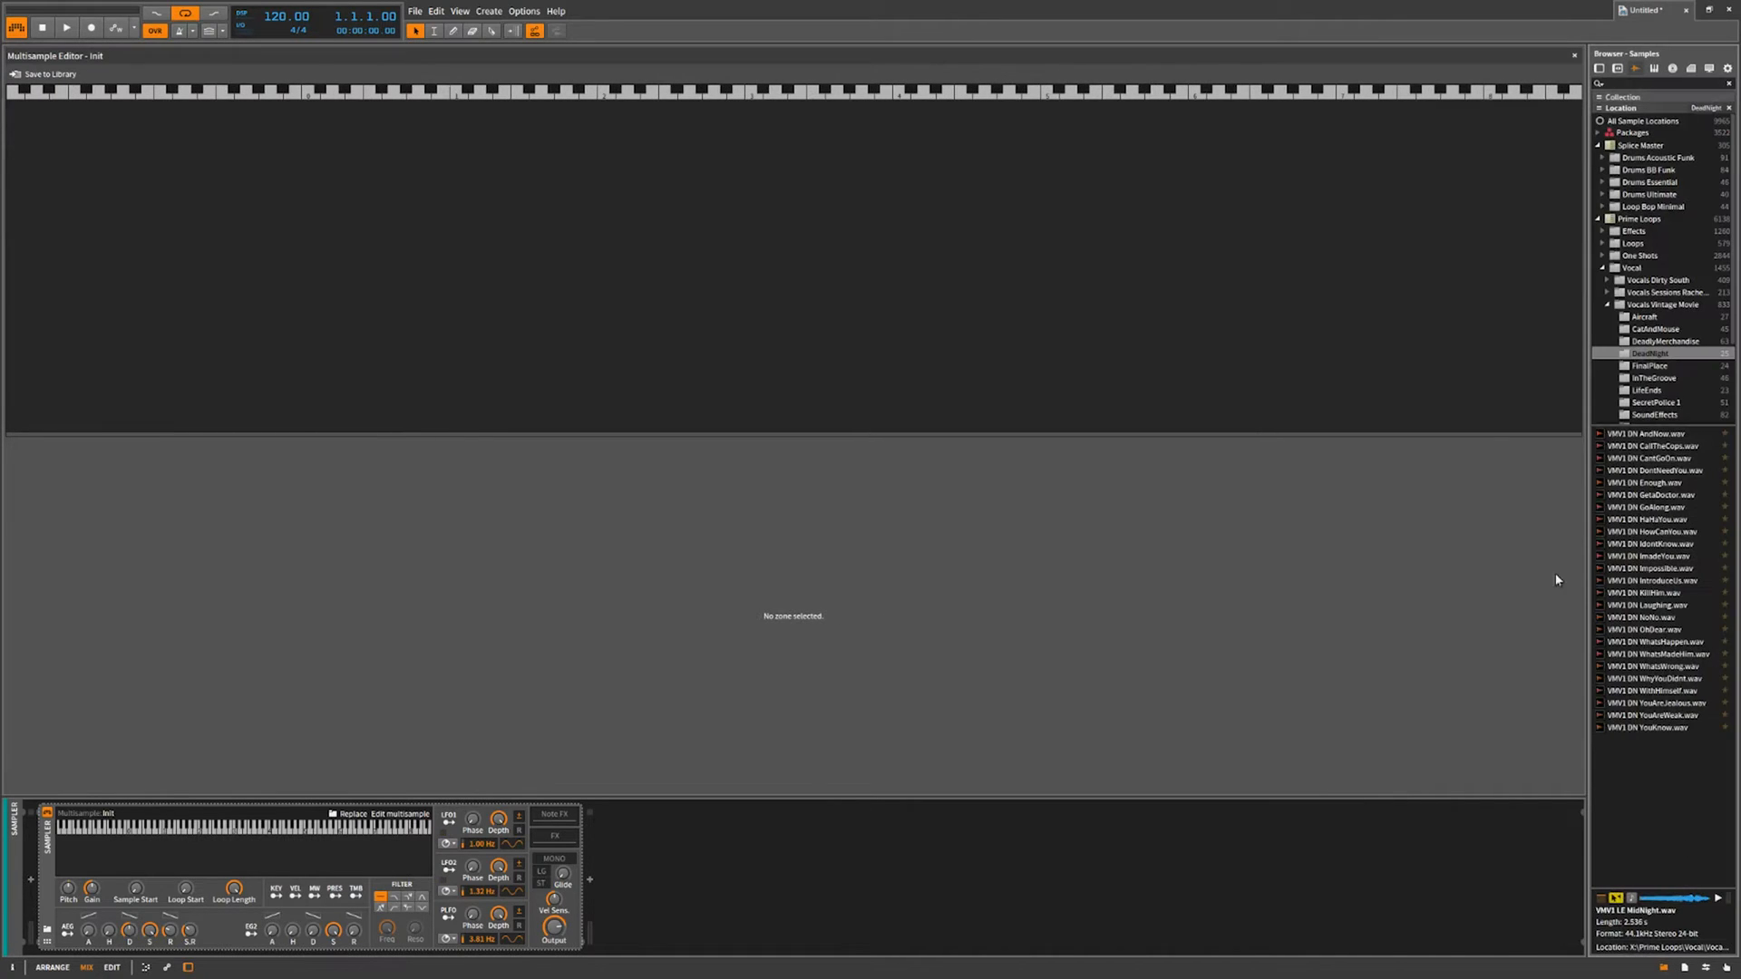
mouse_move(1117, 821)
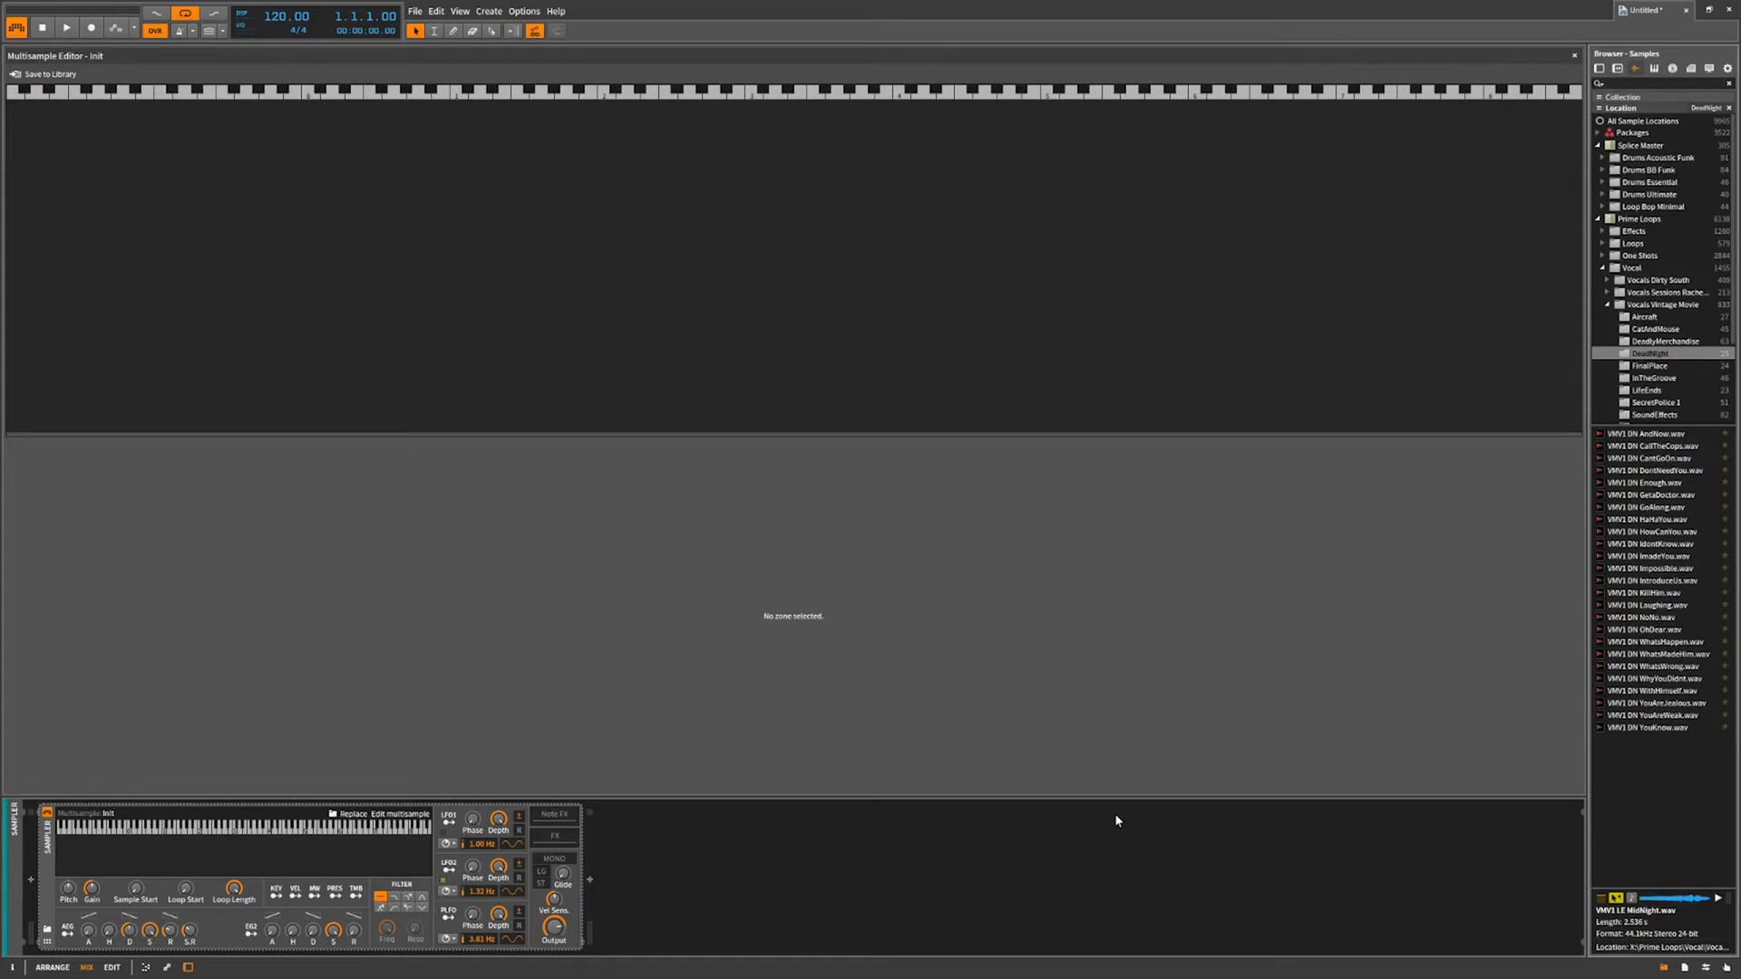
mouse_move(1621, 315)
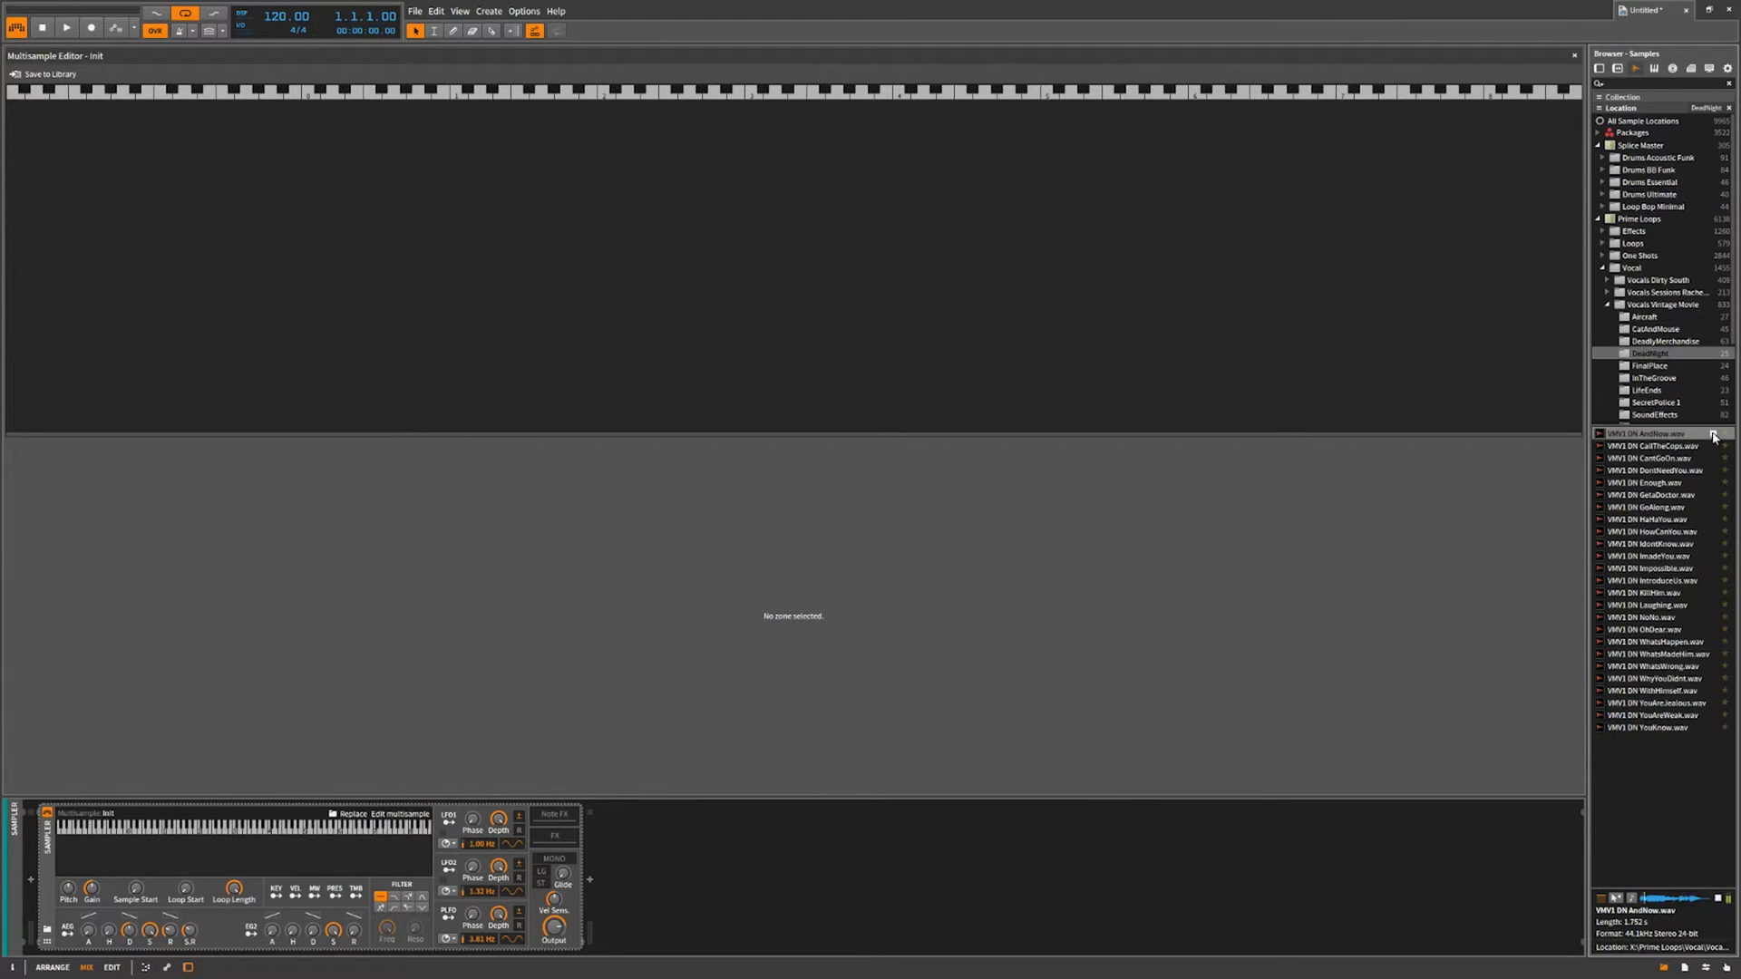
Audition the CantGoOn loop and another Vocals Vintage Movie vocal loop.
click(1651, 457)
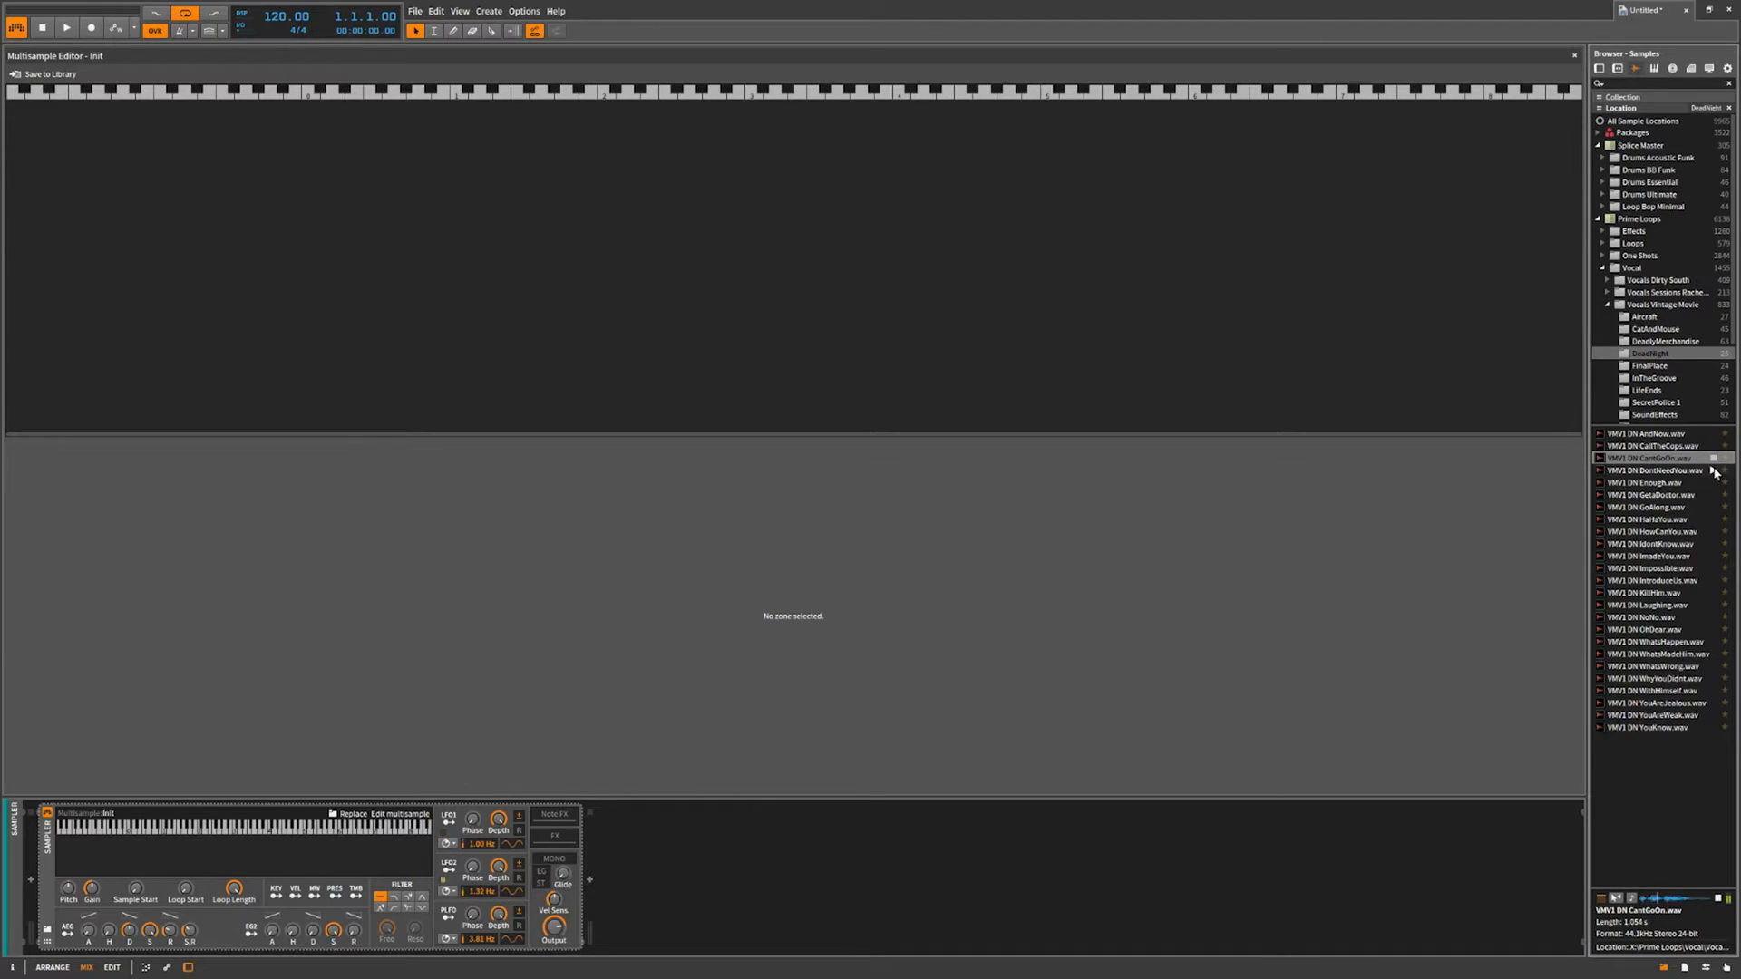
click(1653, 481)
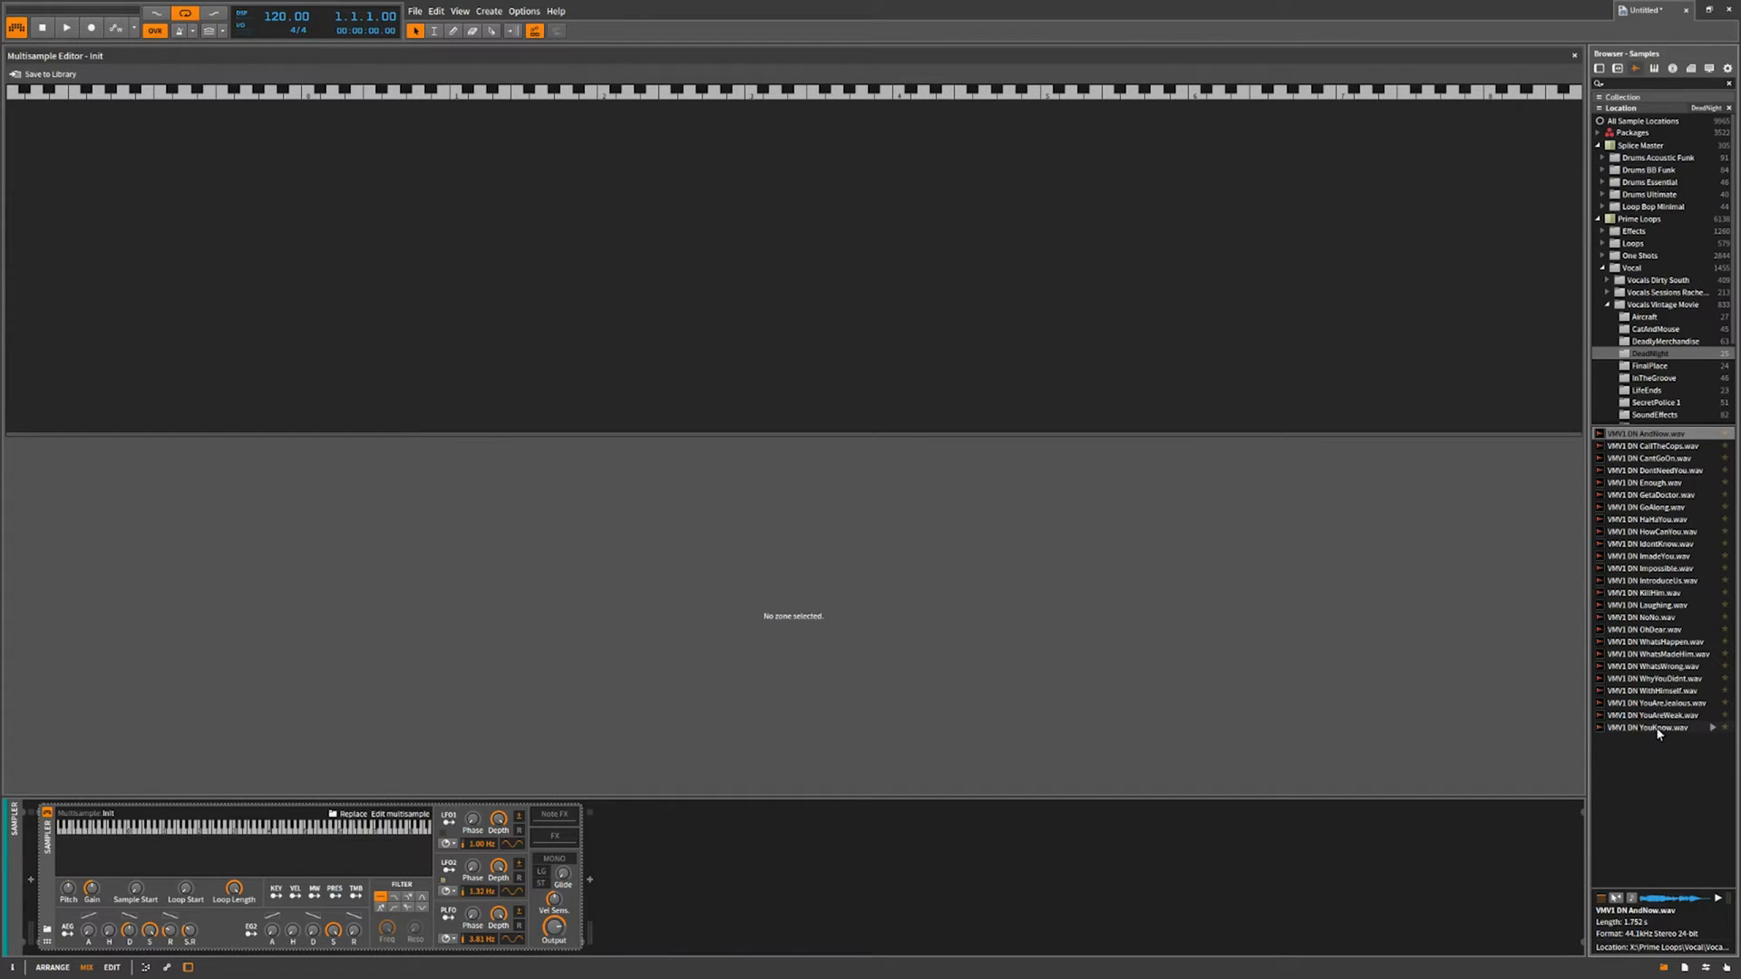
click(1654, 727)
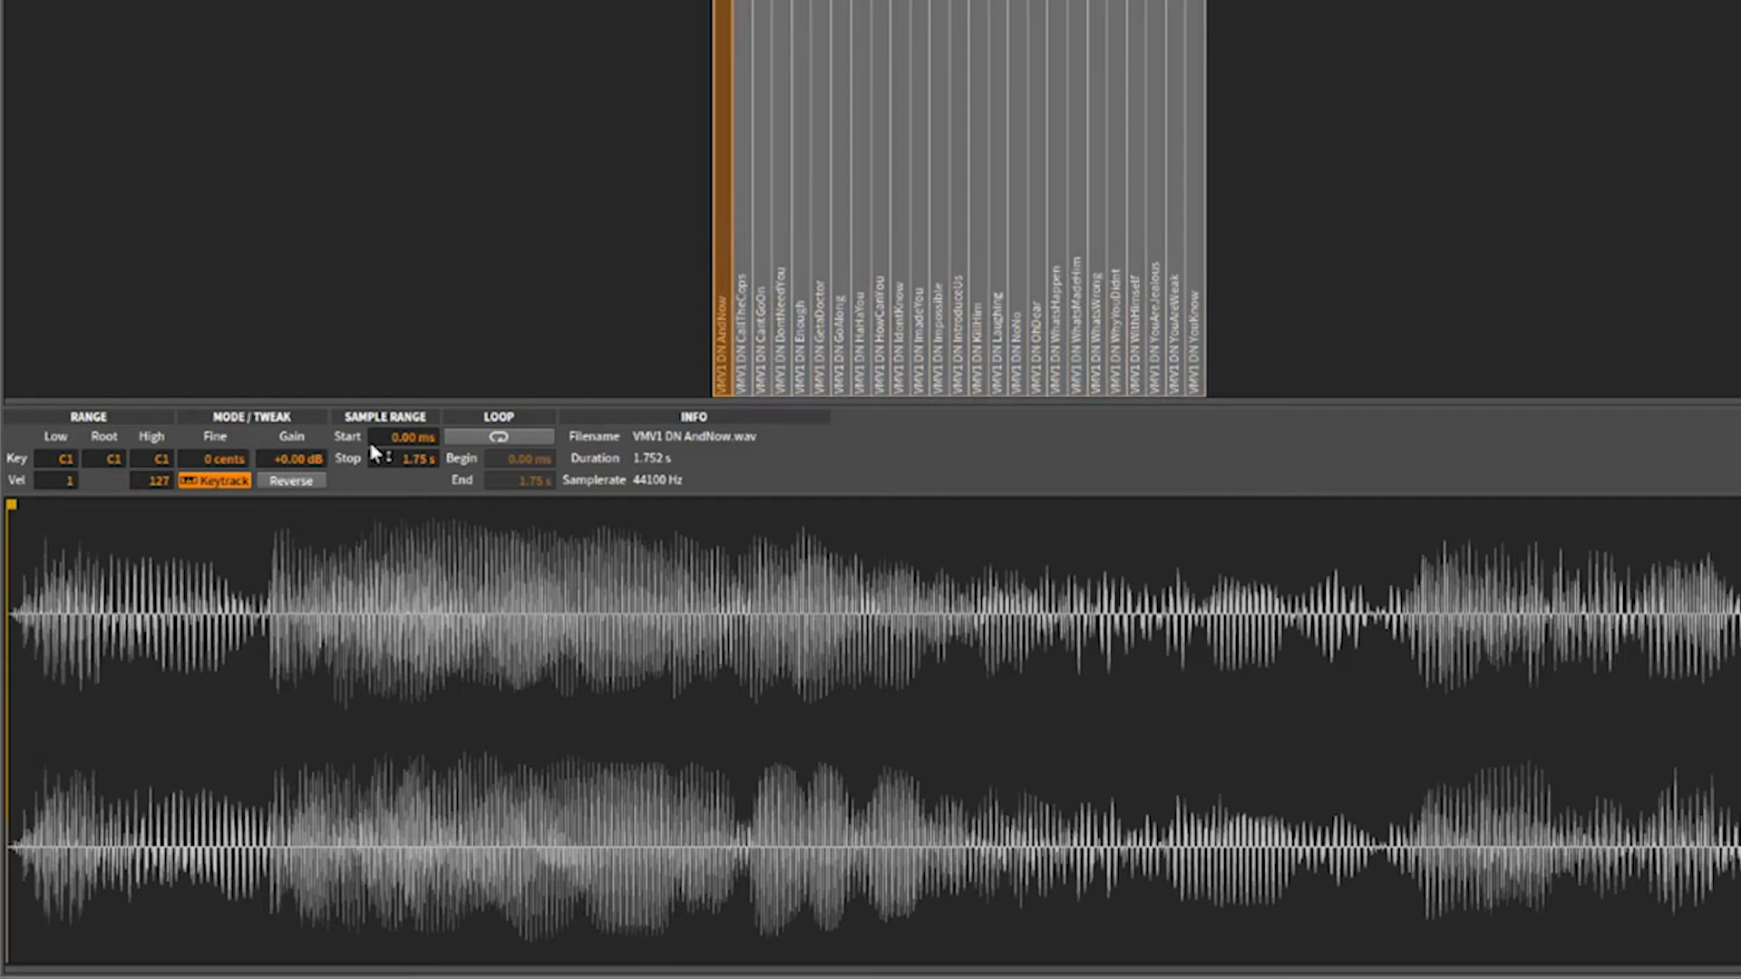
Enable looping for the AndNow zone, trying reverse playback on and off.
click(292, 480)
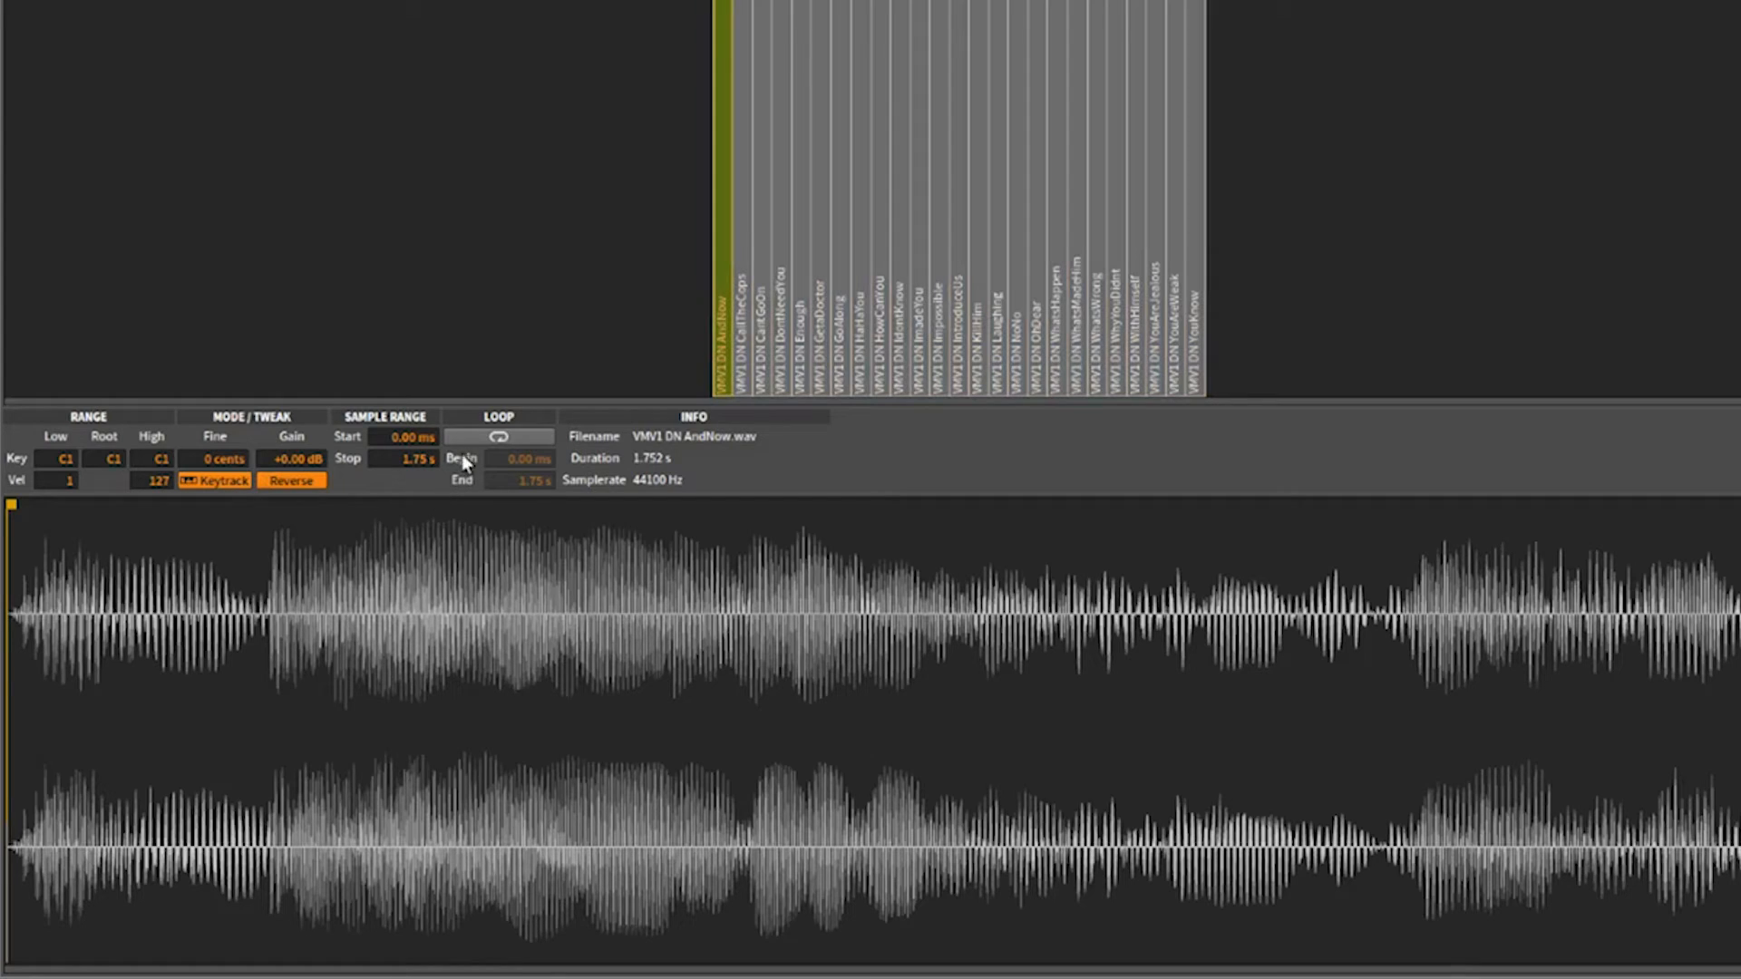
click(499, 436)
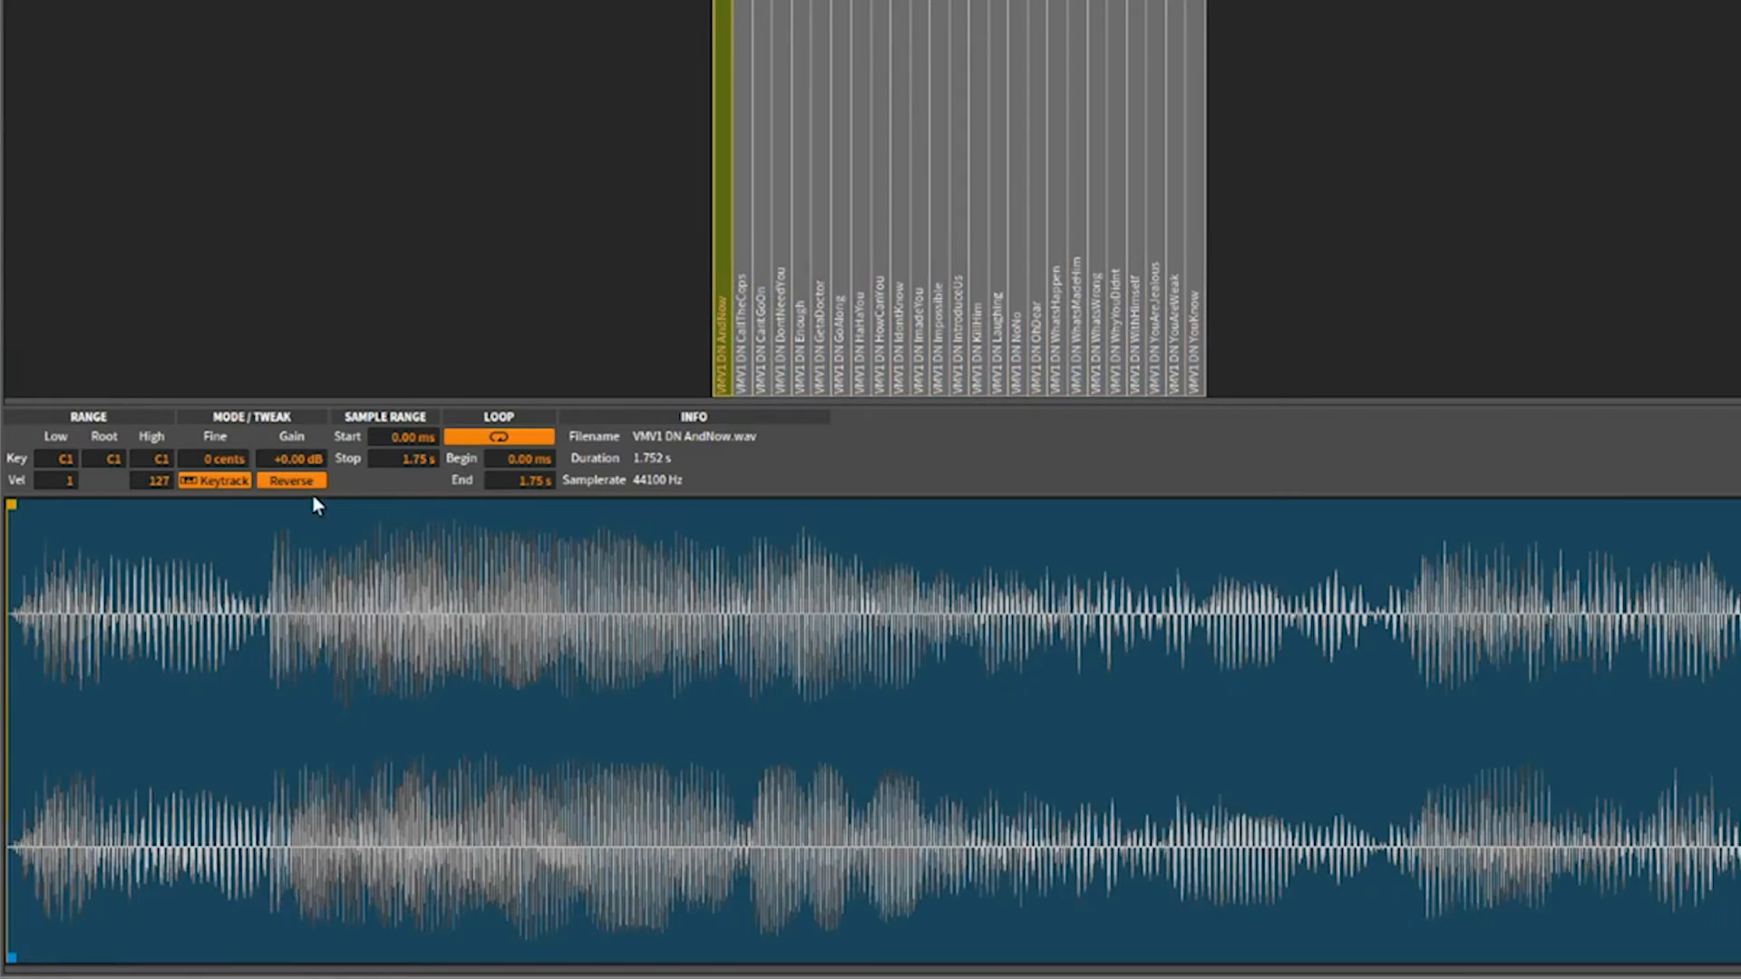
click(291, 480)
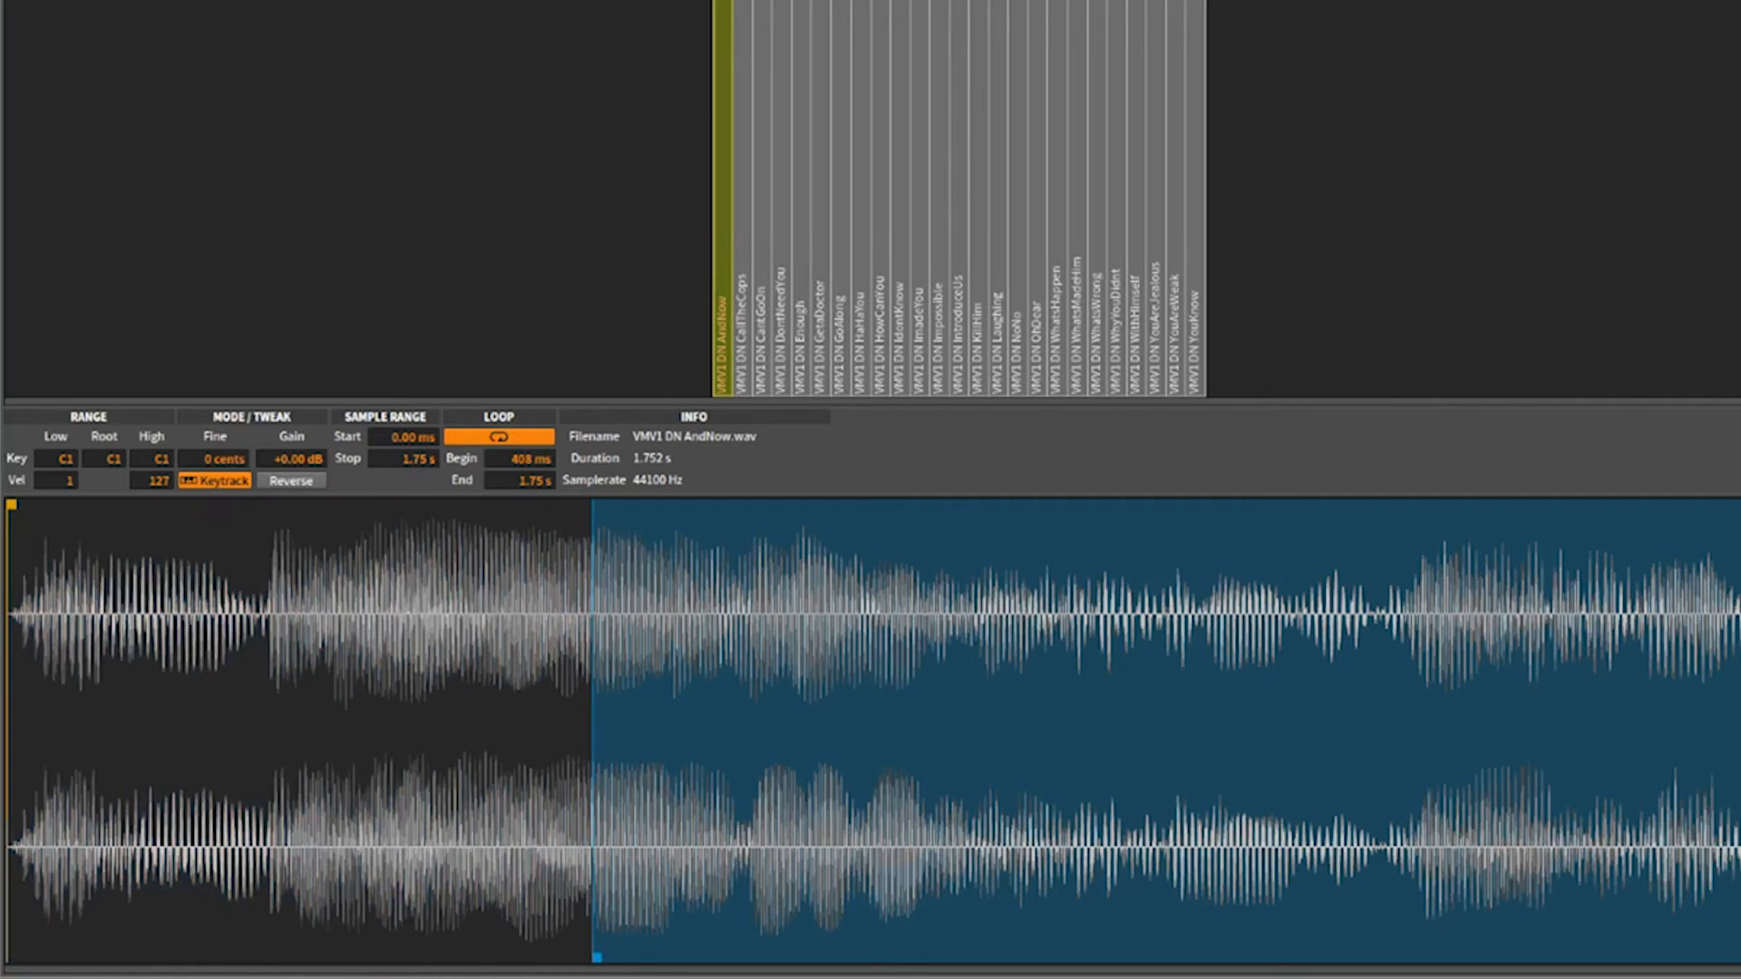
Move the AndNow loop range to 603 ms–1.62 s, then switch looping off.
drag(592, 955, 497, 955)
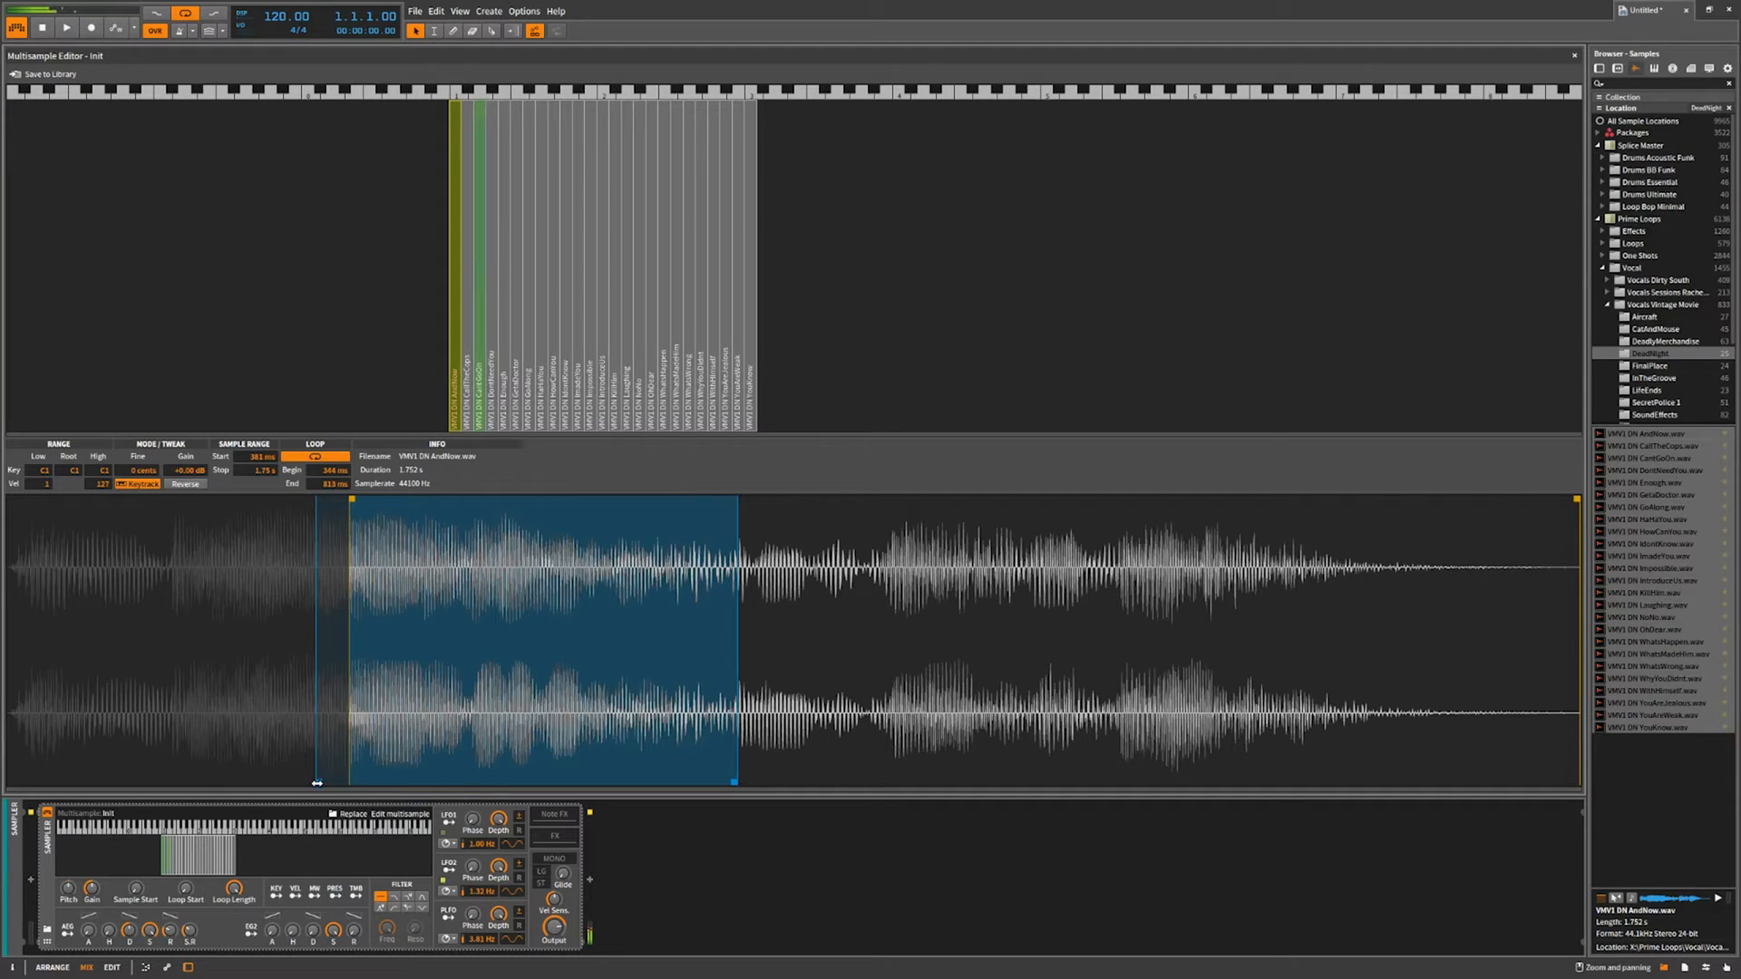
drag(344, 782, 603, 783)
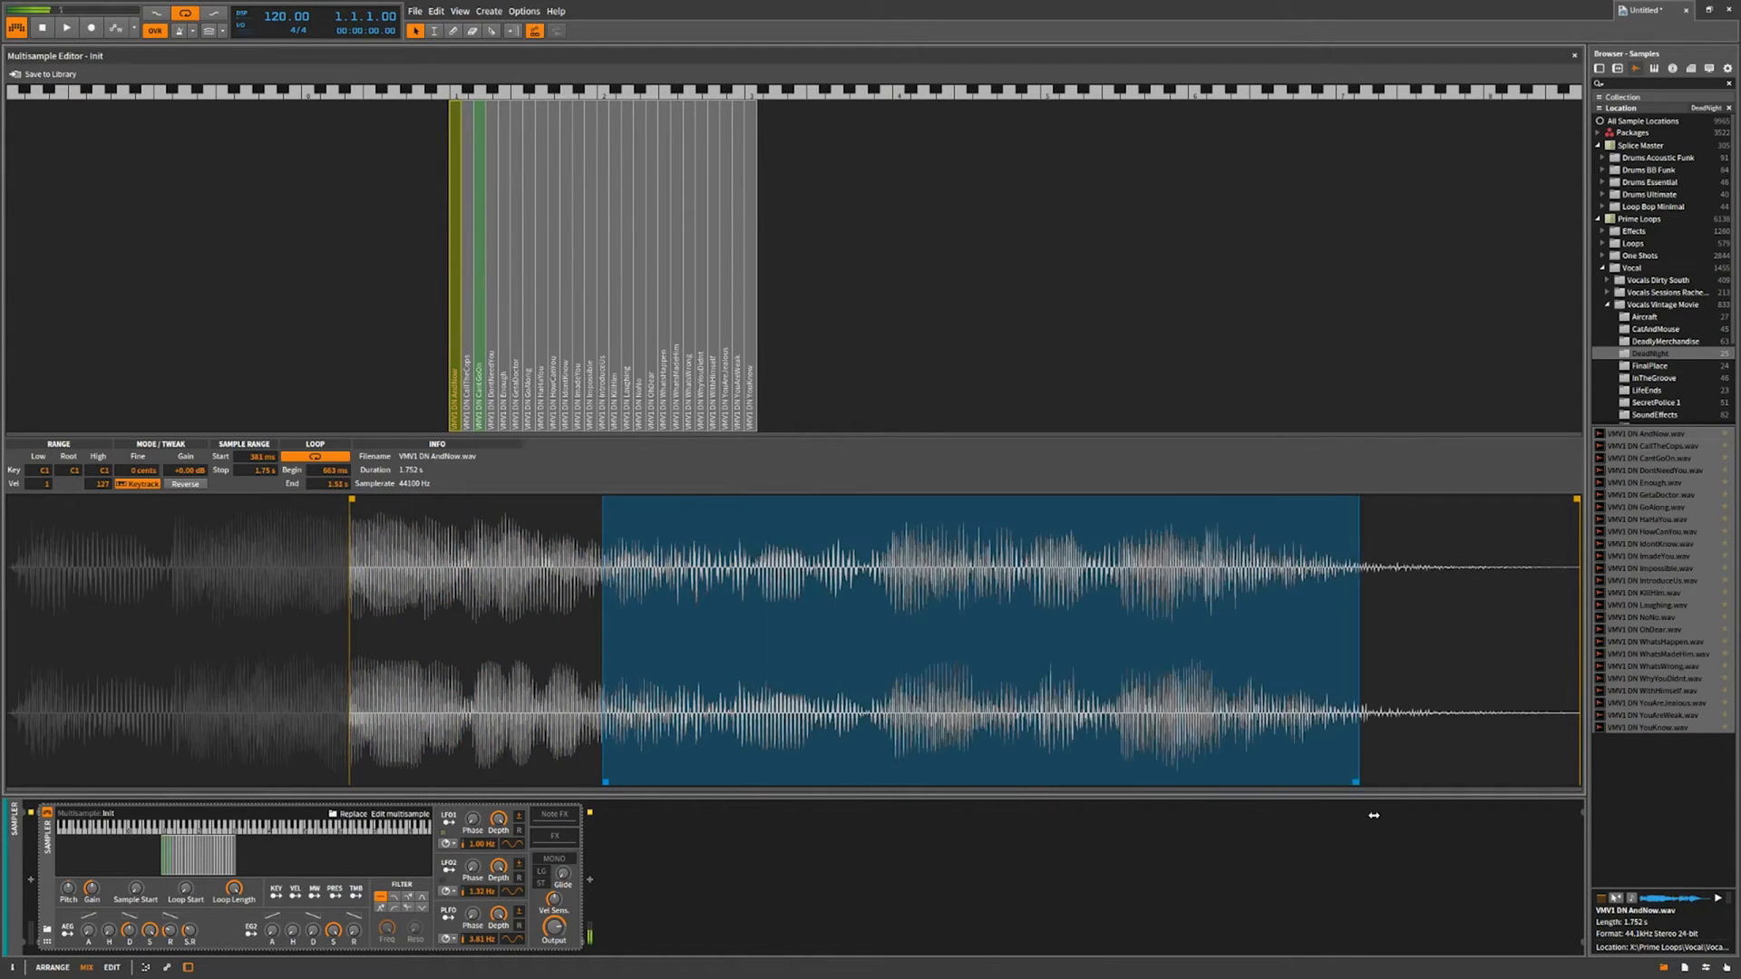
drag(1355, 633, 1377, 633)
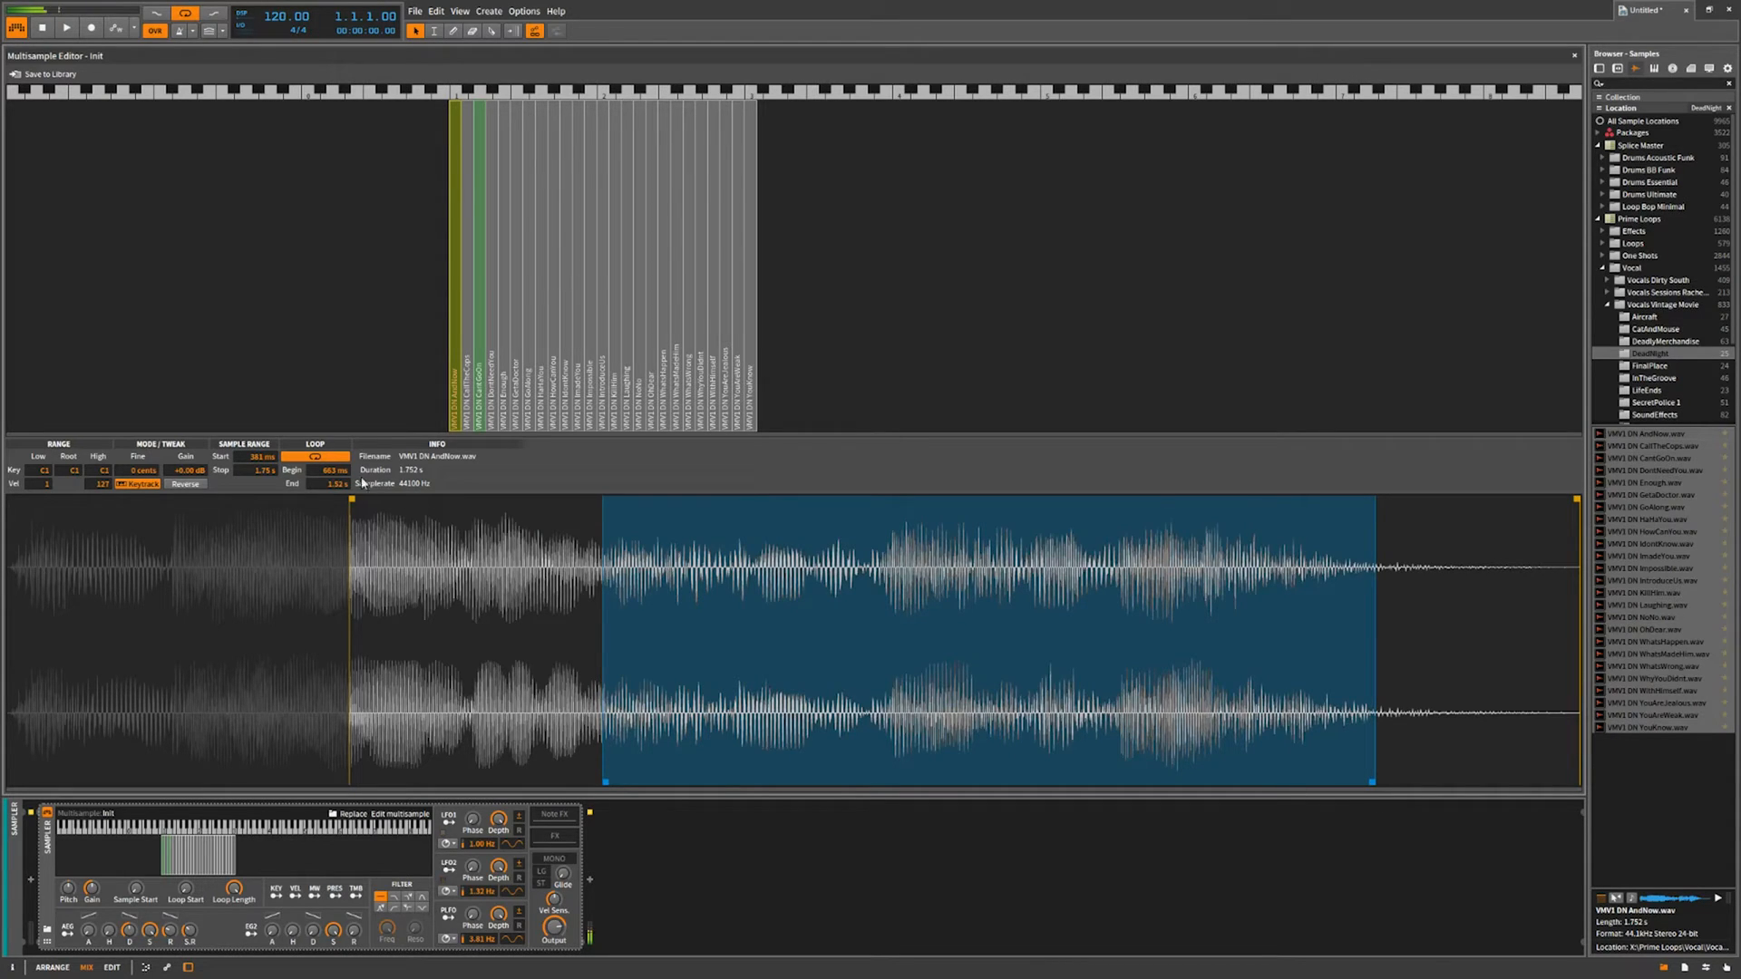
click(314, 456)
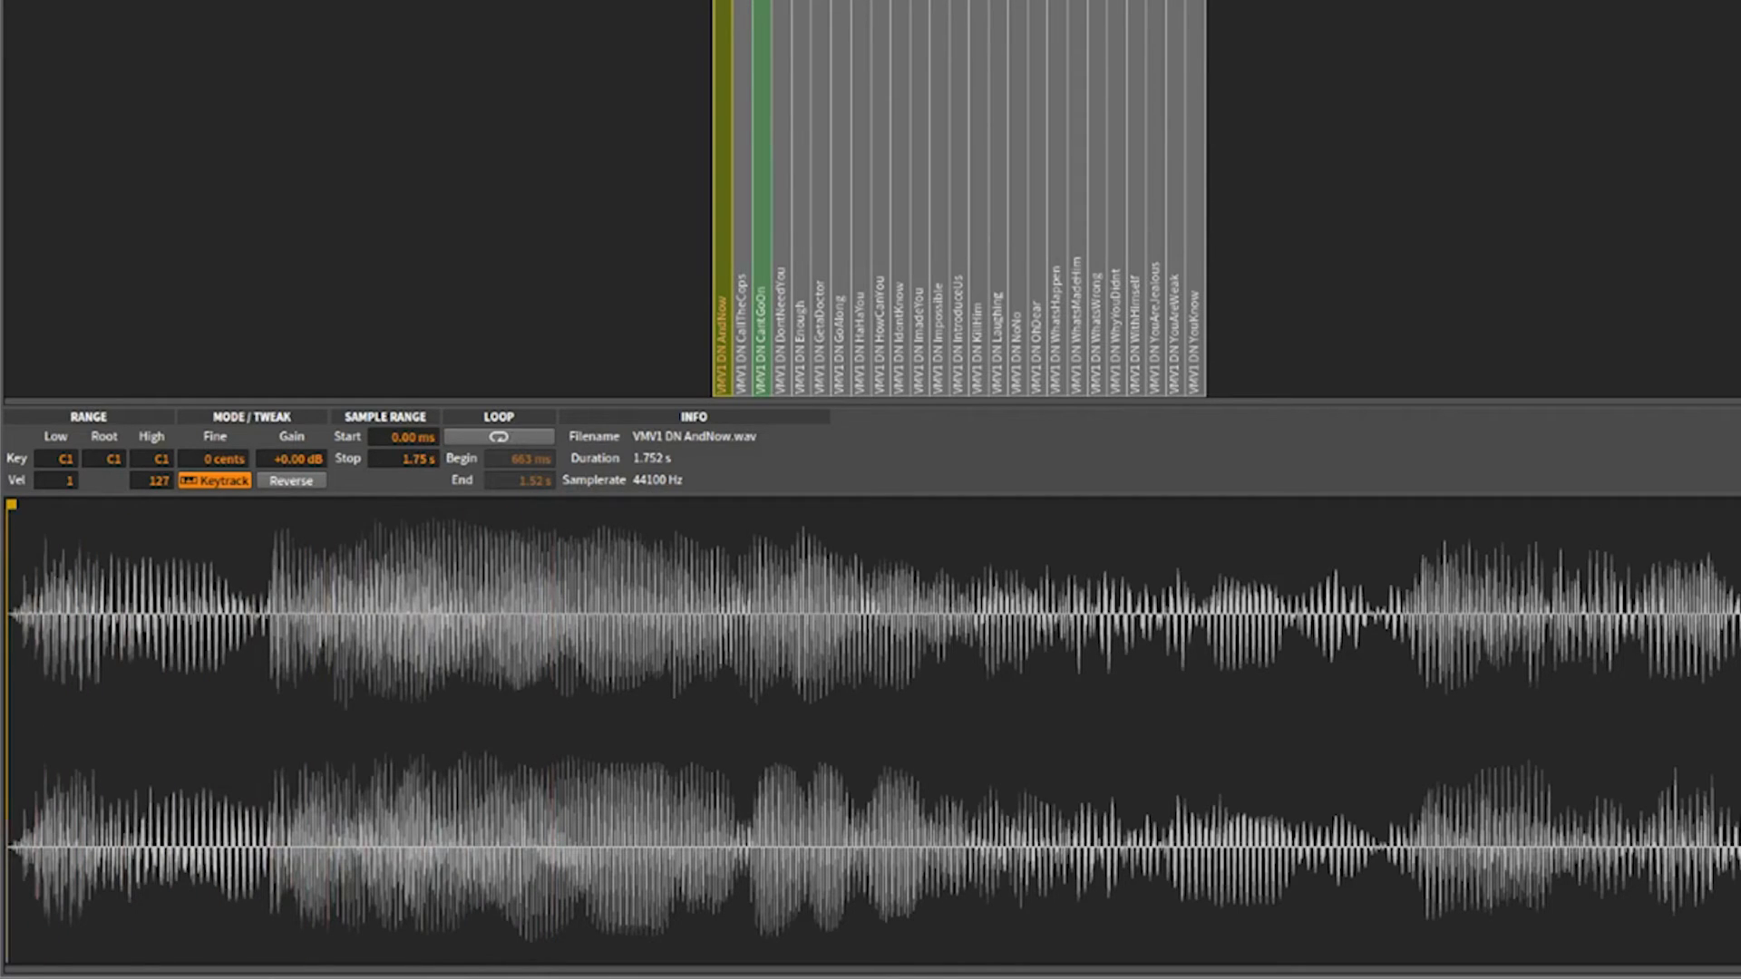
Trim AndNow to 52.5 ms–1.42 s, tune Fine to +100 cents, and raise Vel Low.
drag(9, 516, 83, 516)
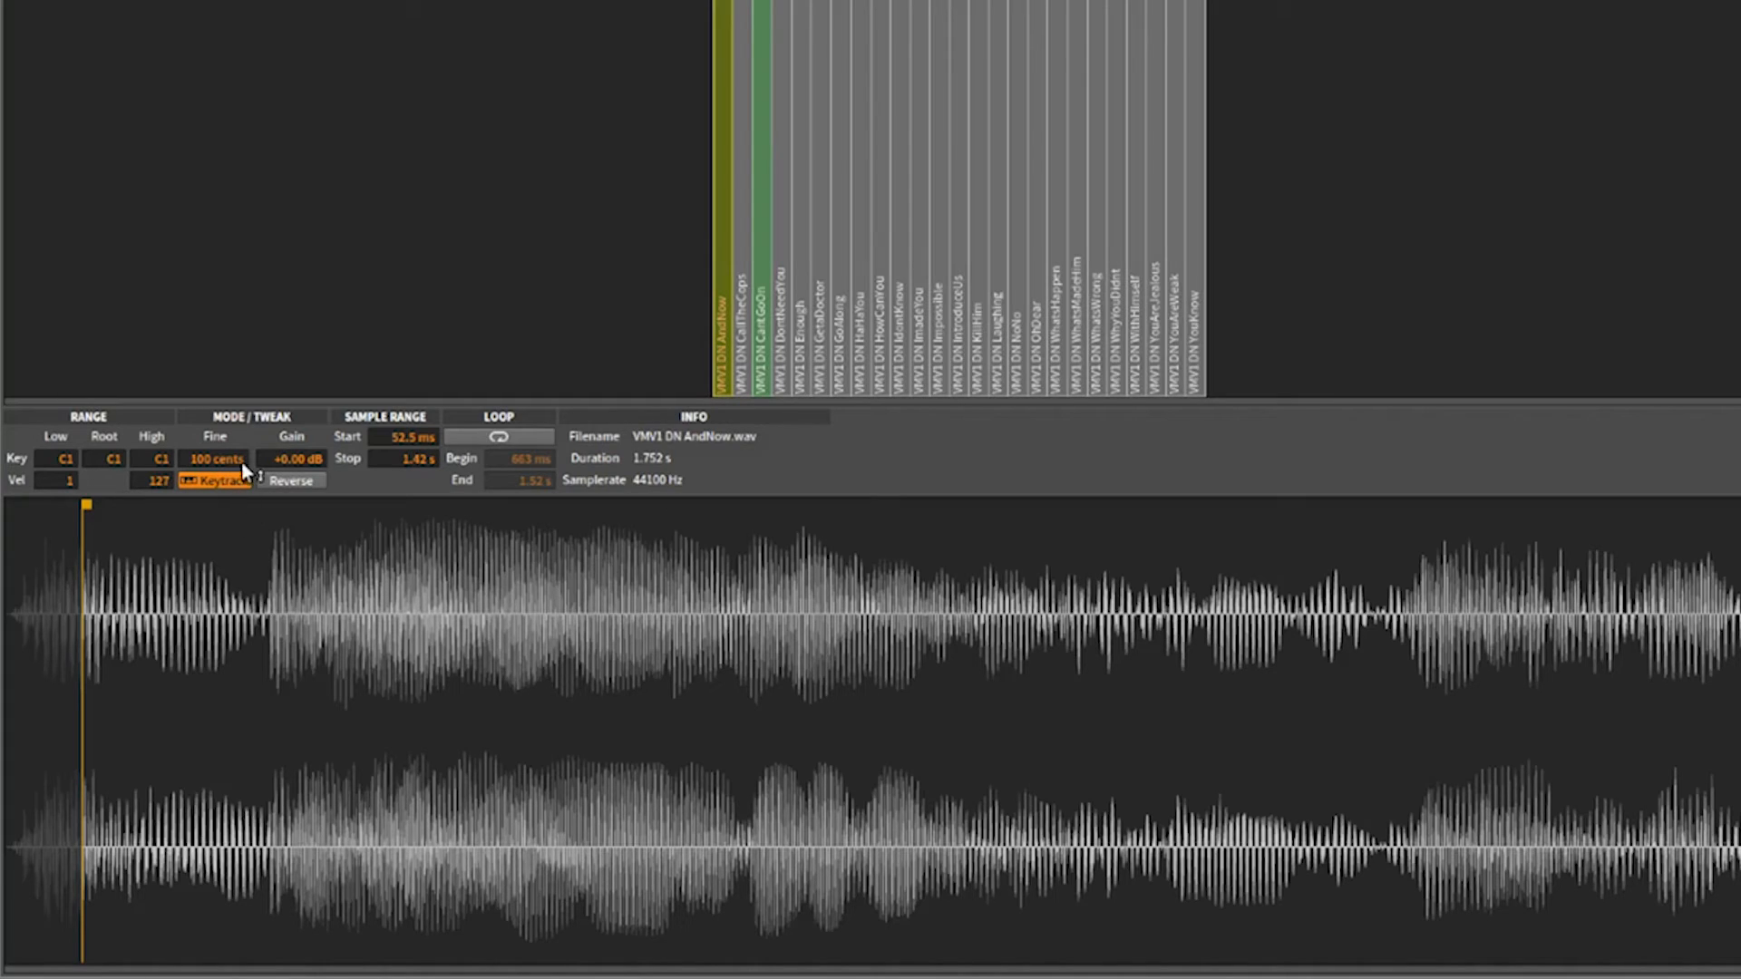
drag(214, 456, 214, 479)
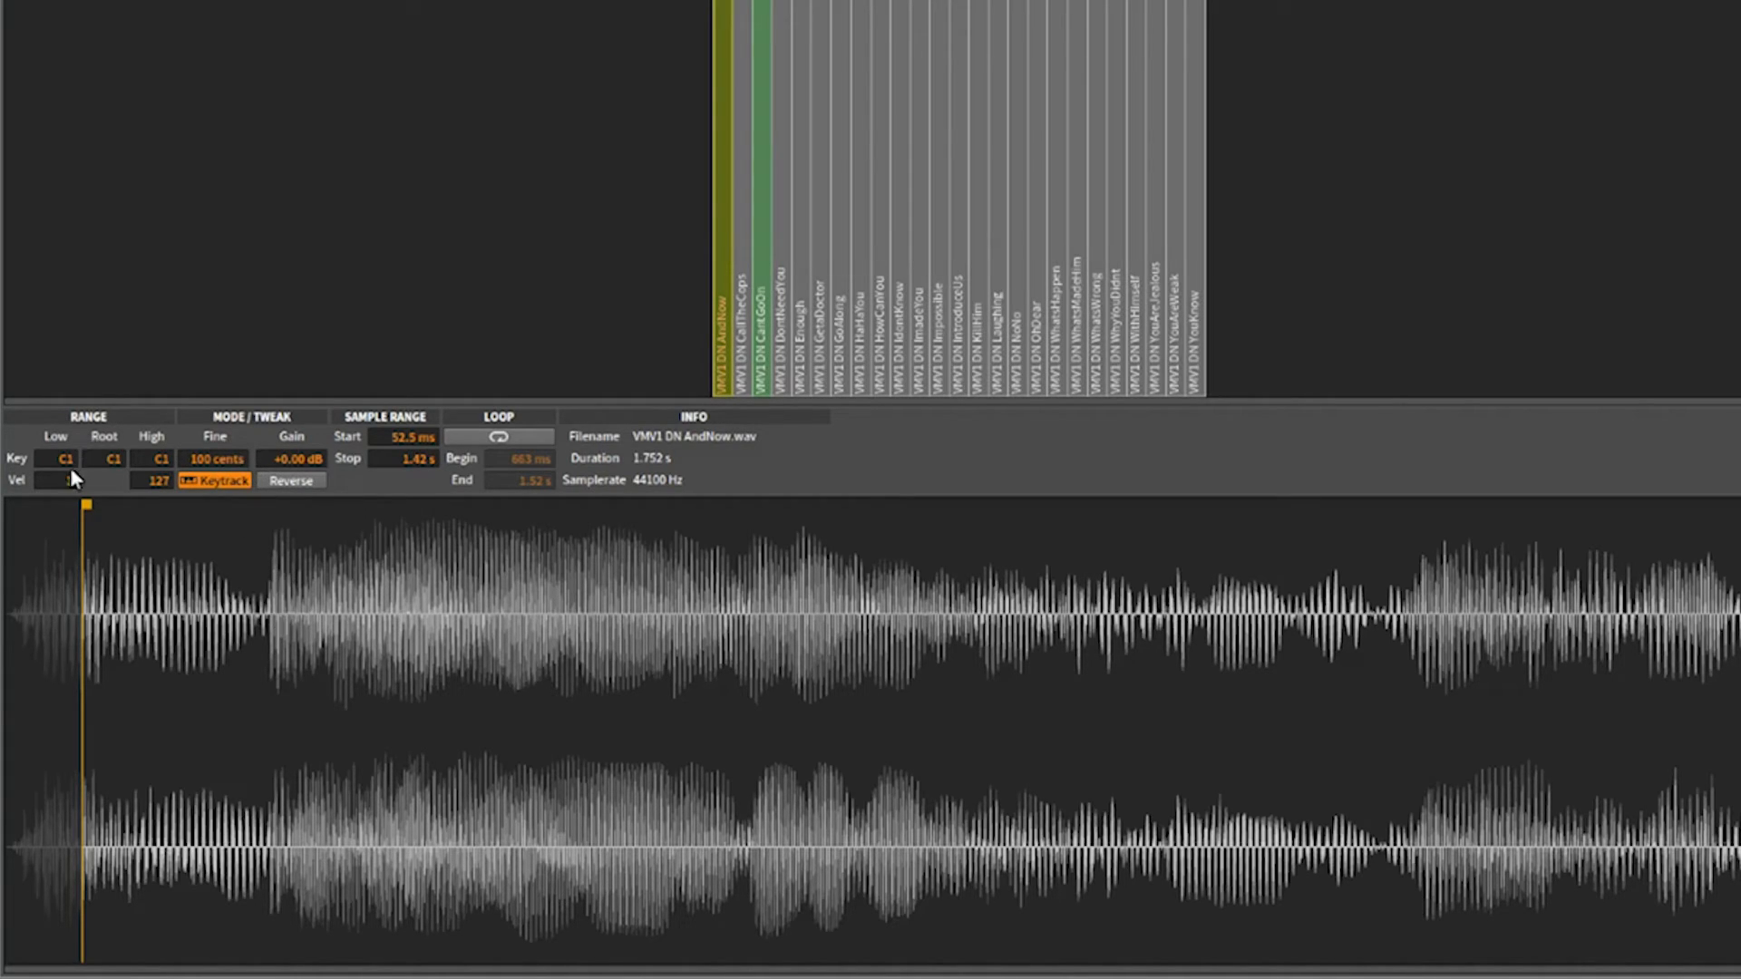
drag(63, 457, 55, 466)
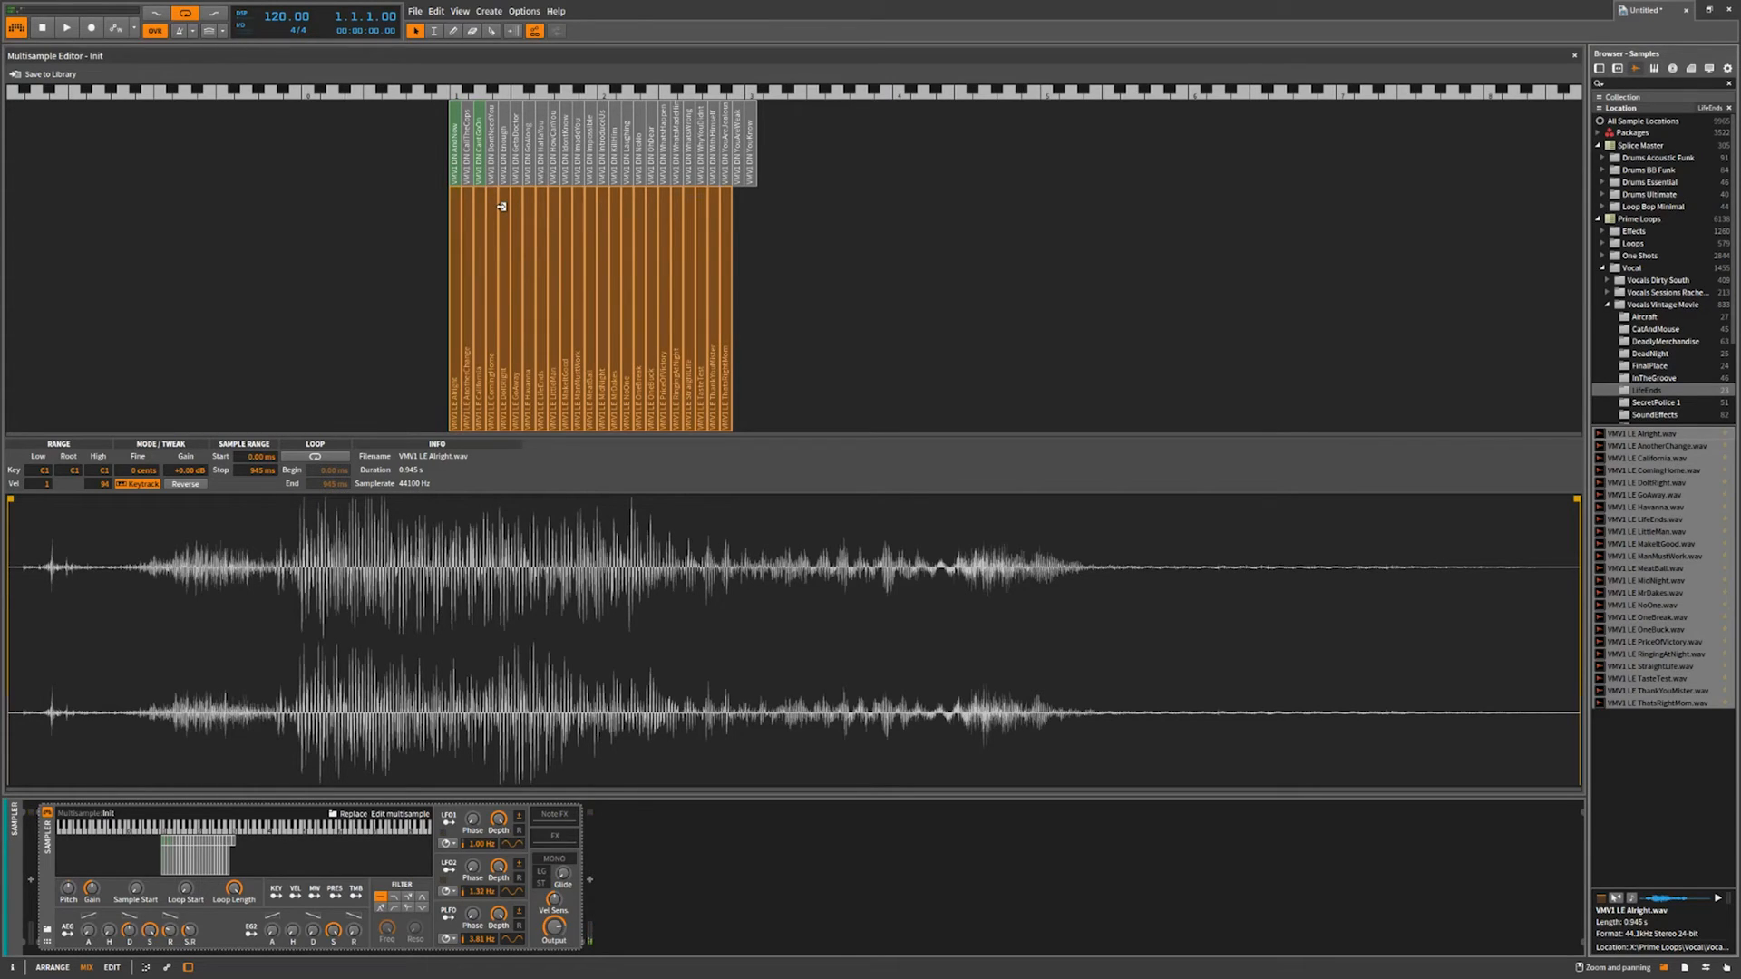
mouse_move(495, 203)
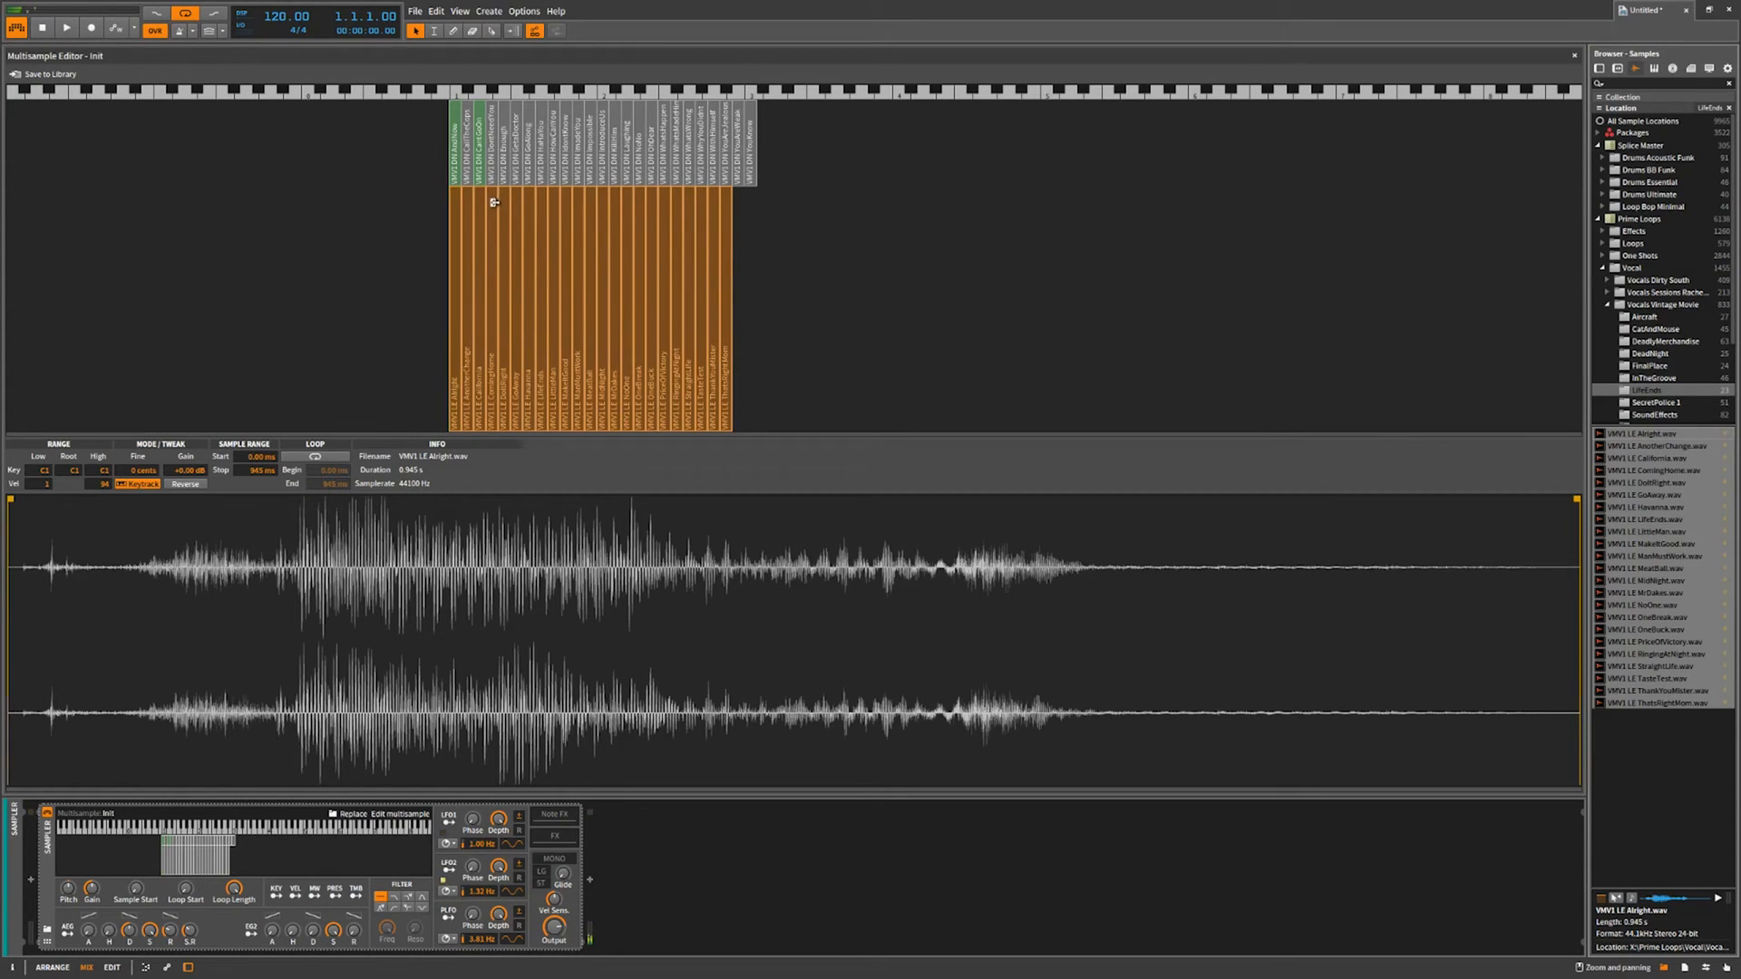
mouse_move(469, 351)
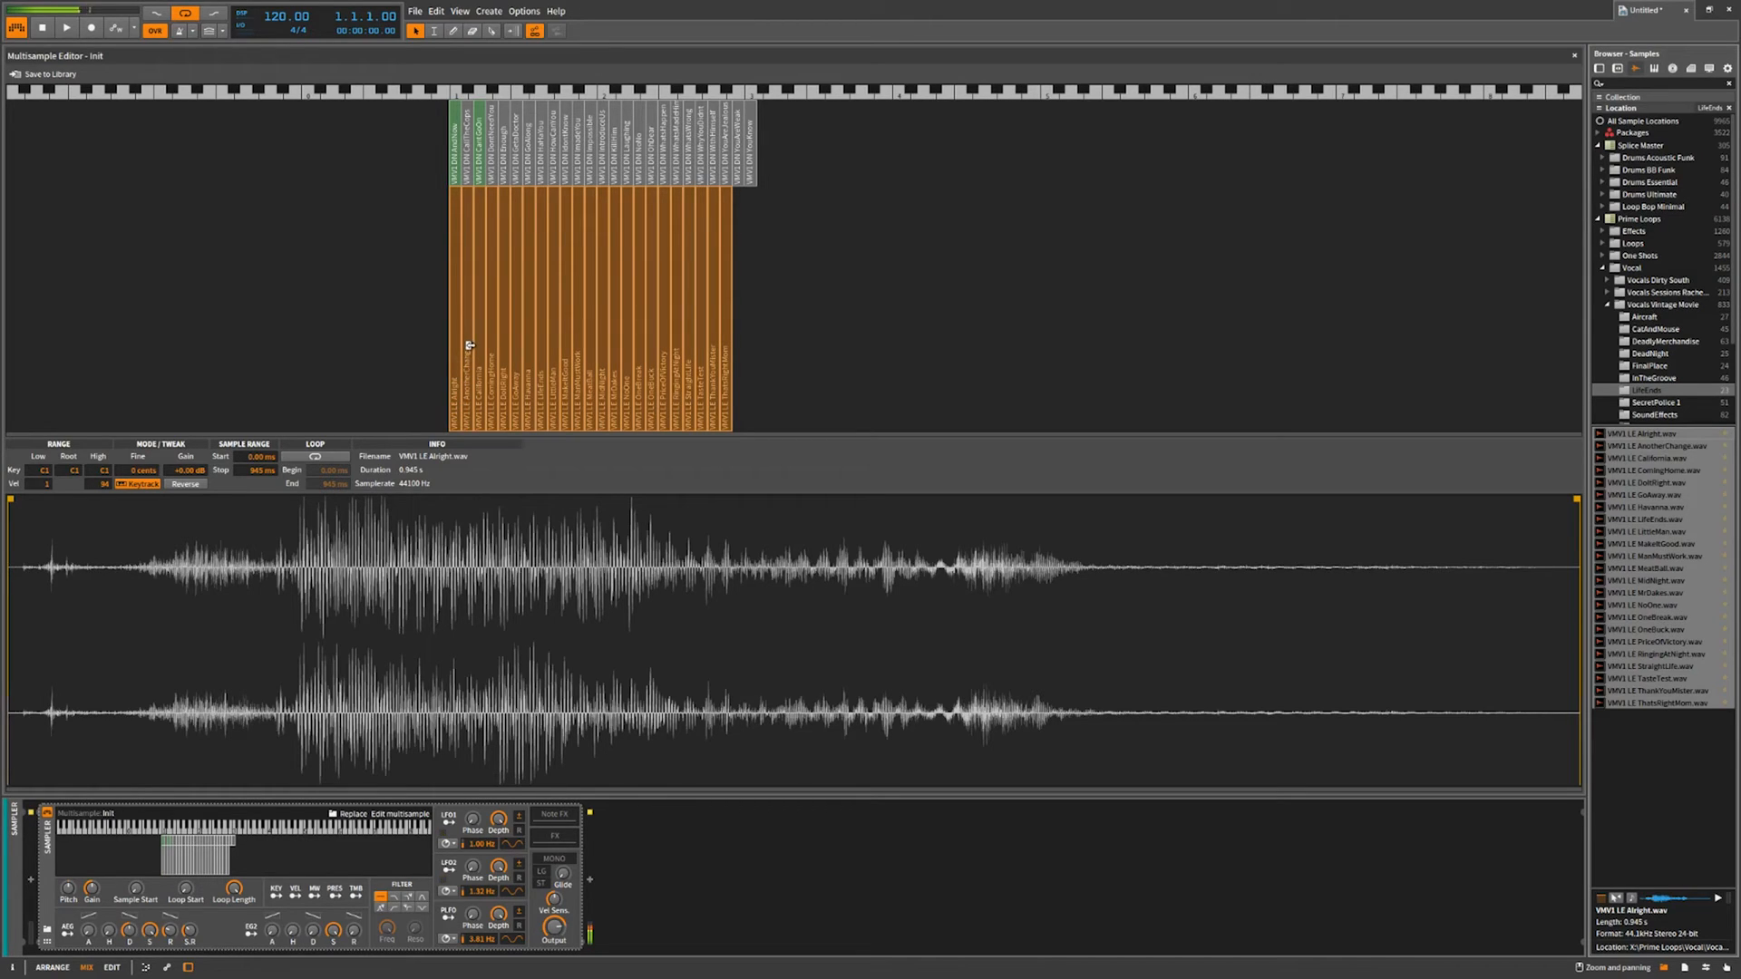
mouse_move(882, 318)
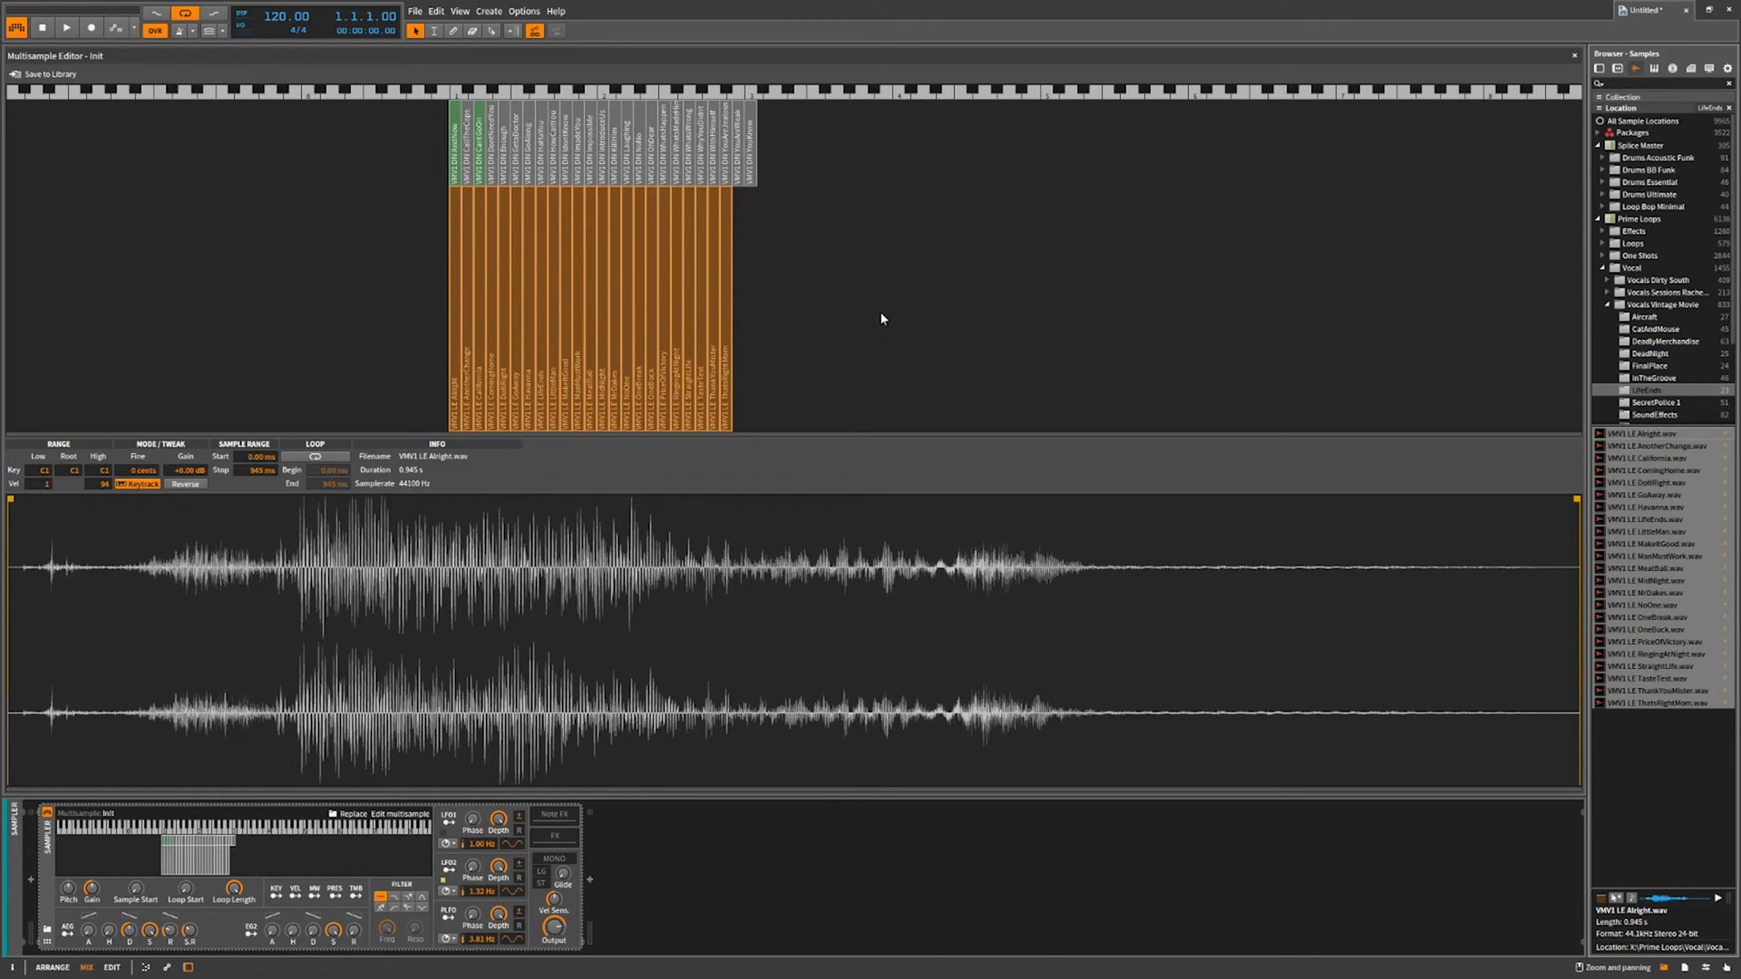
mouse_move(846, 330)
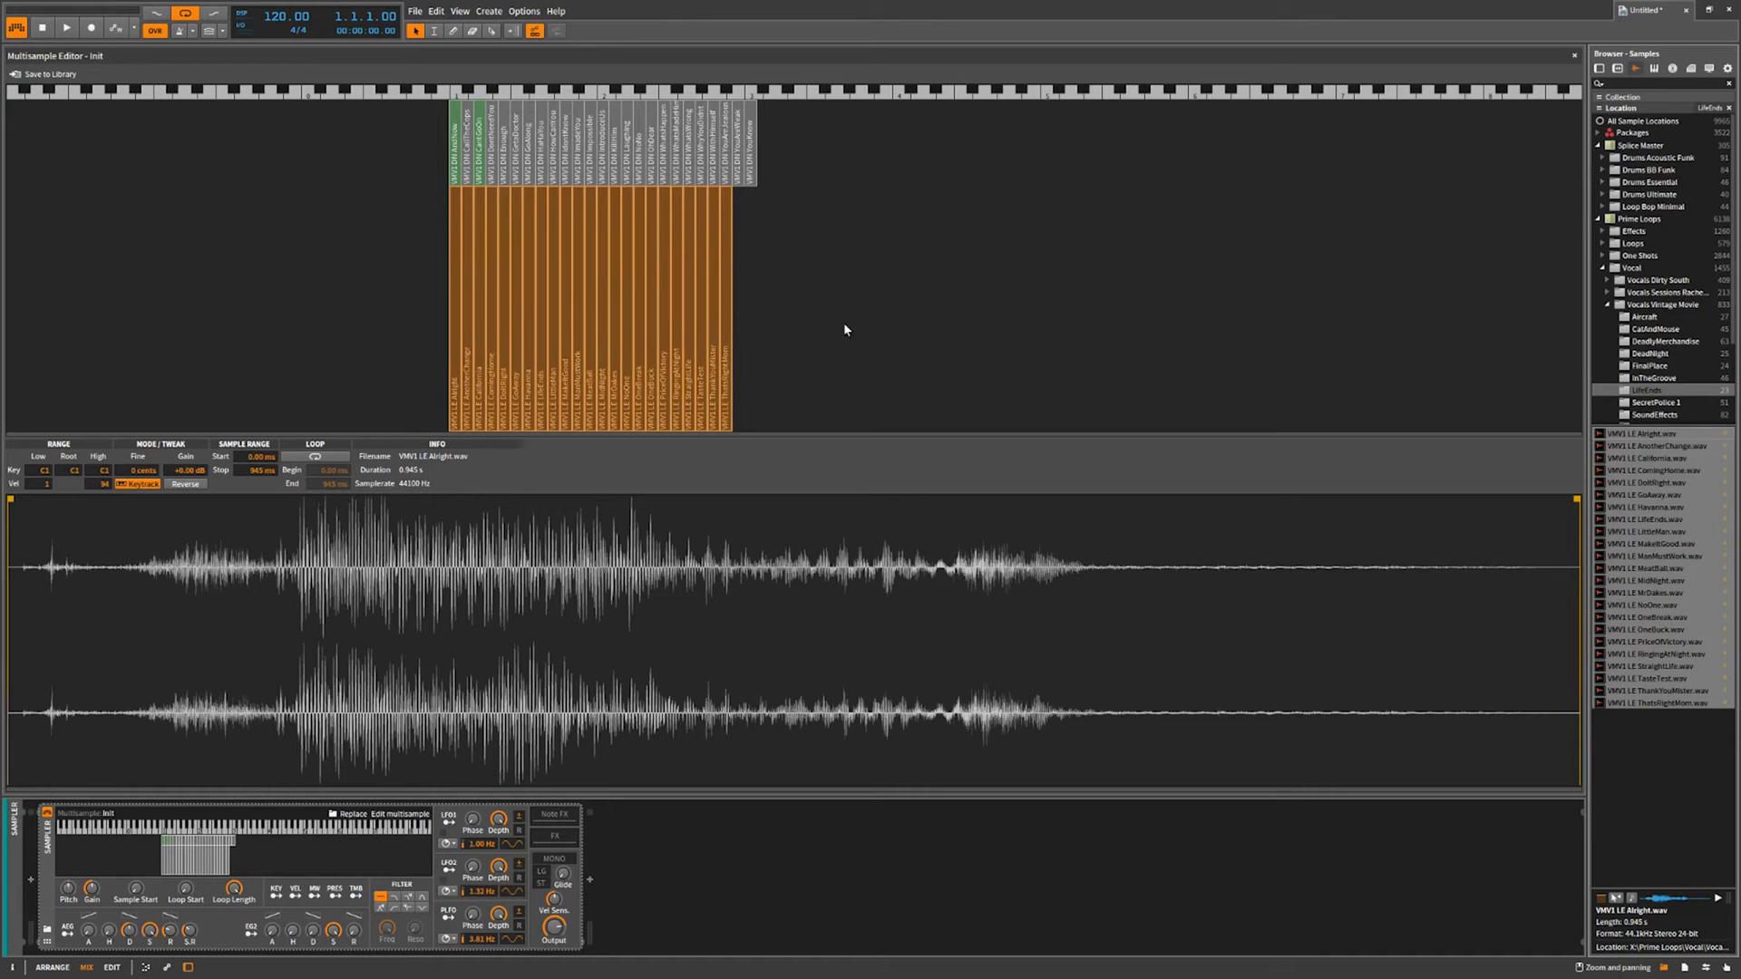
mouse_move(822, 364)
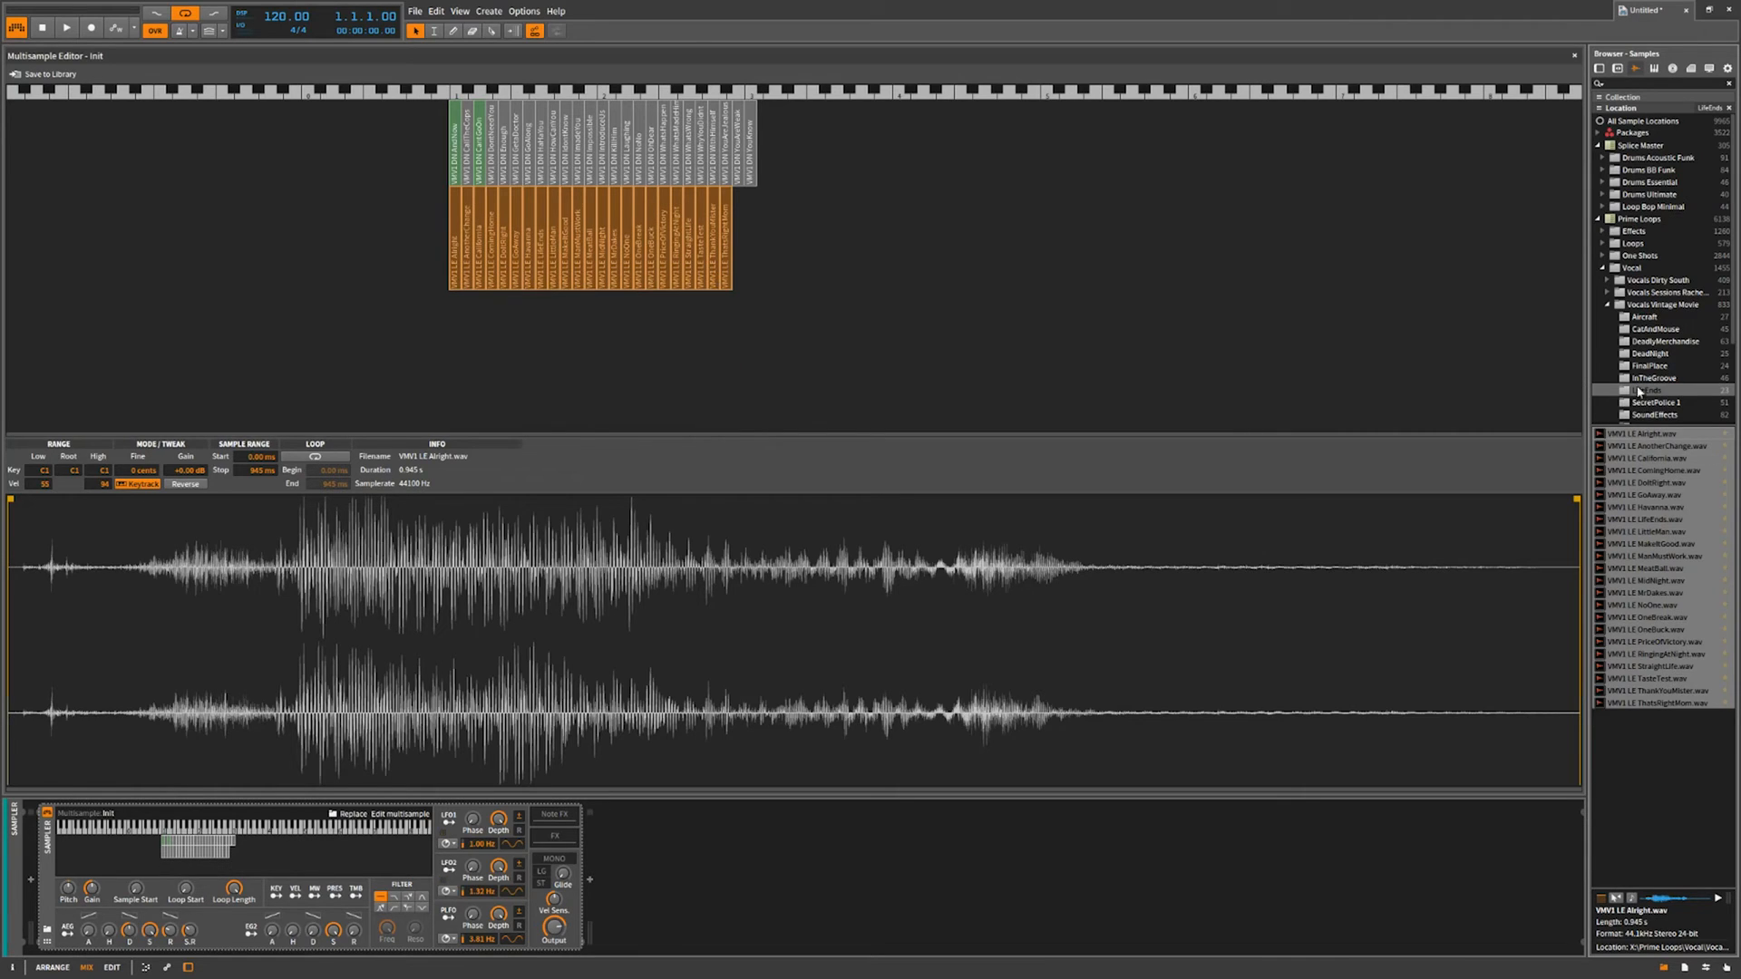
Show the SecretPolice 1 folder of vocal loops in the browser.
click(1657, 401)
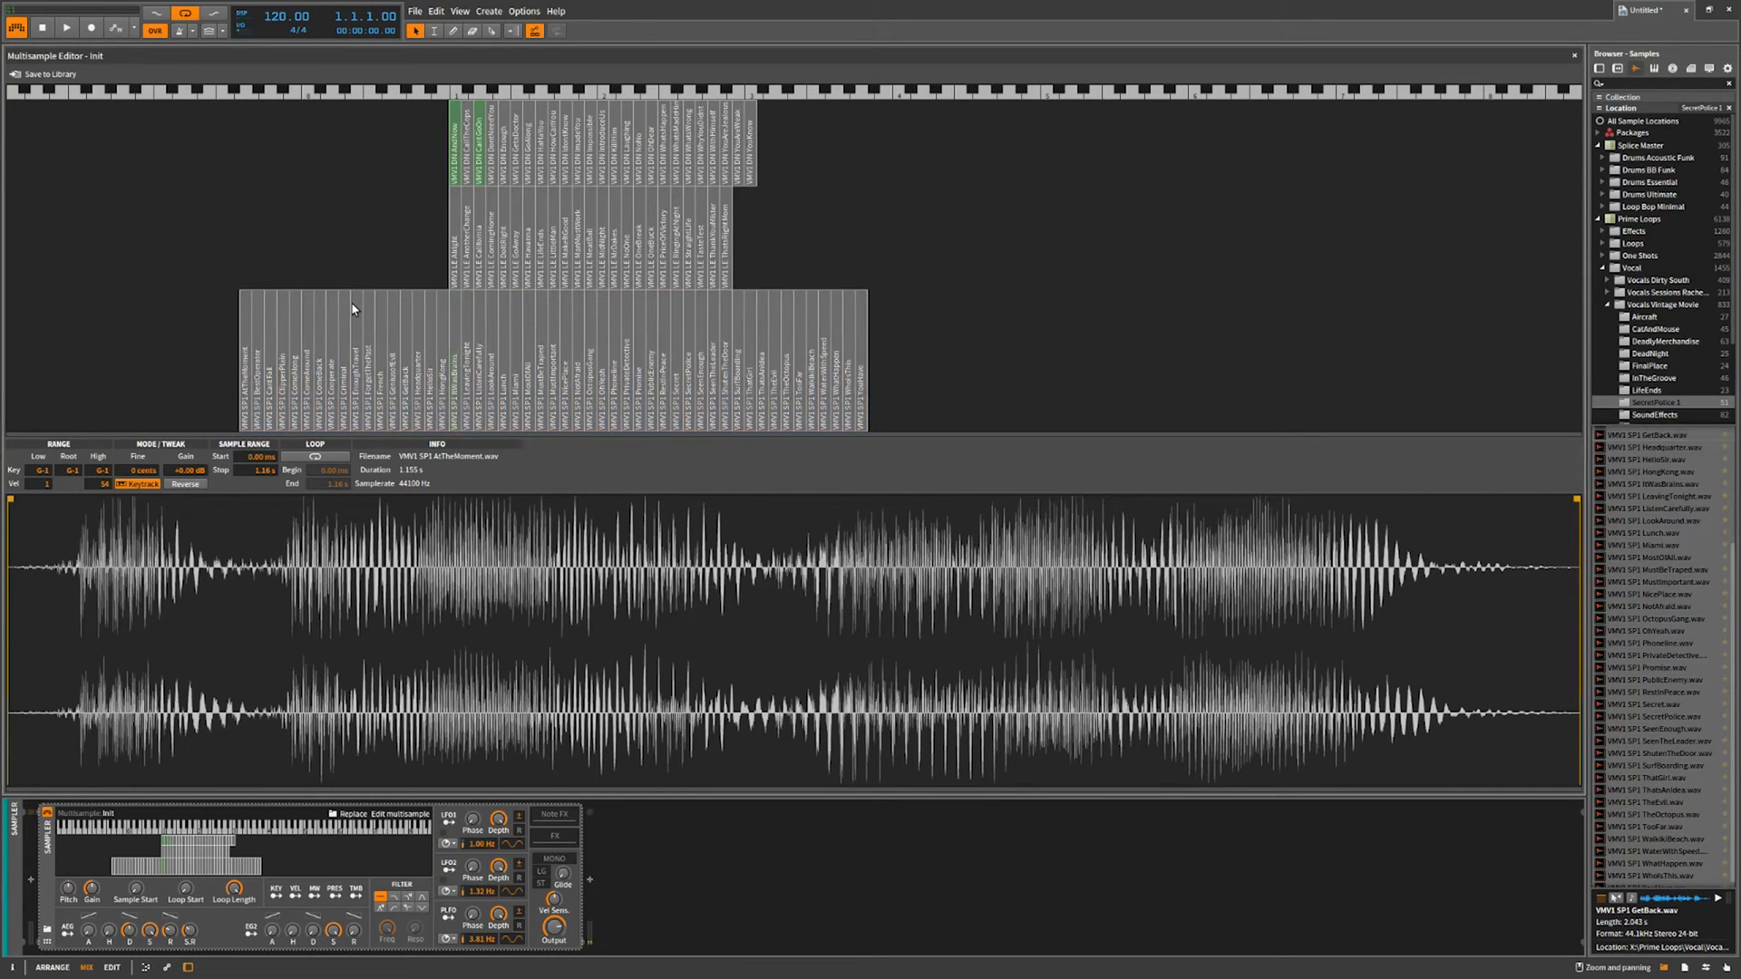
Inspect the AndNow and CantGoOn zones and restore AndNow's full playback end.
click(65, 28)
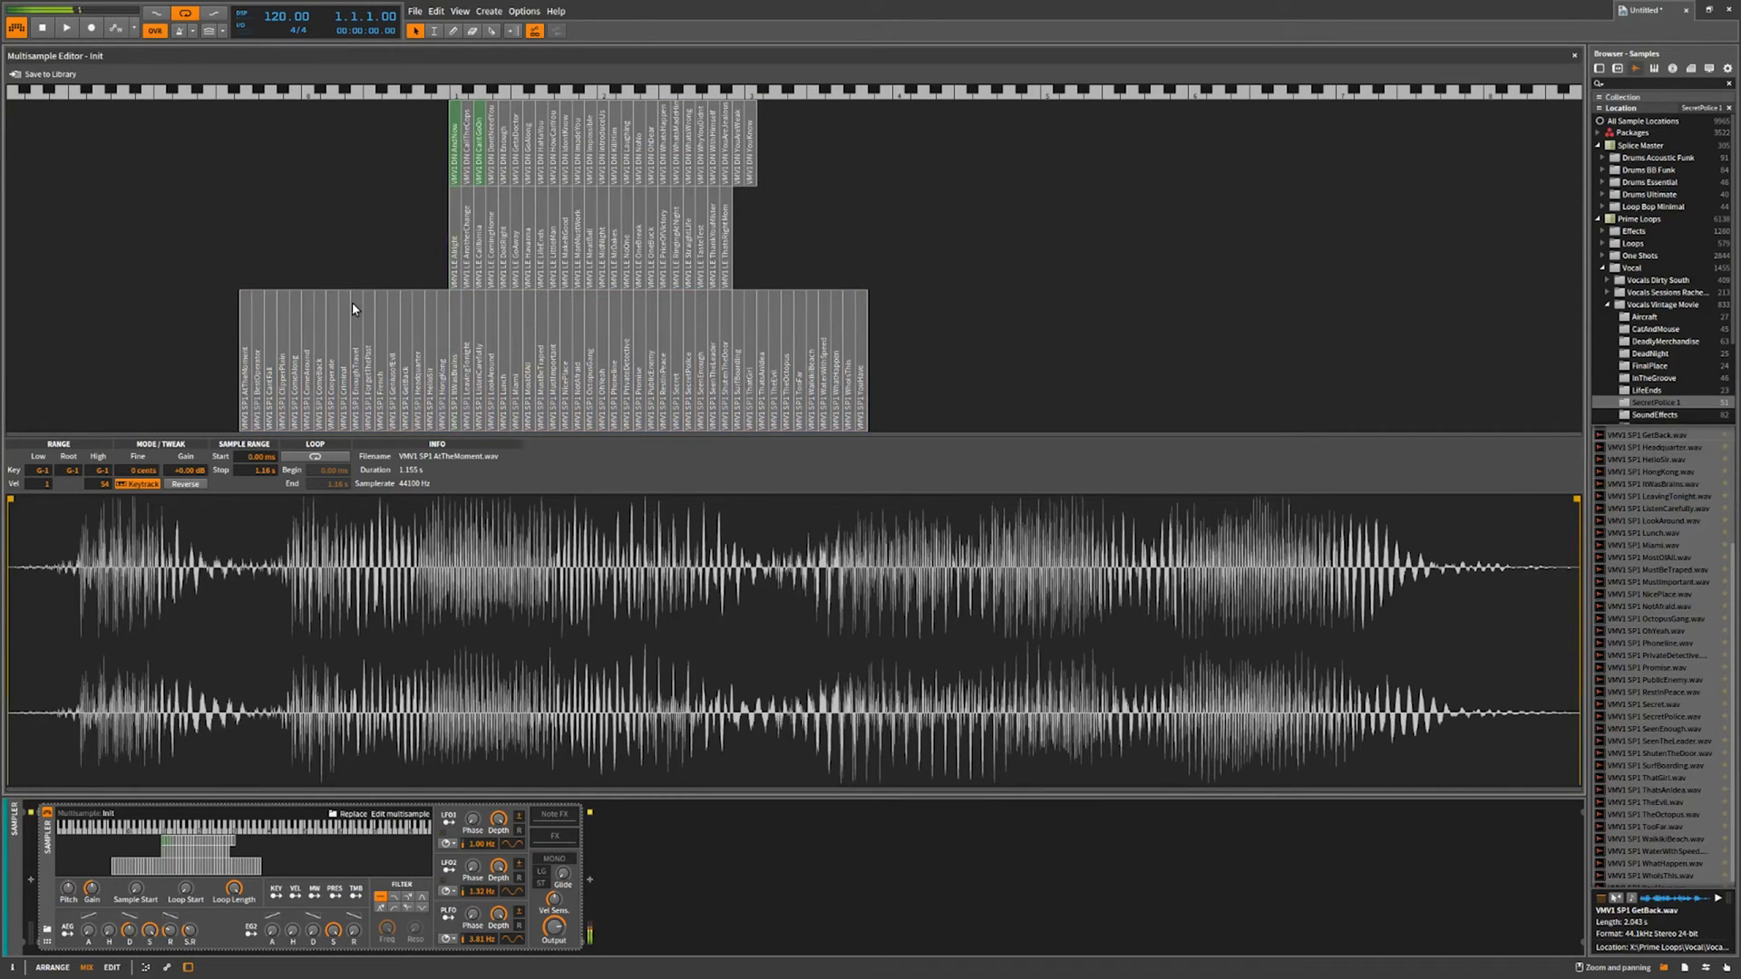
click(455, 133)
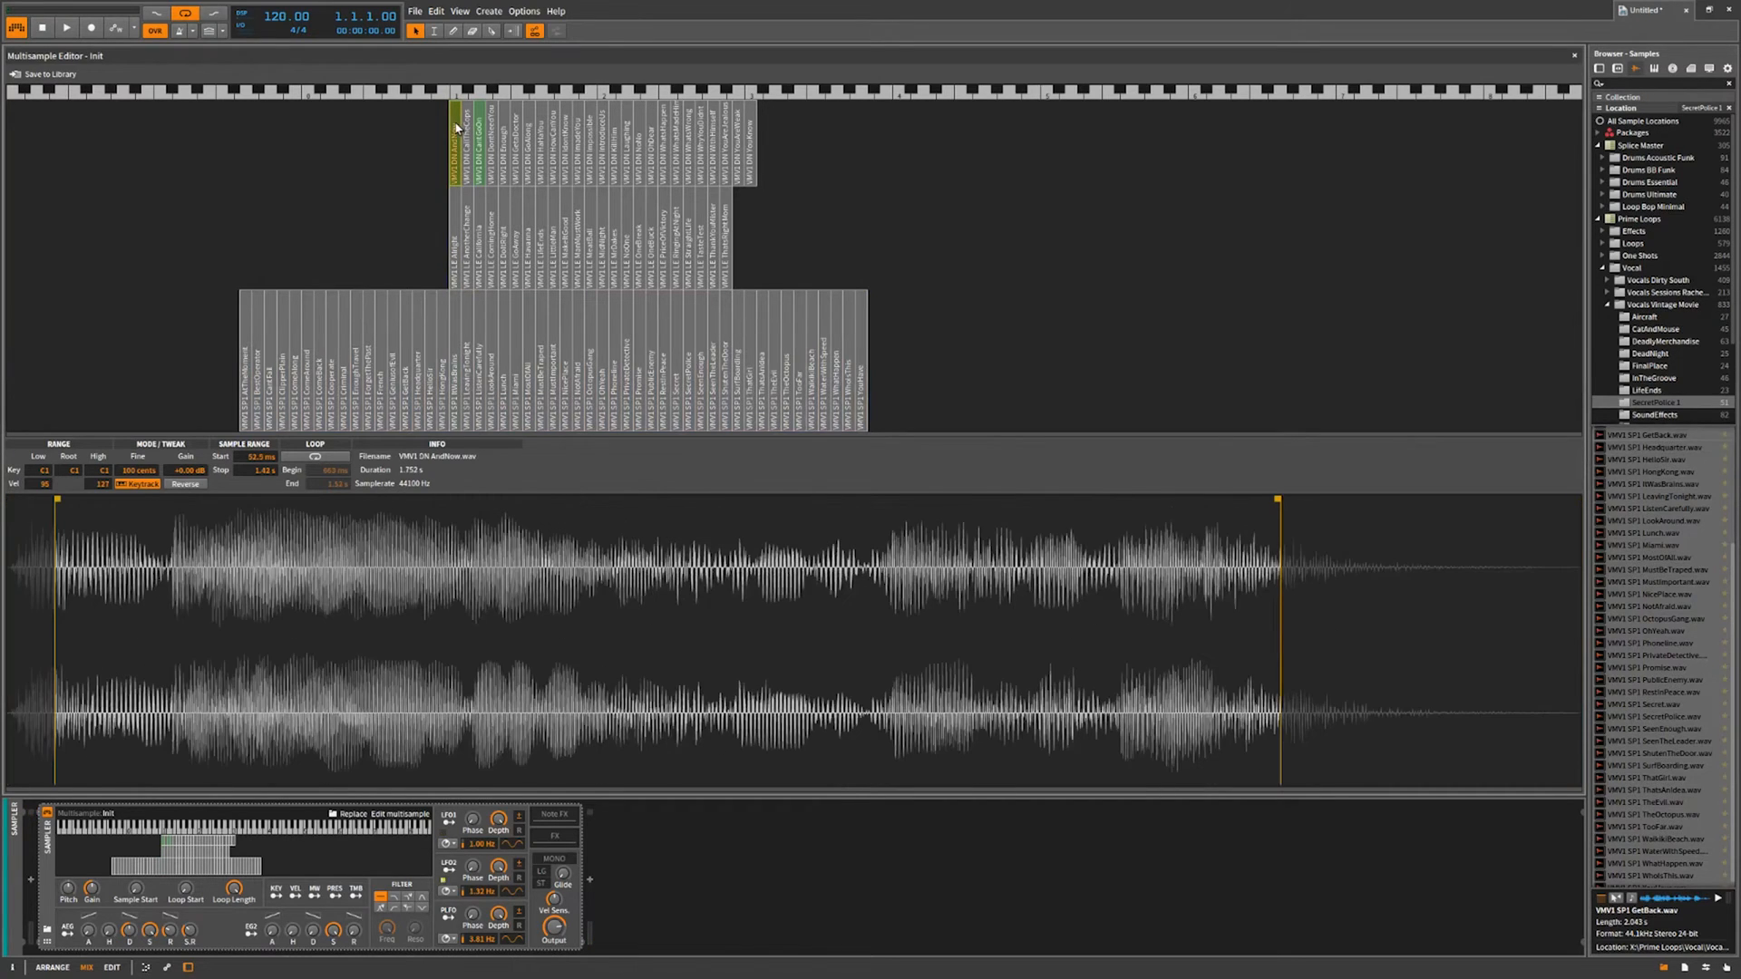
click(472, 144)
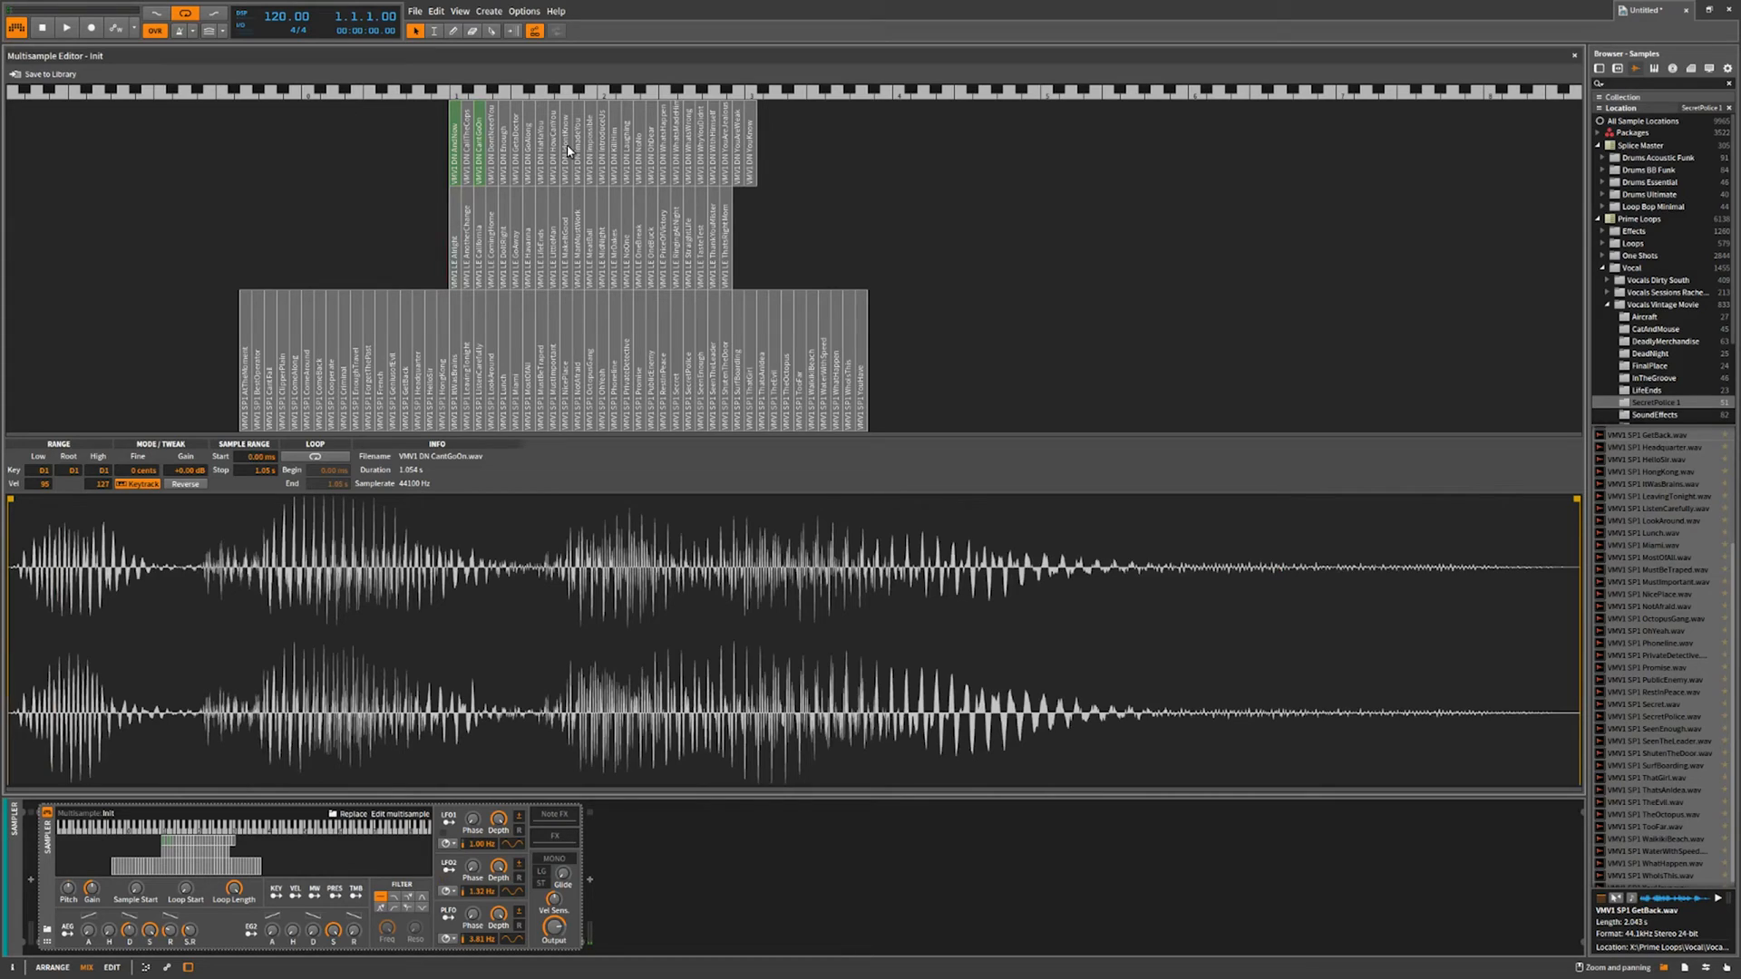
mouse_move(464, 336)
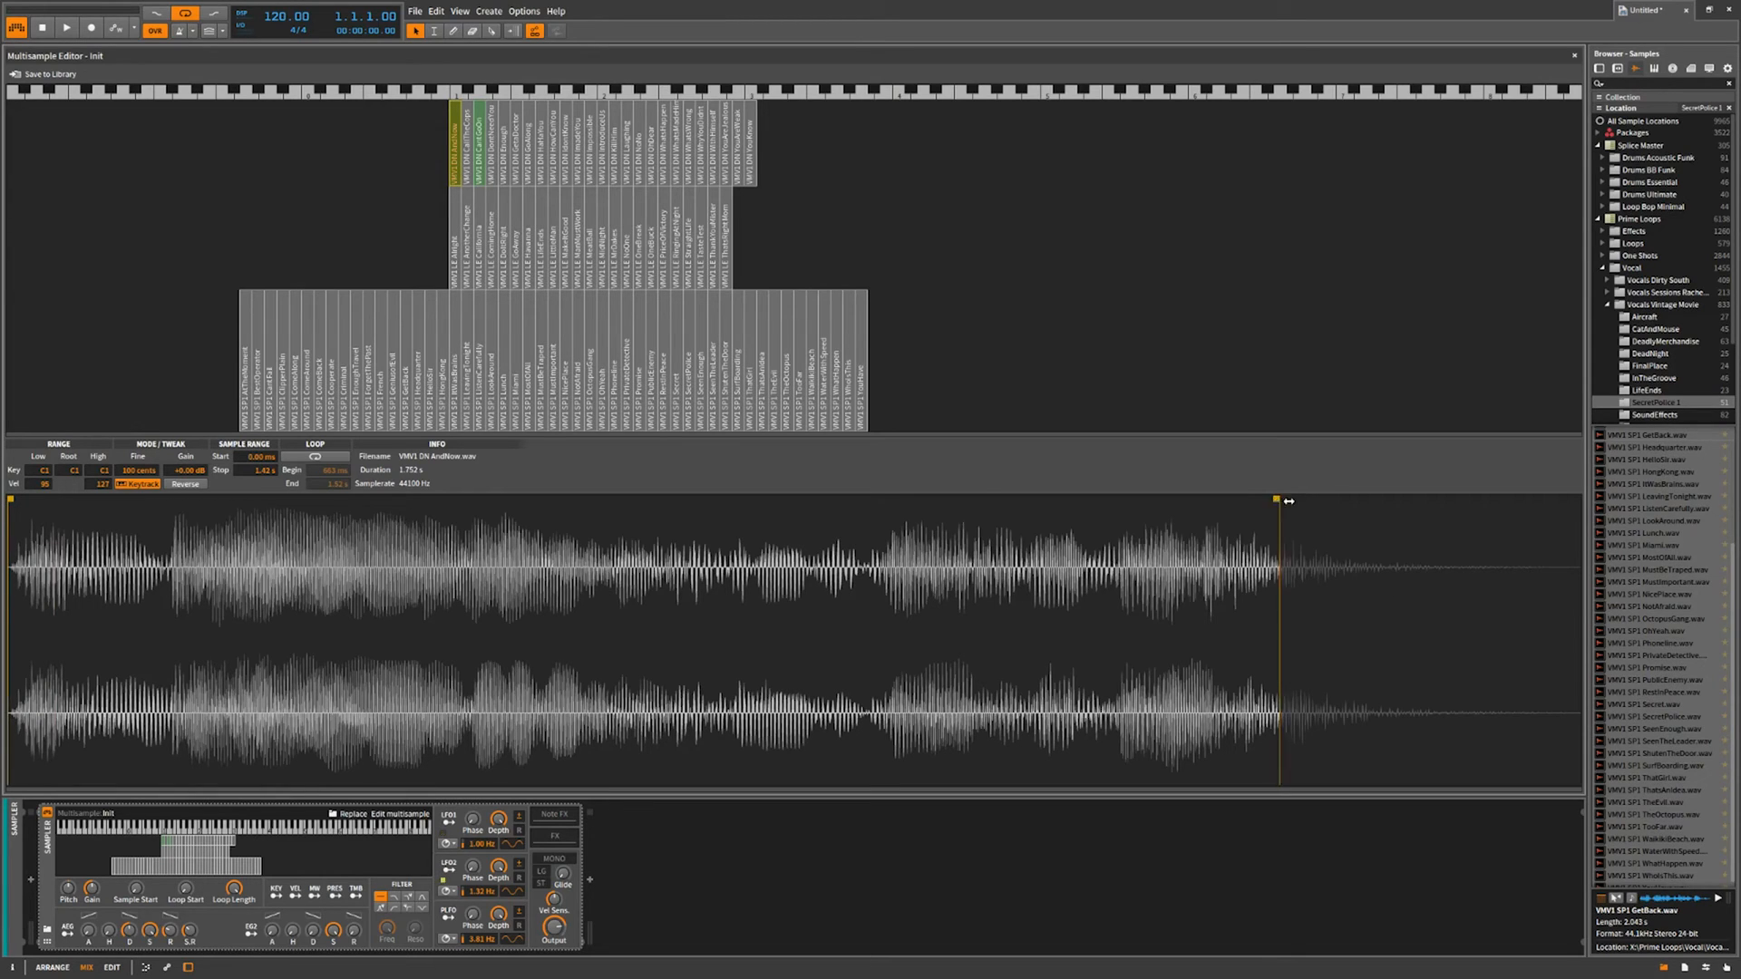
drag(1279, 499, 1571, 499)
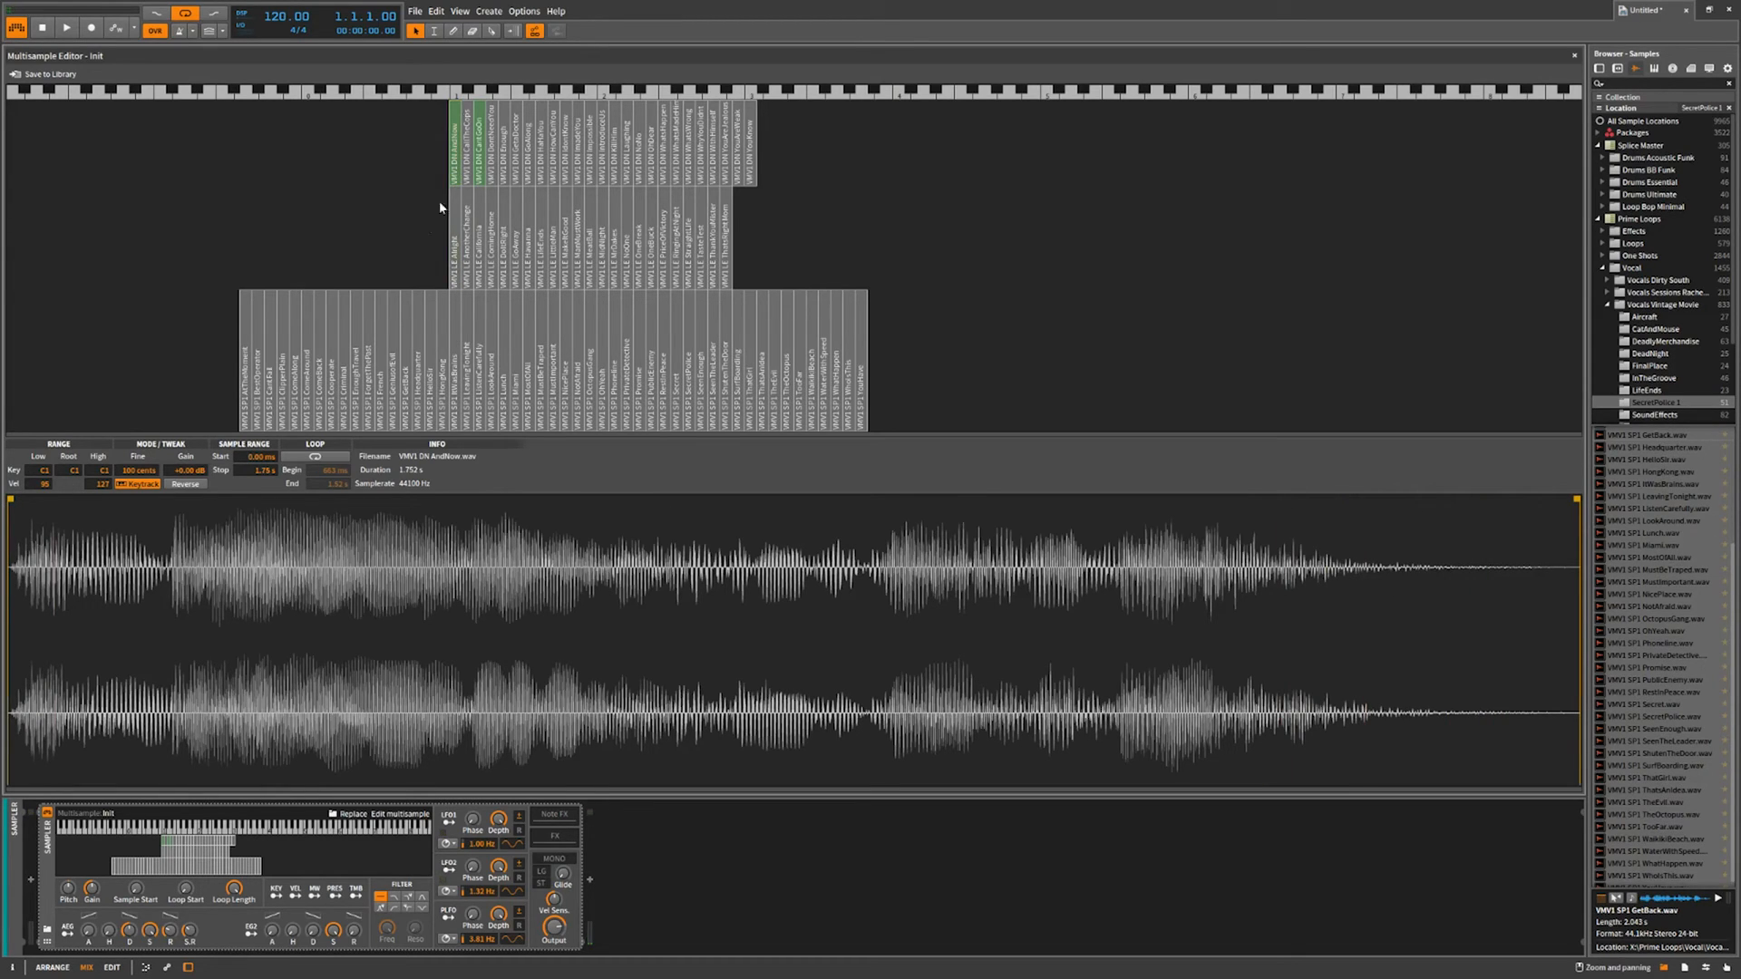
Switch off keytracking for the CantGoOn zone, then reselect the AndNow zone.
click(472, 144)
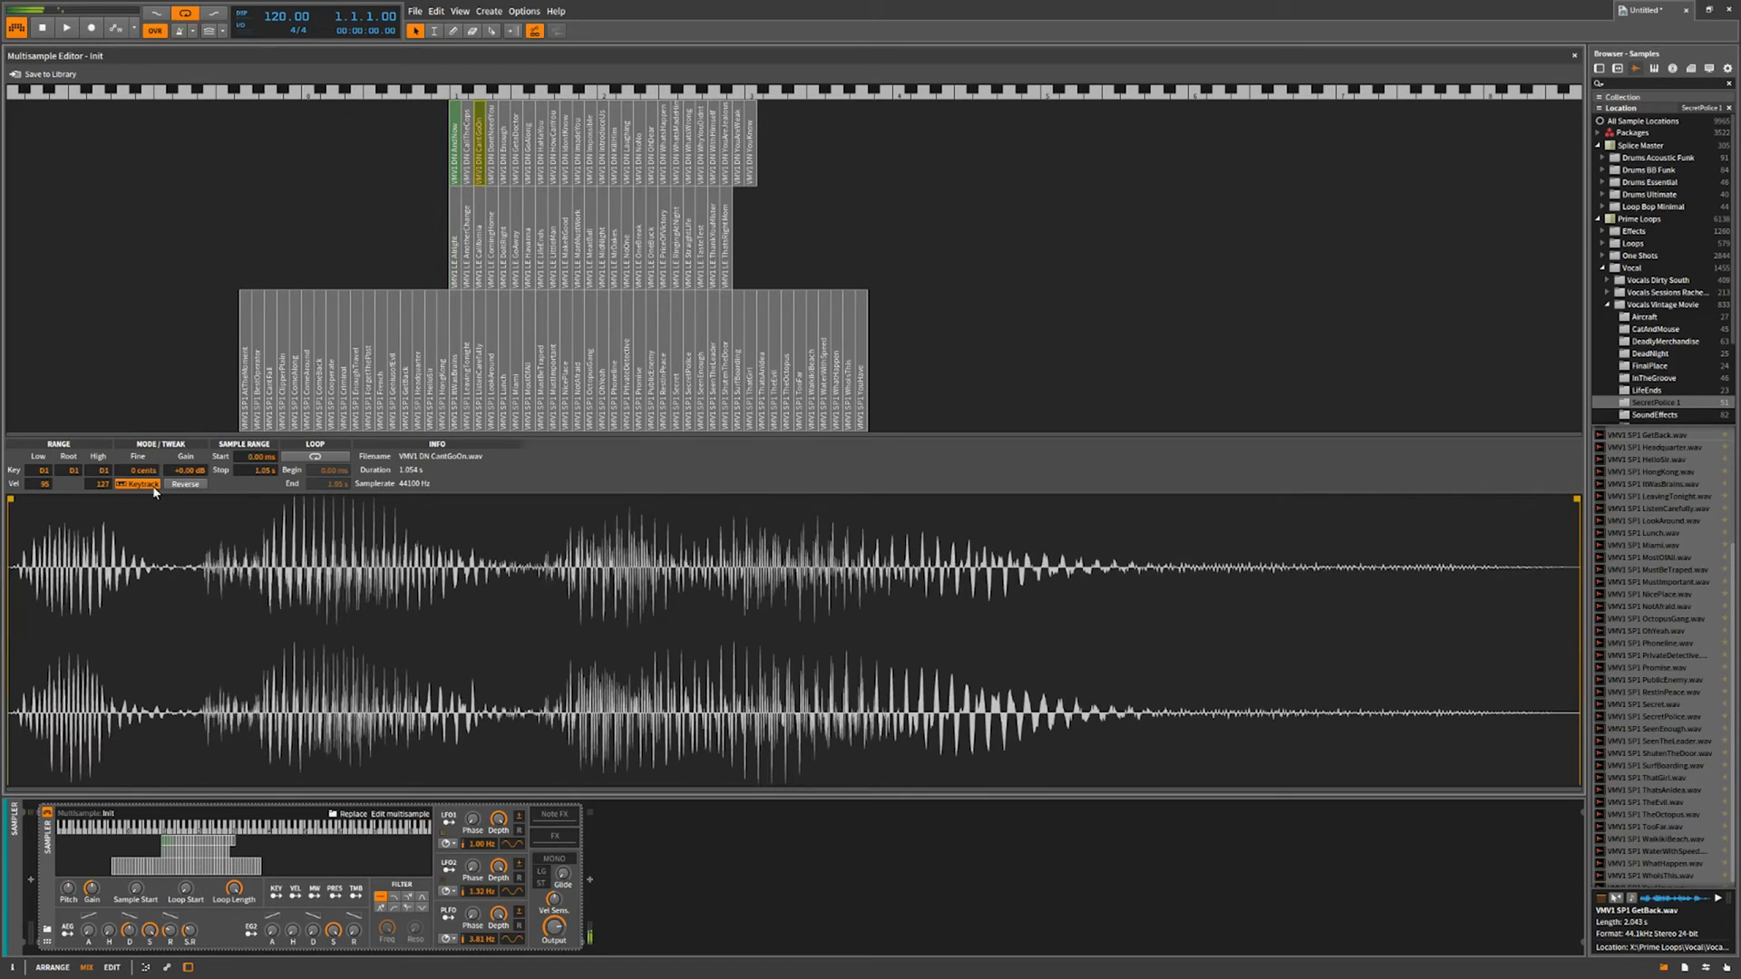
click(138, 483)
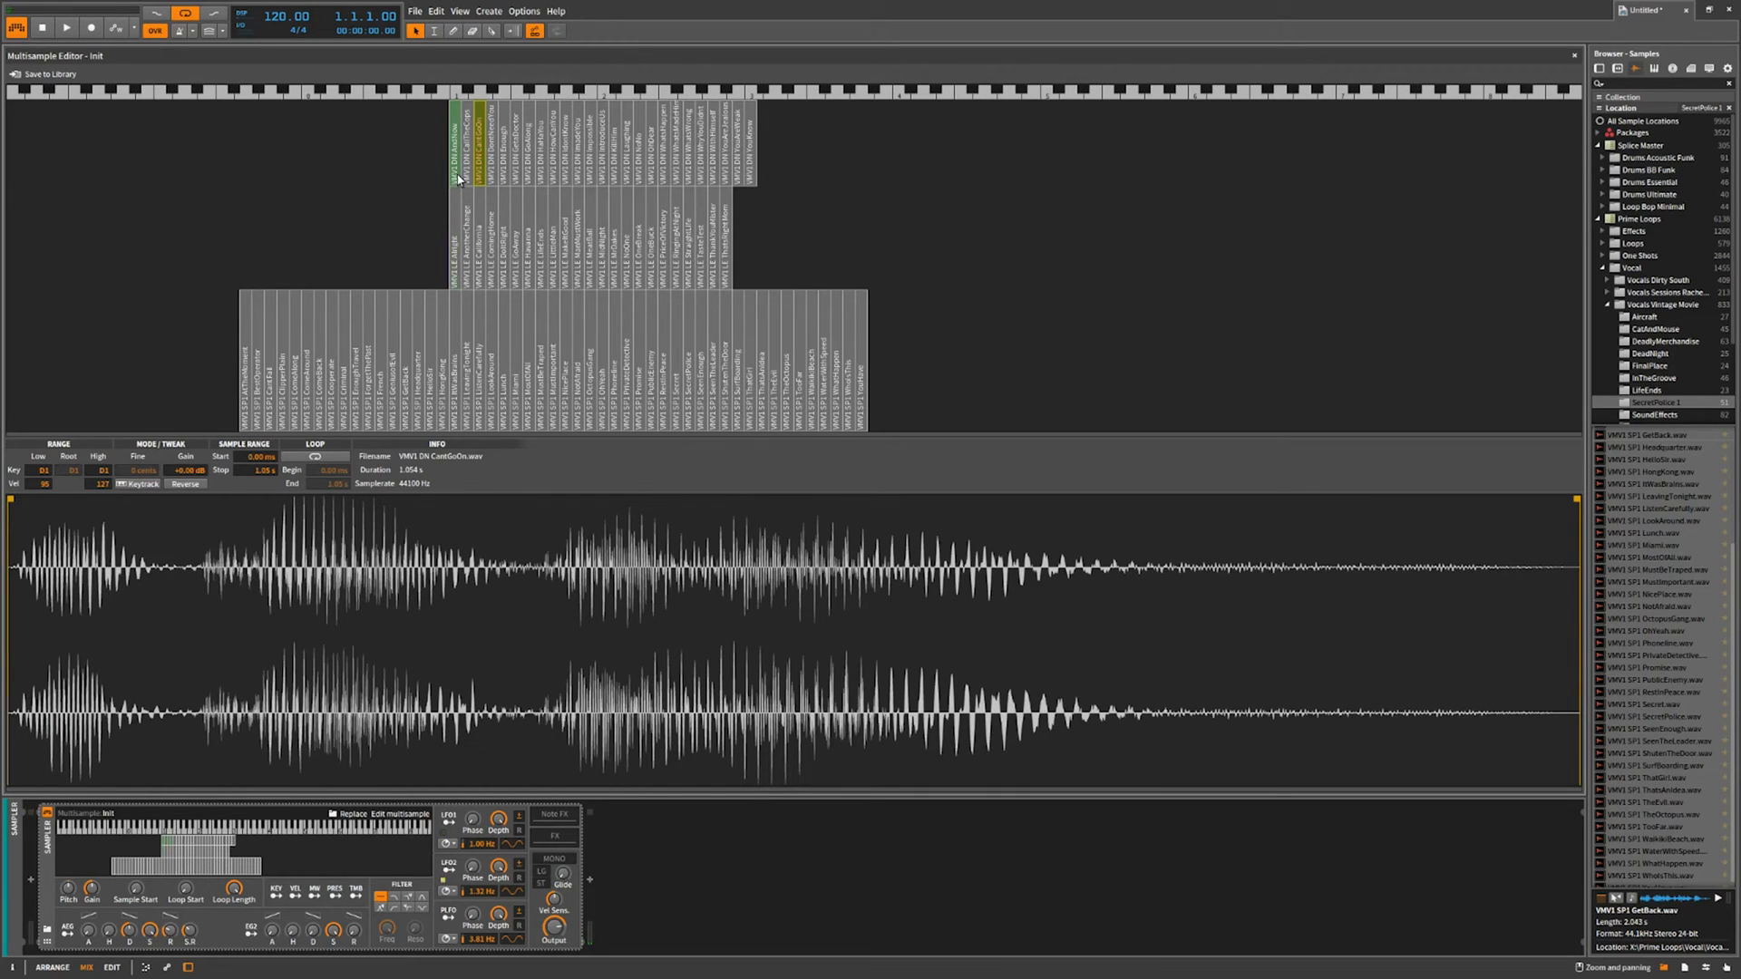
click(457, 134)
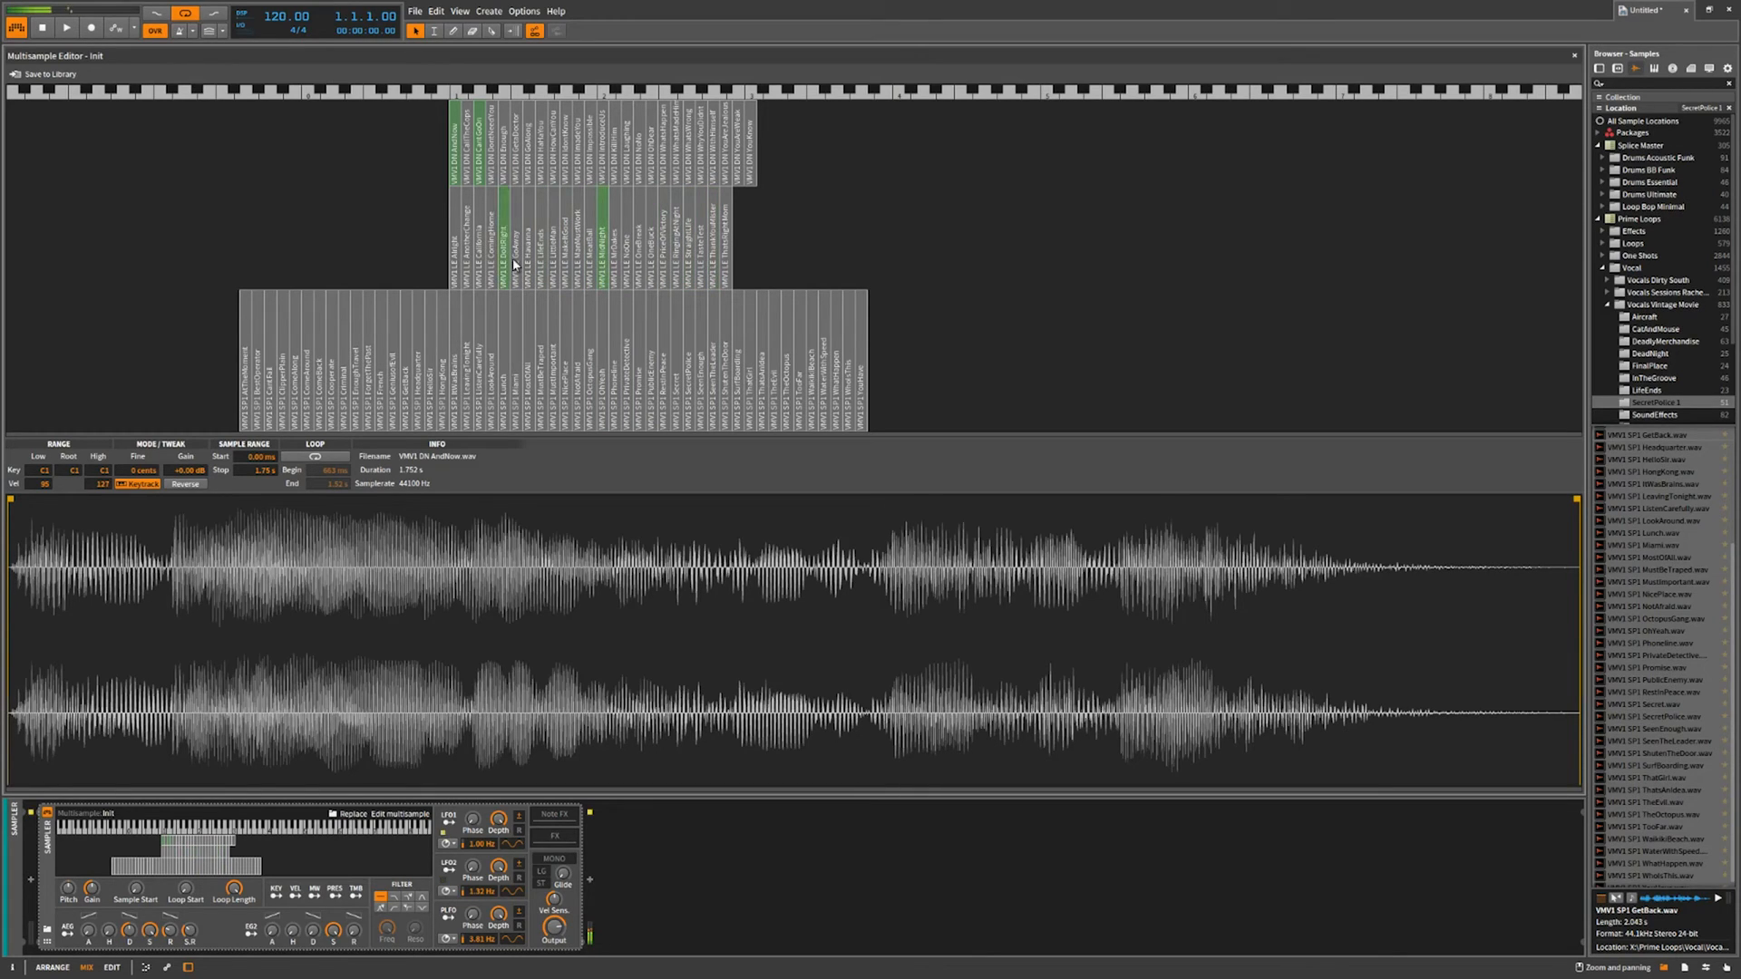
mouse_move(1436, 436)
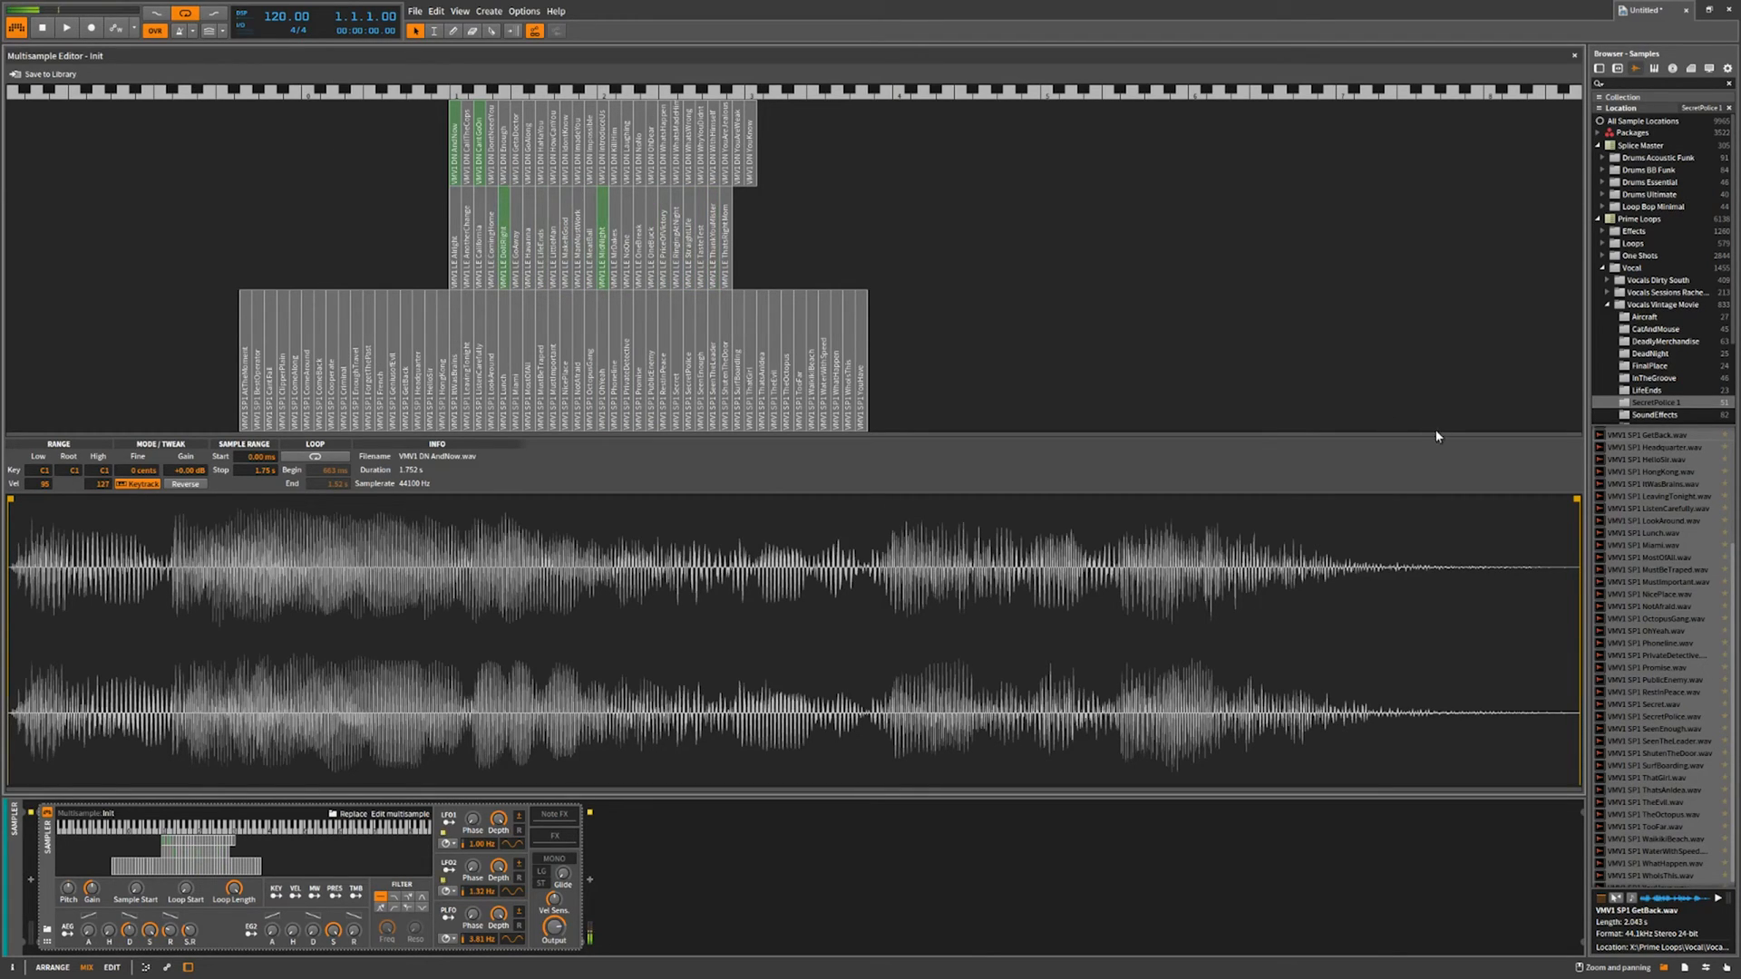
click(17, 27)
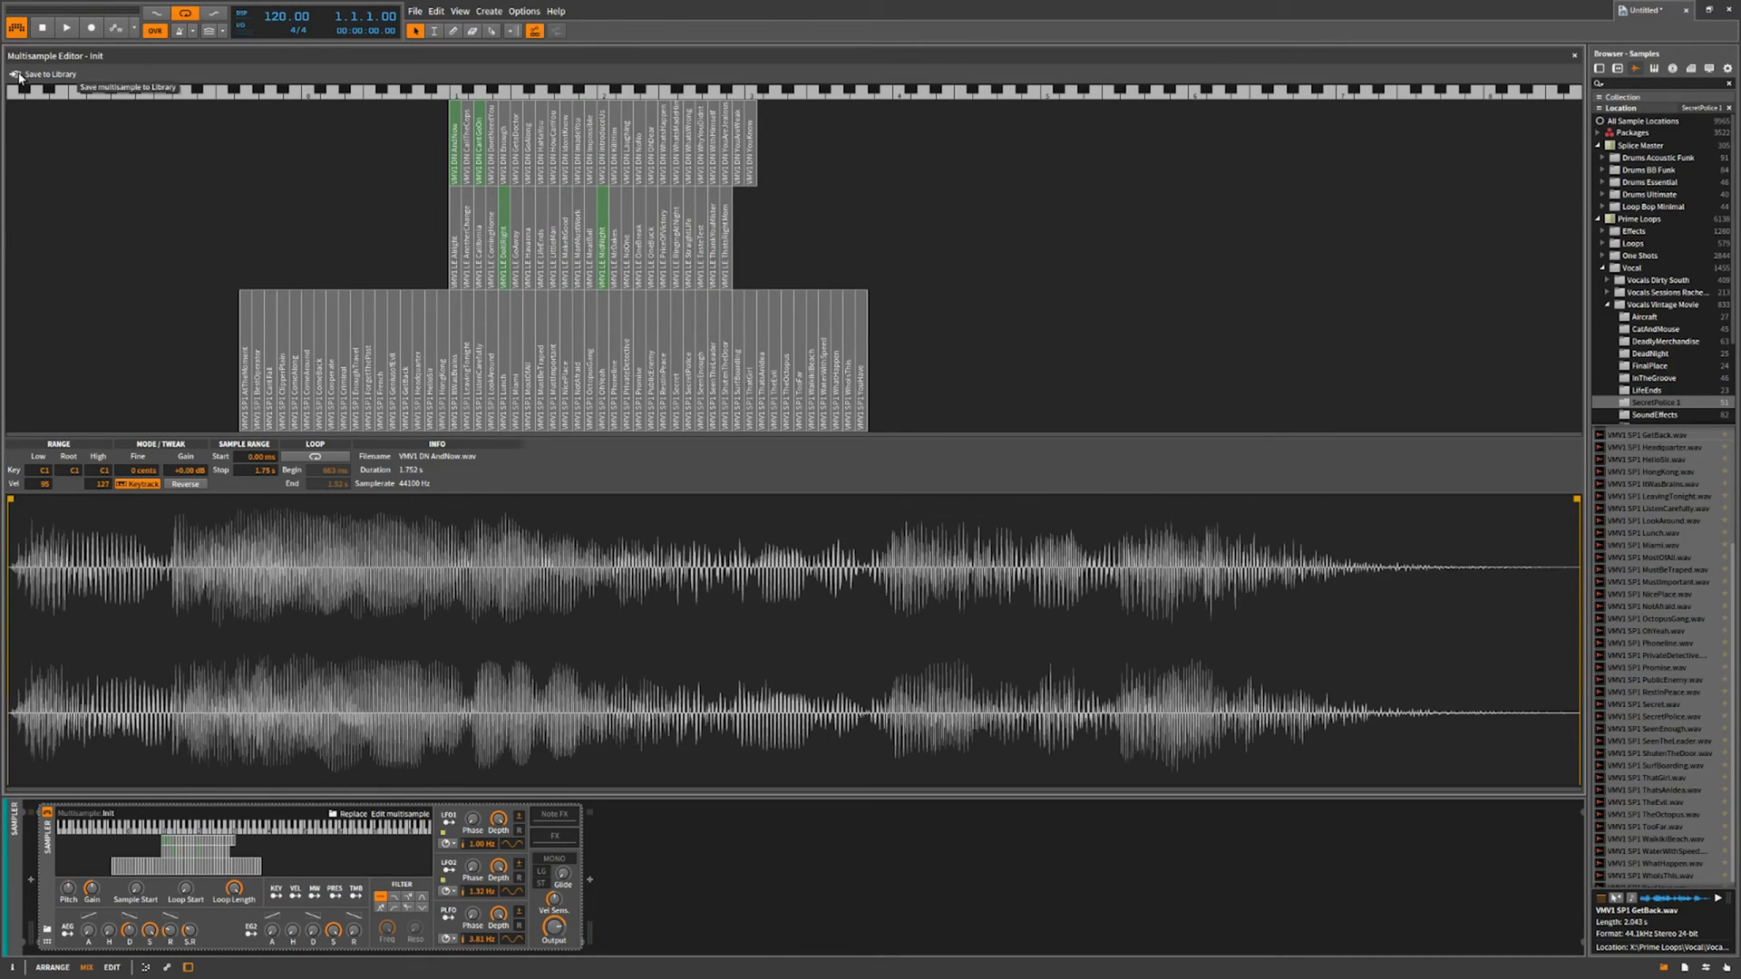
mouse_move(218, 499)
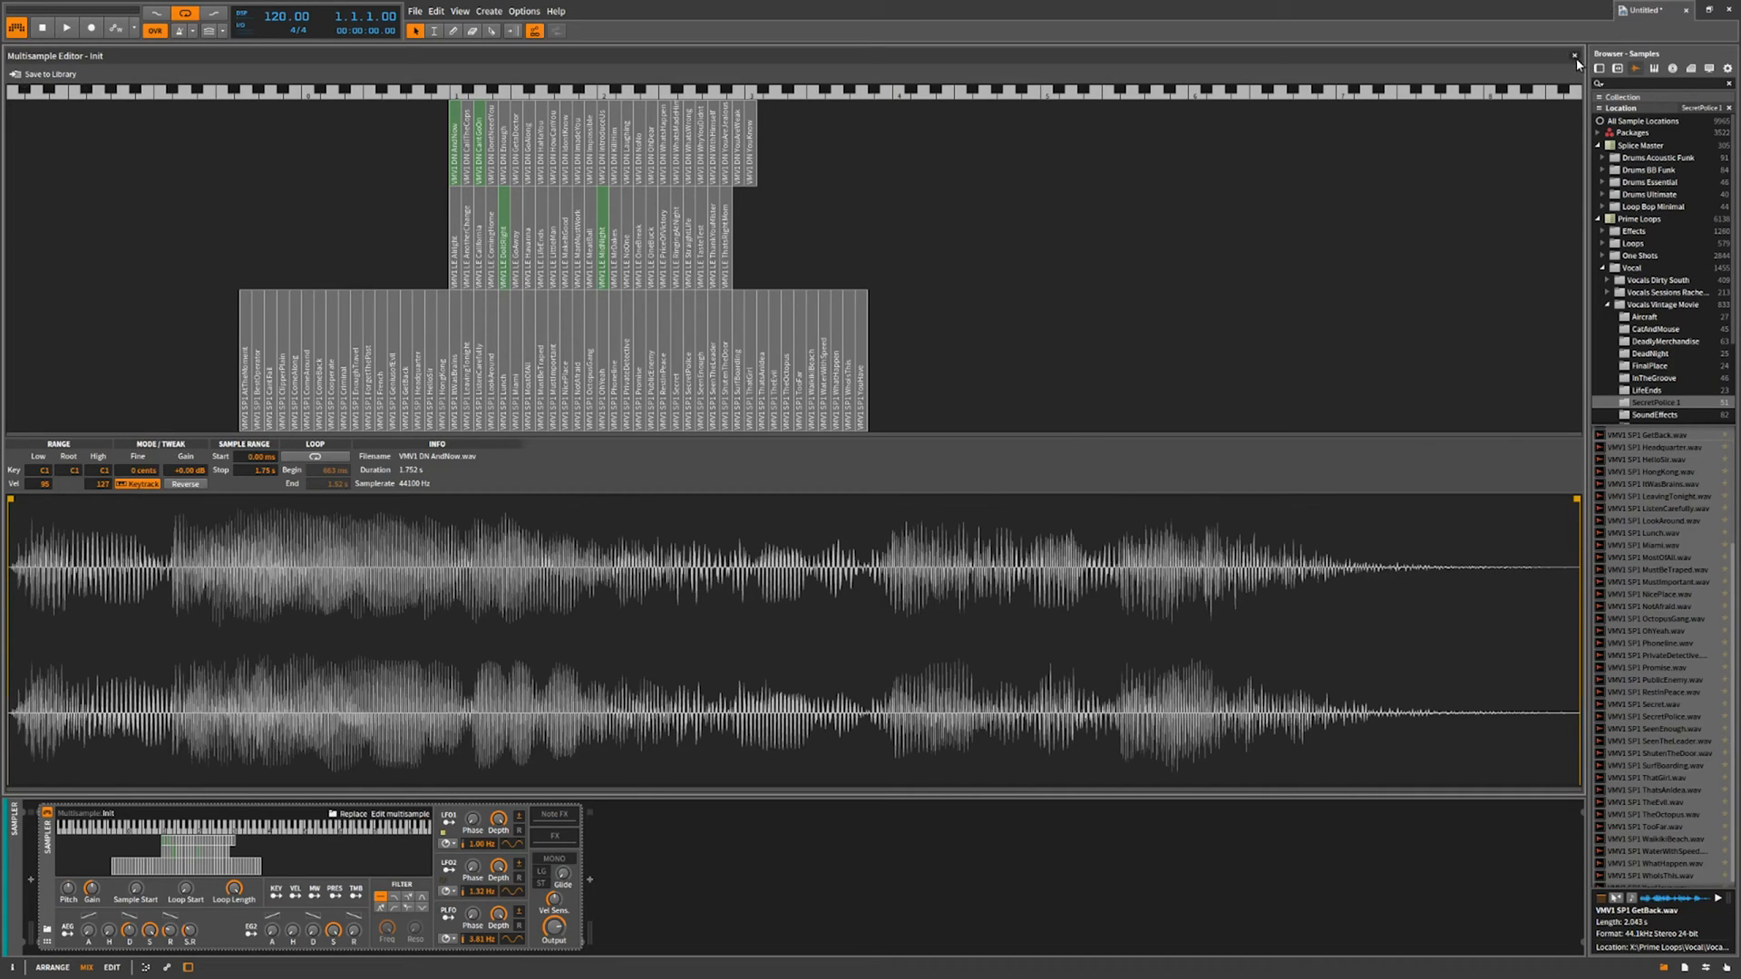
Close the Multisample Editor panel to finish editing zones.
click(1574, 56)
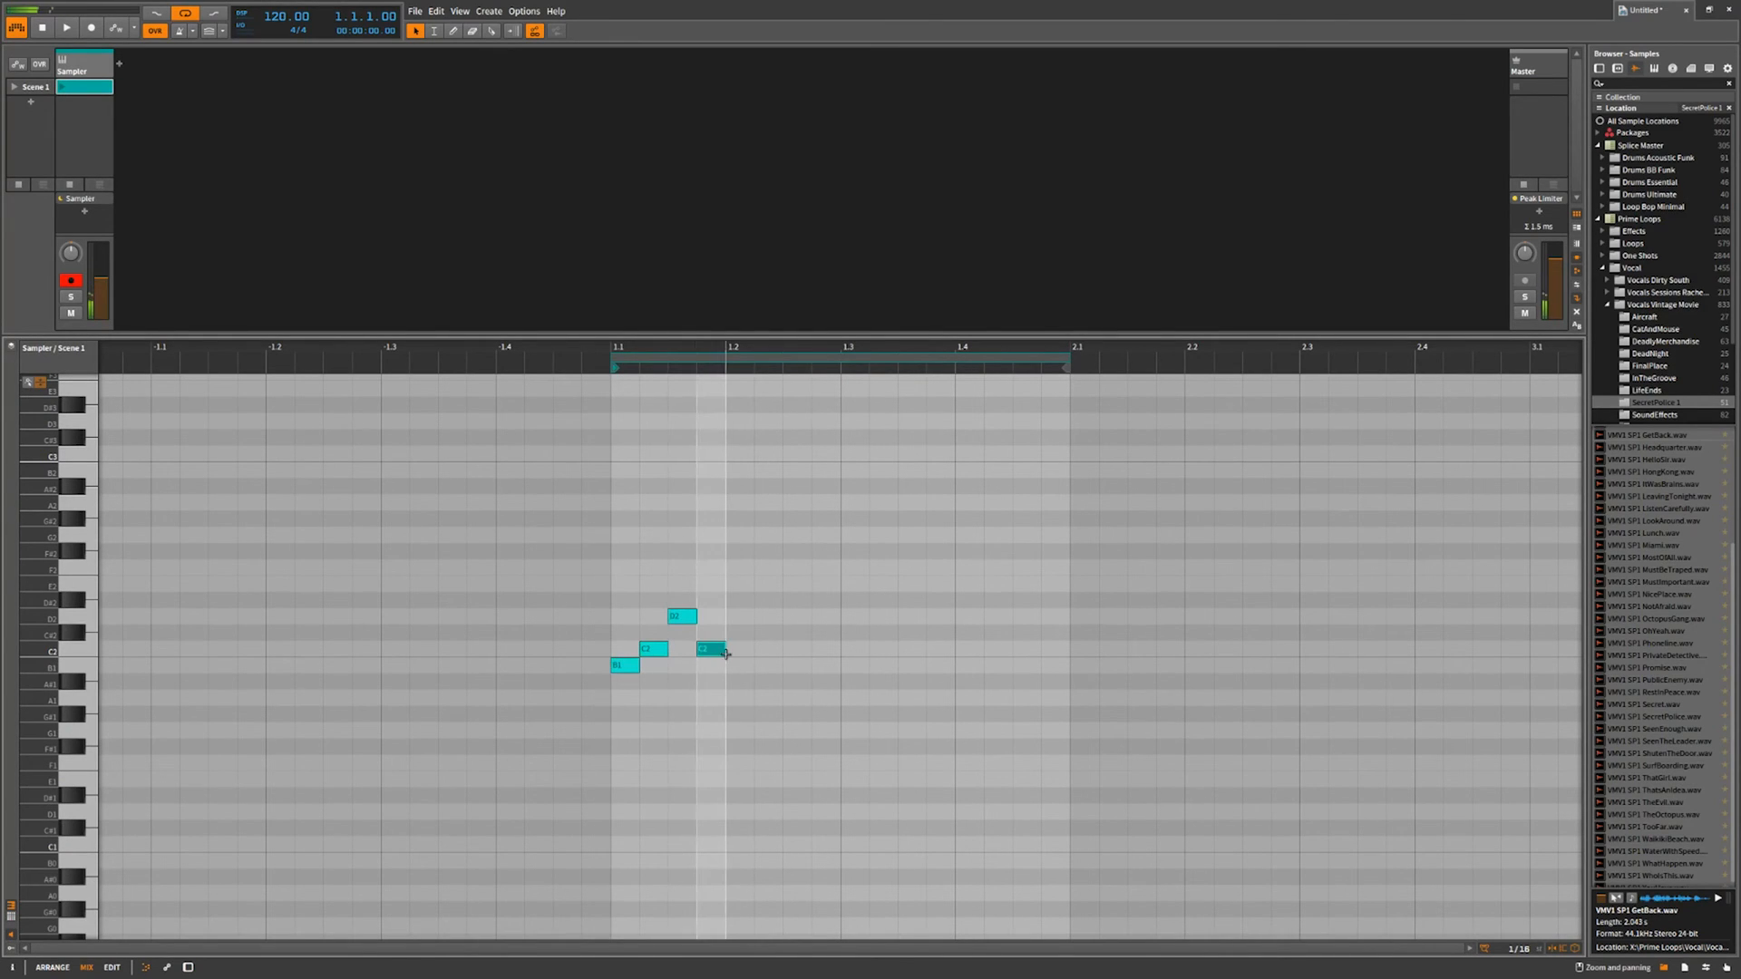
Draw notes in the Sampler clip's piano roll, one near the start and one later.
drag(725, 653, 883, 653)
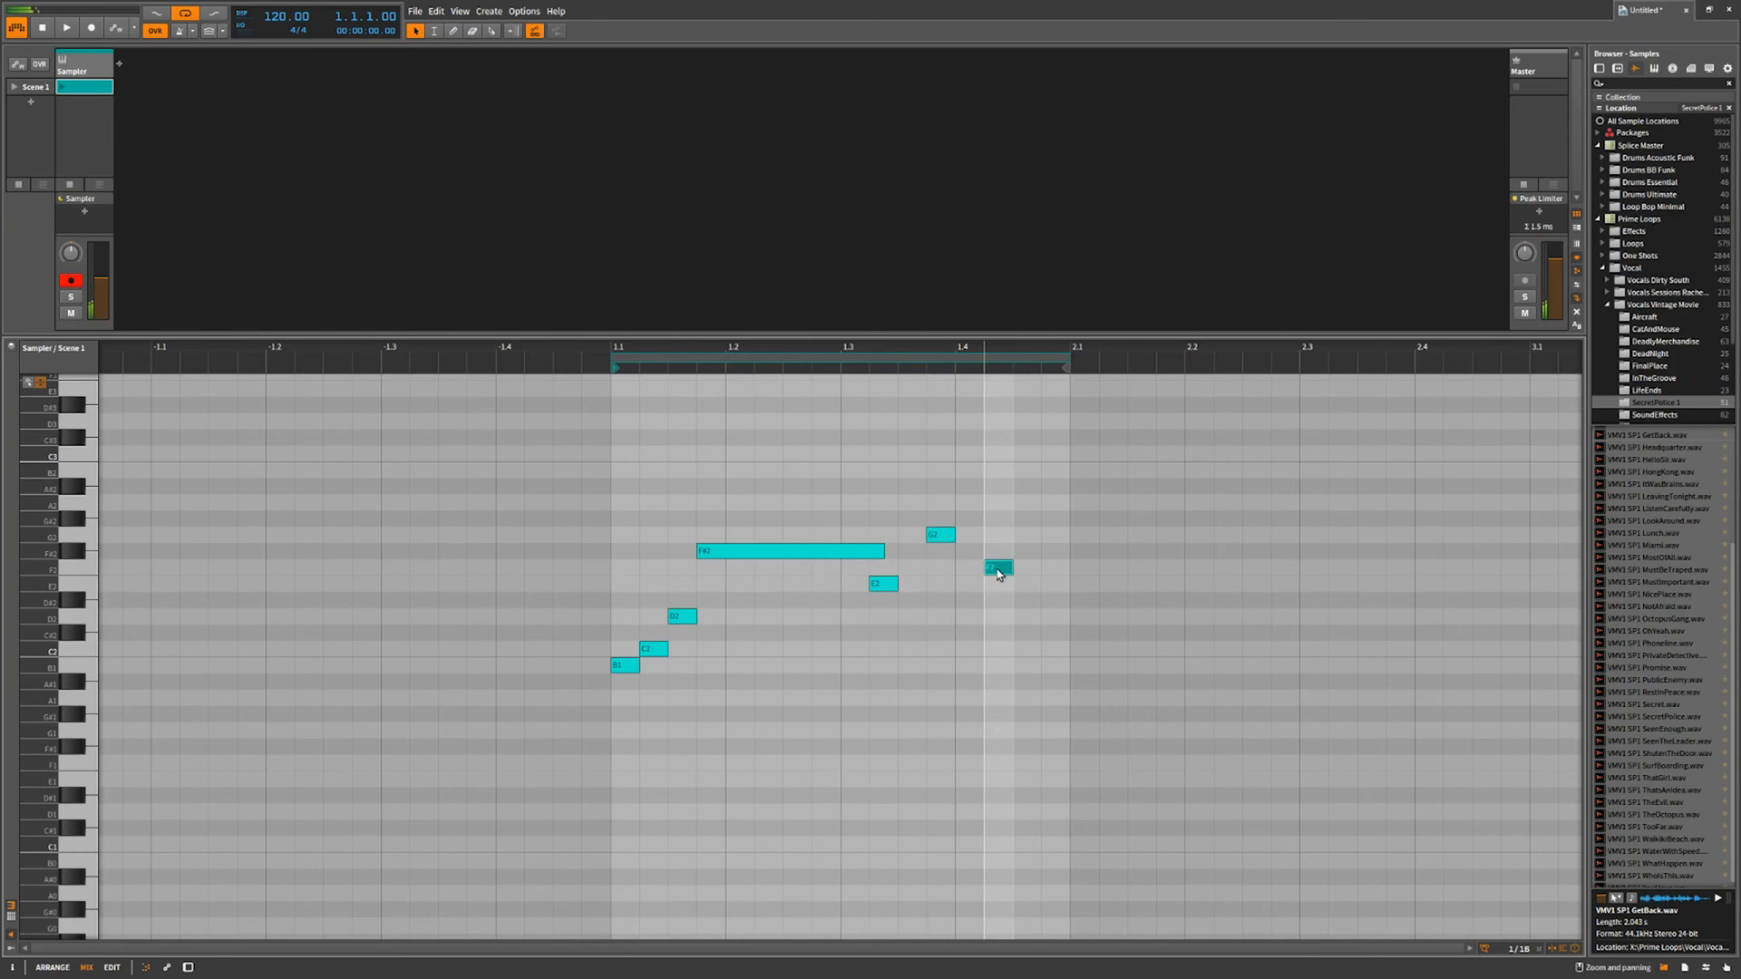
drag(996, 568, 995, 454)
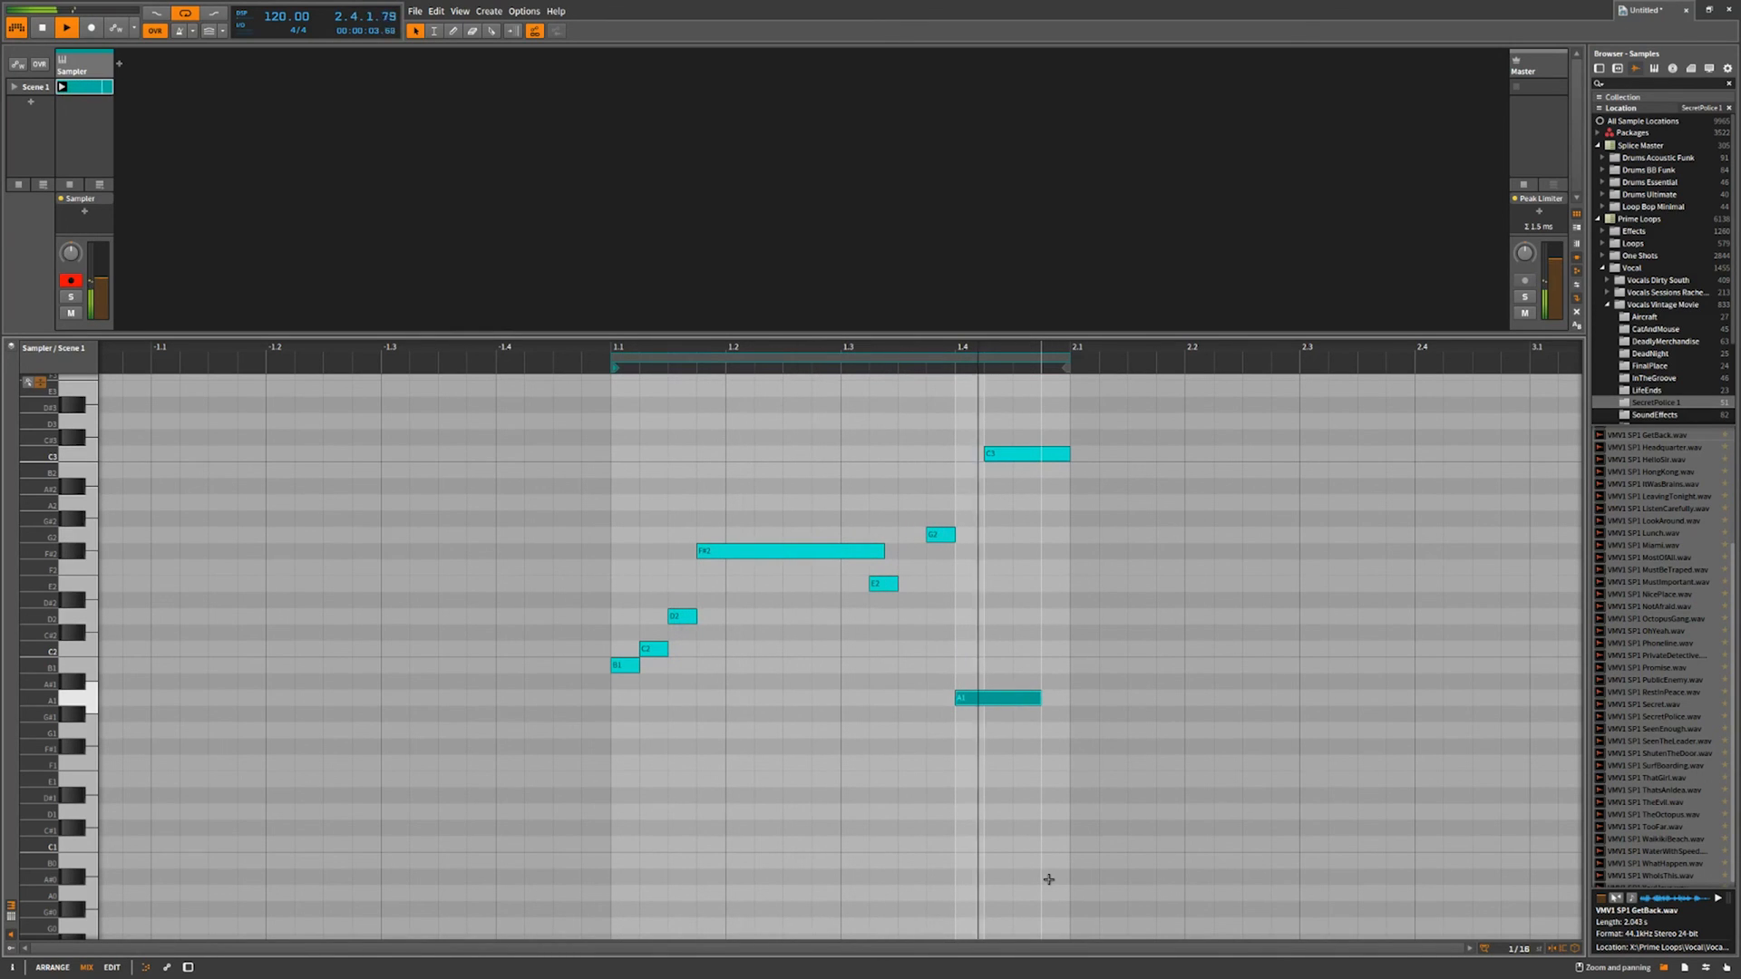
click(40, 29)
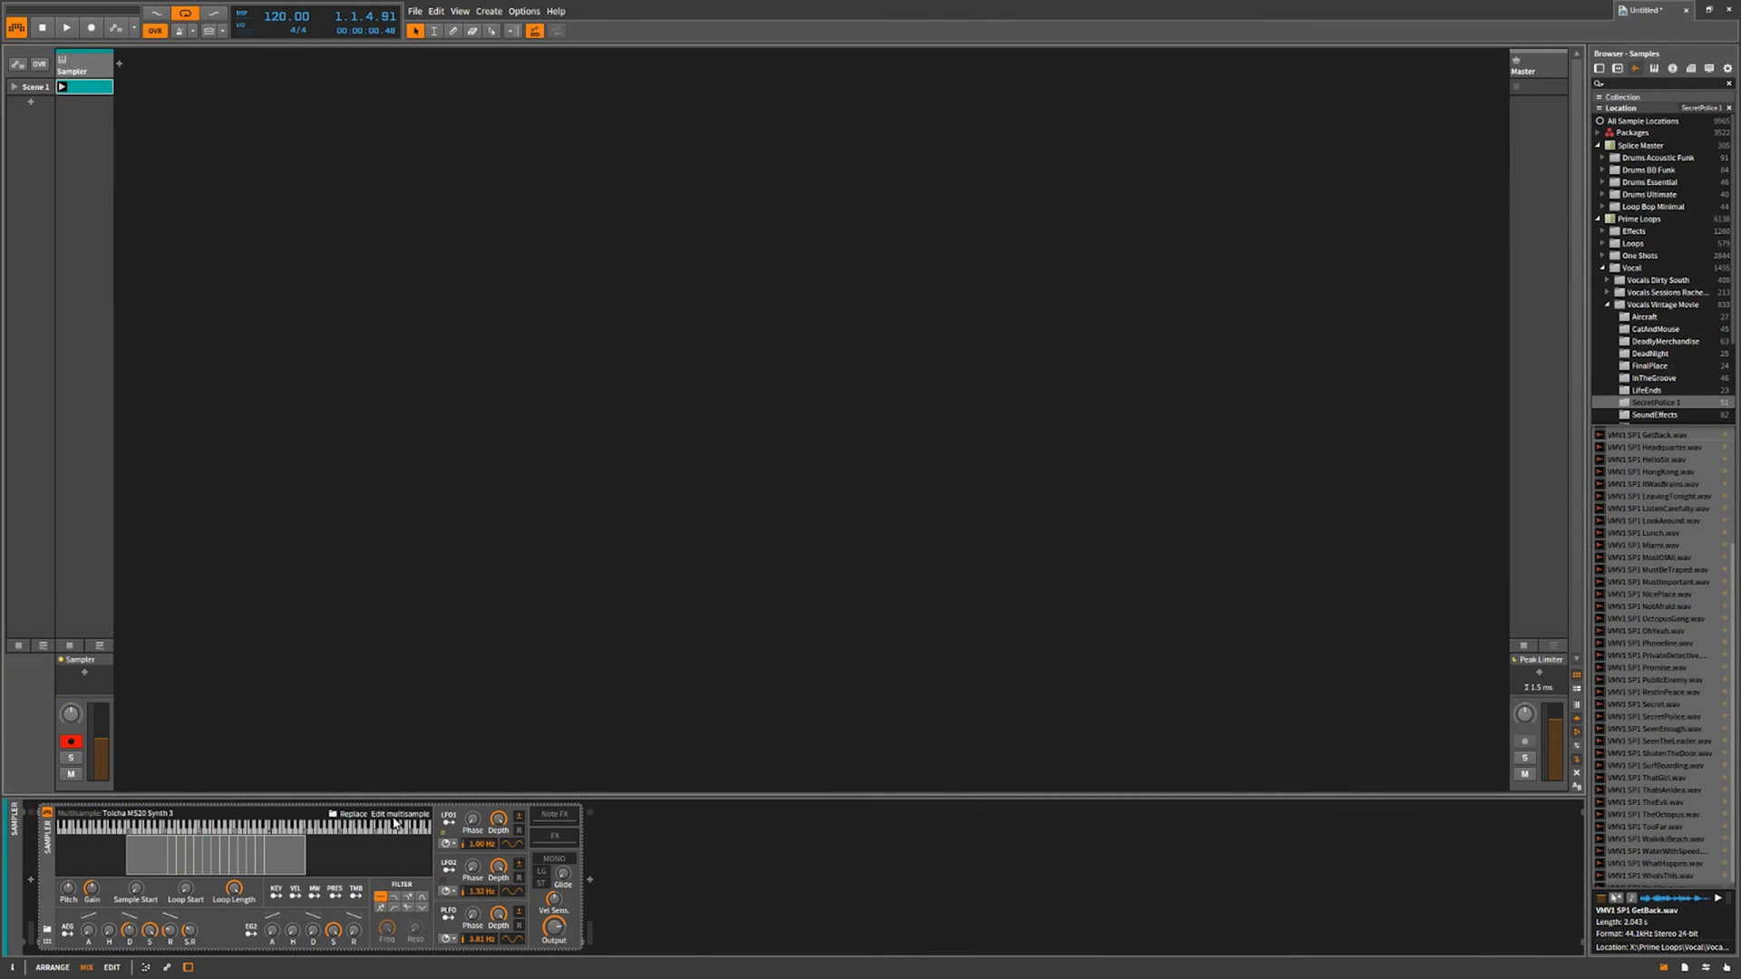
Open the zone editor for the loaded Tolcha MS20 Synth 3 multisample.
click(394, 815)
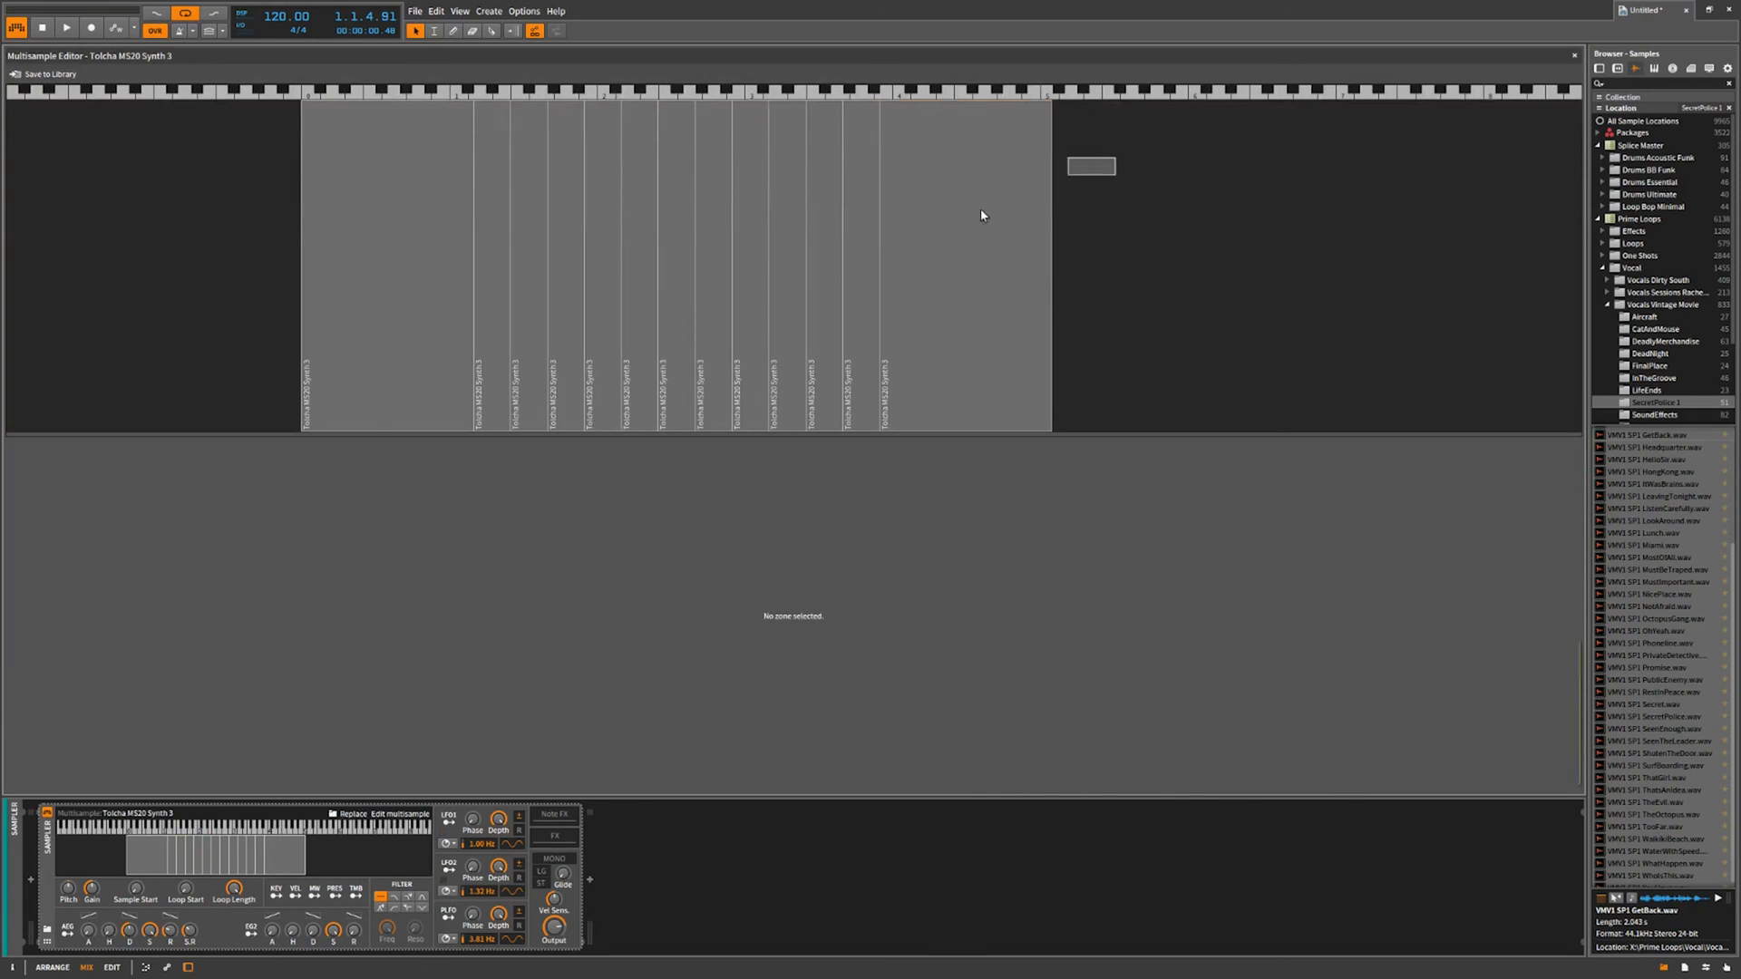